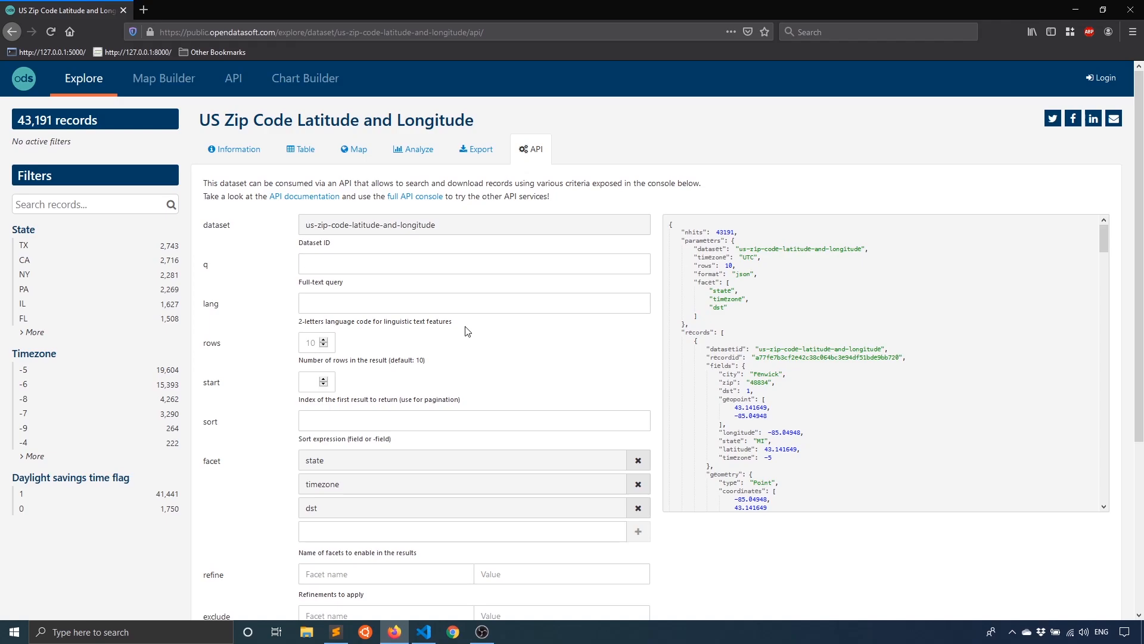
- Declare class Location(models.Model) with zip_code as an IntegerField in models.py
{"action": "left_click", "coordinate": [473, 264]}
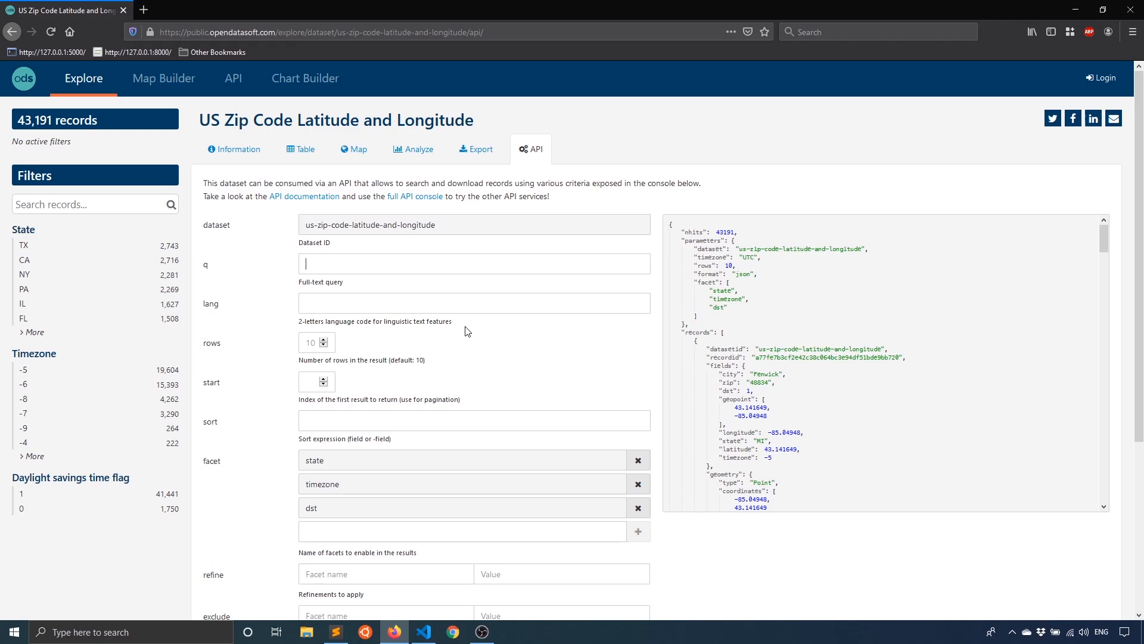
{"action": "mouse_move", "coordinate": [419, 625]}
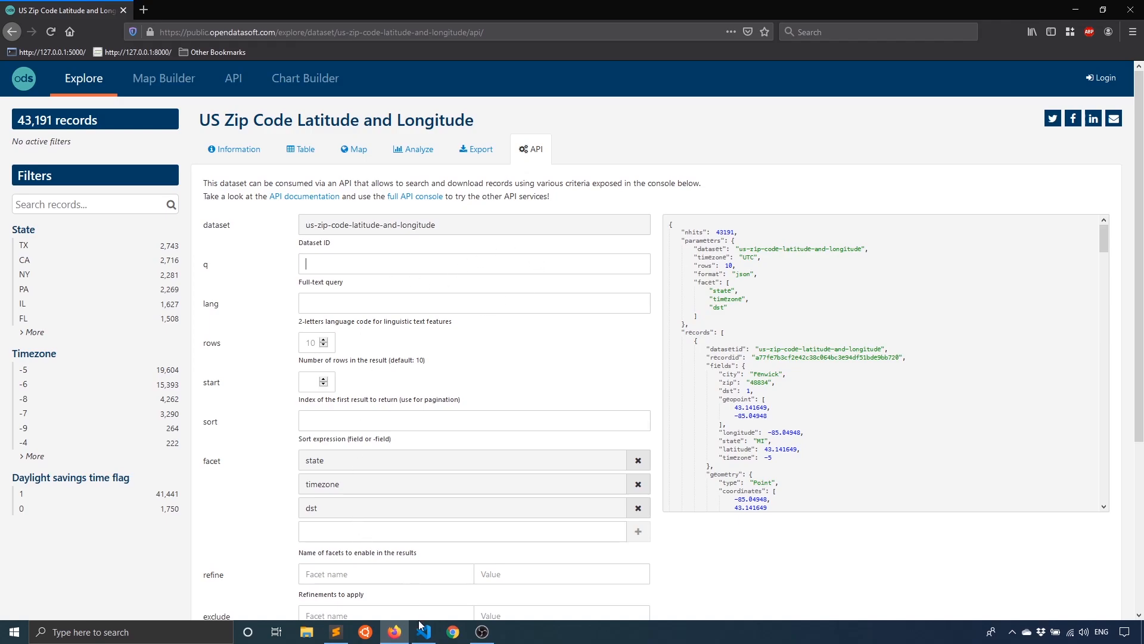
{"action": "left_click", "coordinate": [423, 631]}
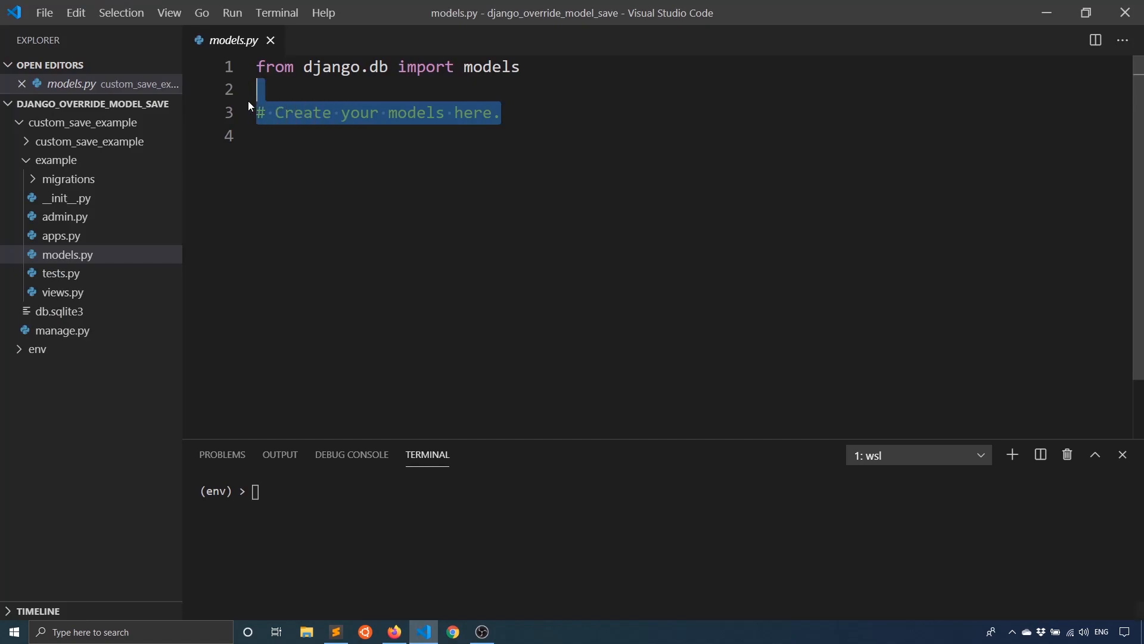
{"action": "type", "text": "cl"}
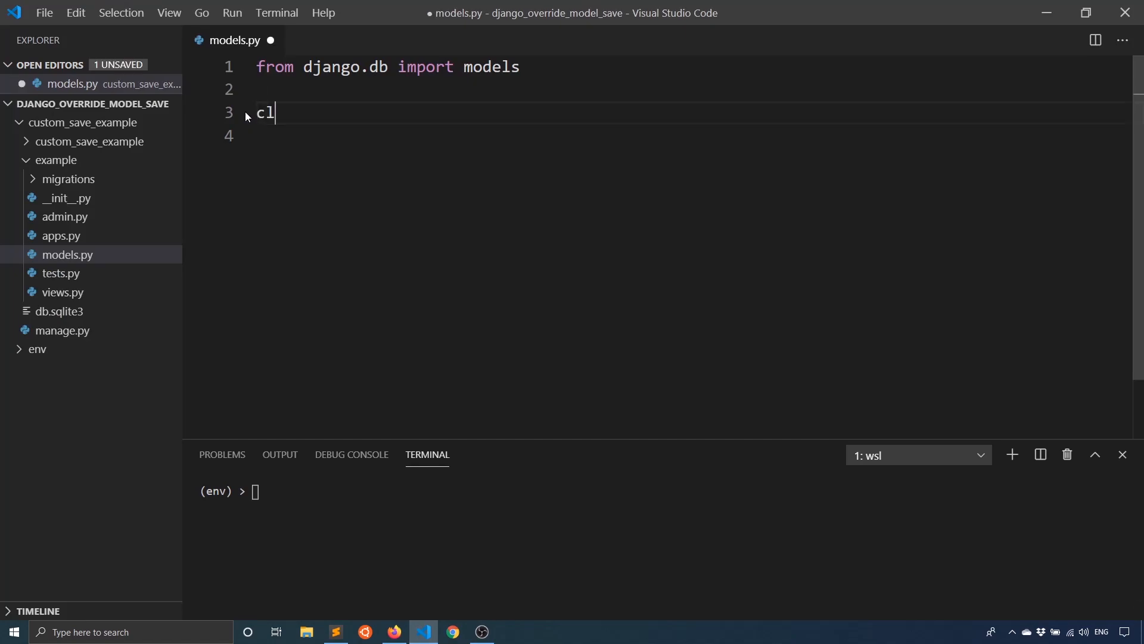
{"action": "type", "text": "ass Location(models"}
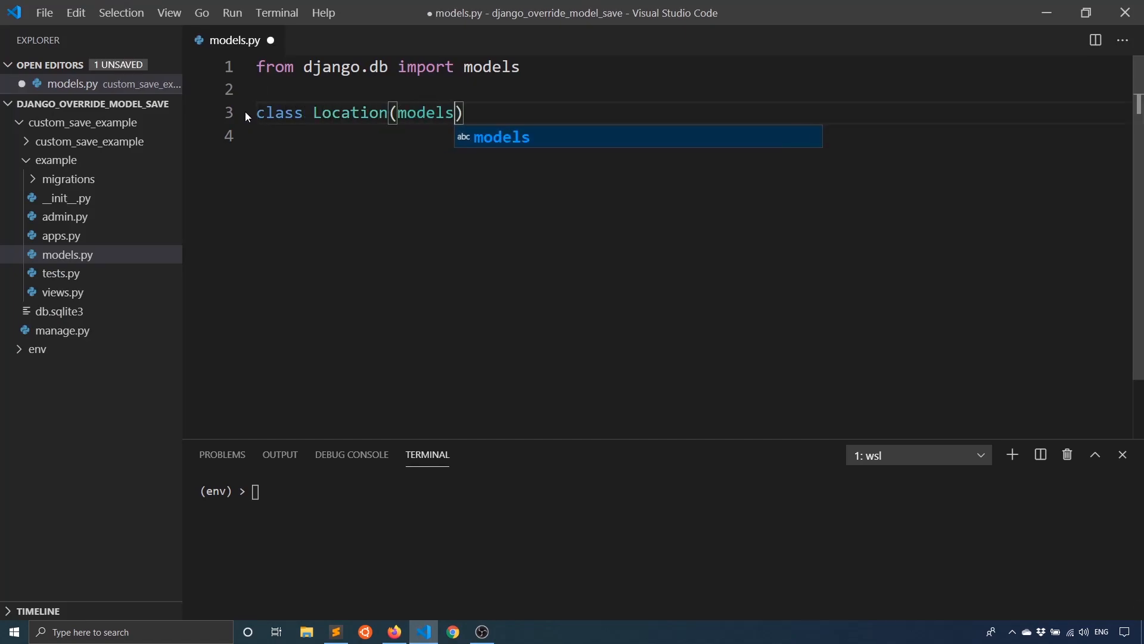
{"action": "type", "text": ".Model"}
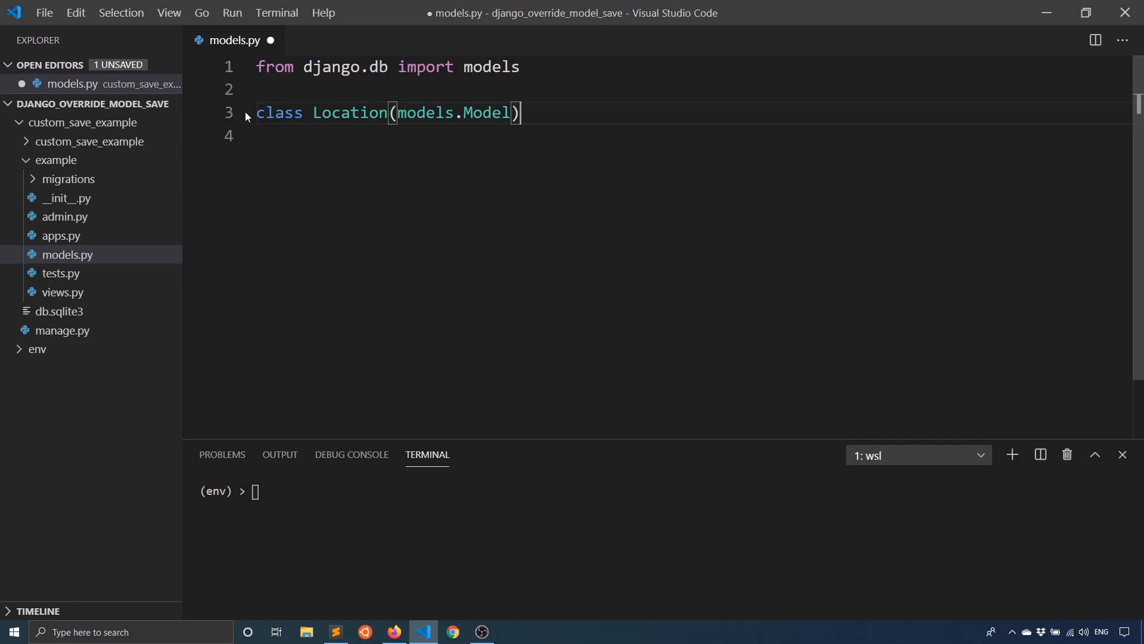
{"action": "type", "text": ":"}
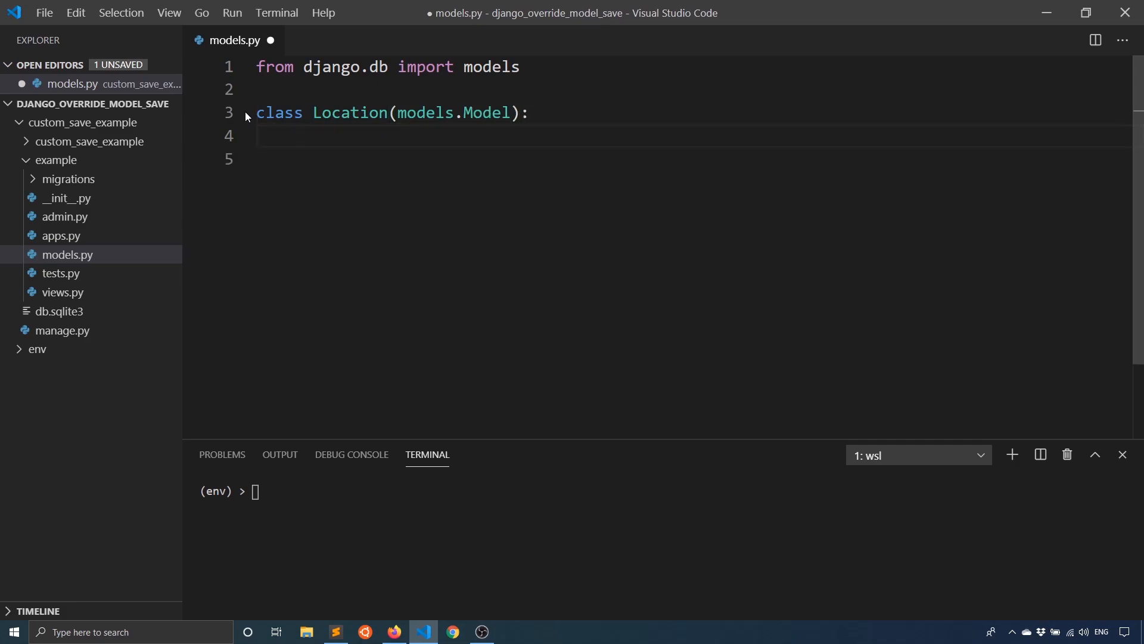
{"action": "type", "text": "zip_cod"}
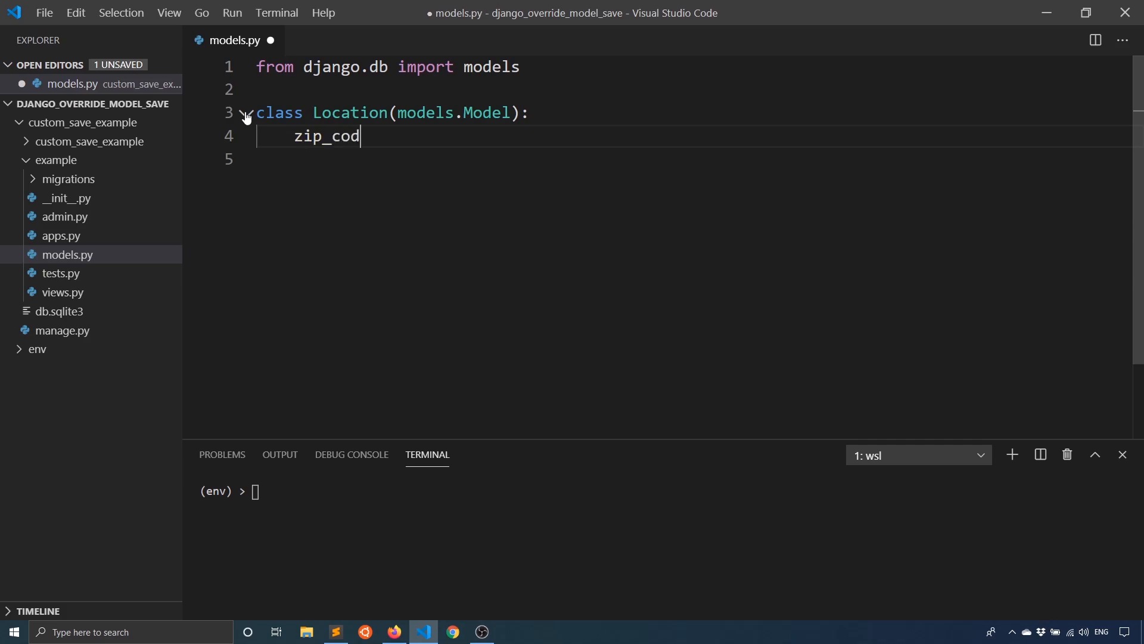
{"action": "type", "text": "e = models."}
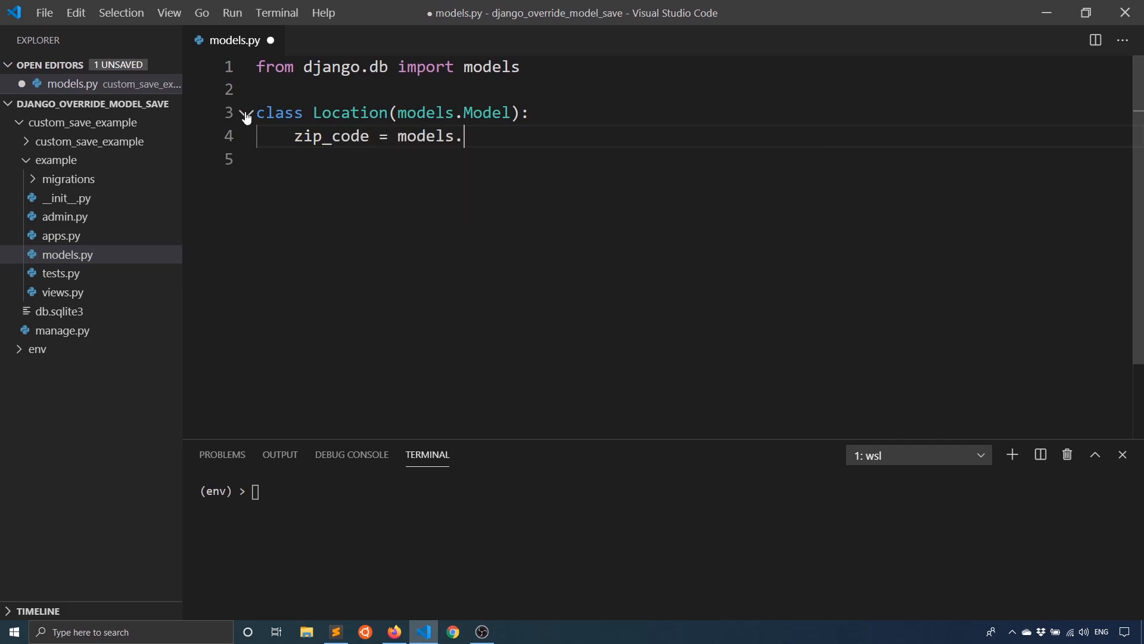
{"action": "type", "text": "IntegerField("}
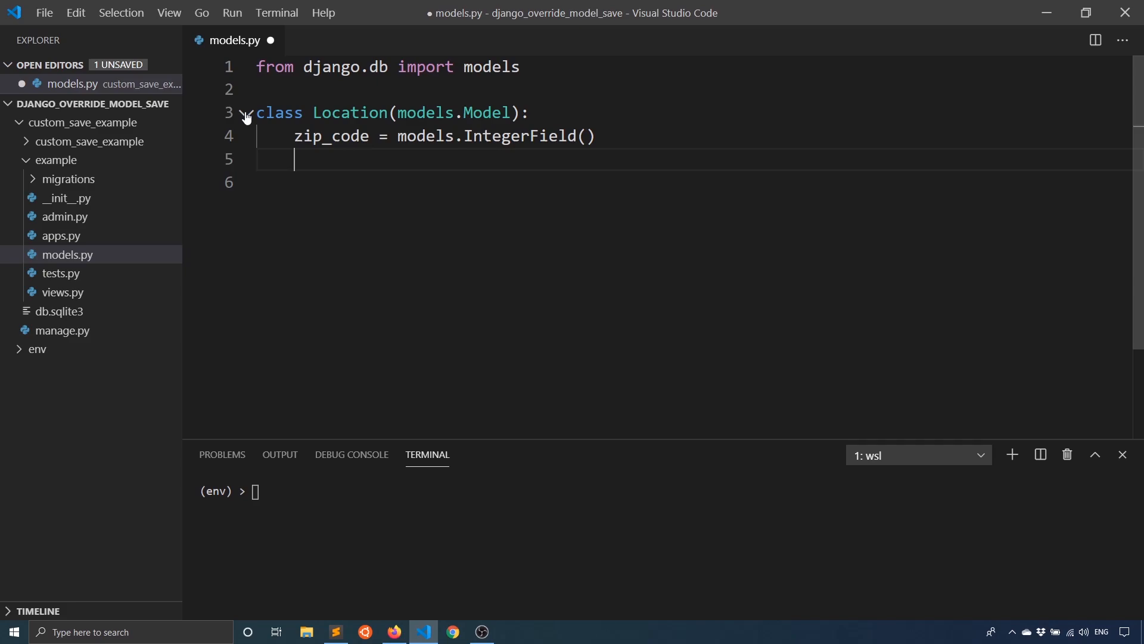
- Add latitude as a DecimalField with max_digits=9, decimal_places=6 and blank=True
{"action": "type", "text": "lat"}
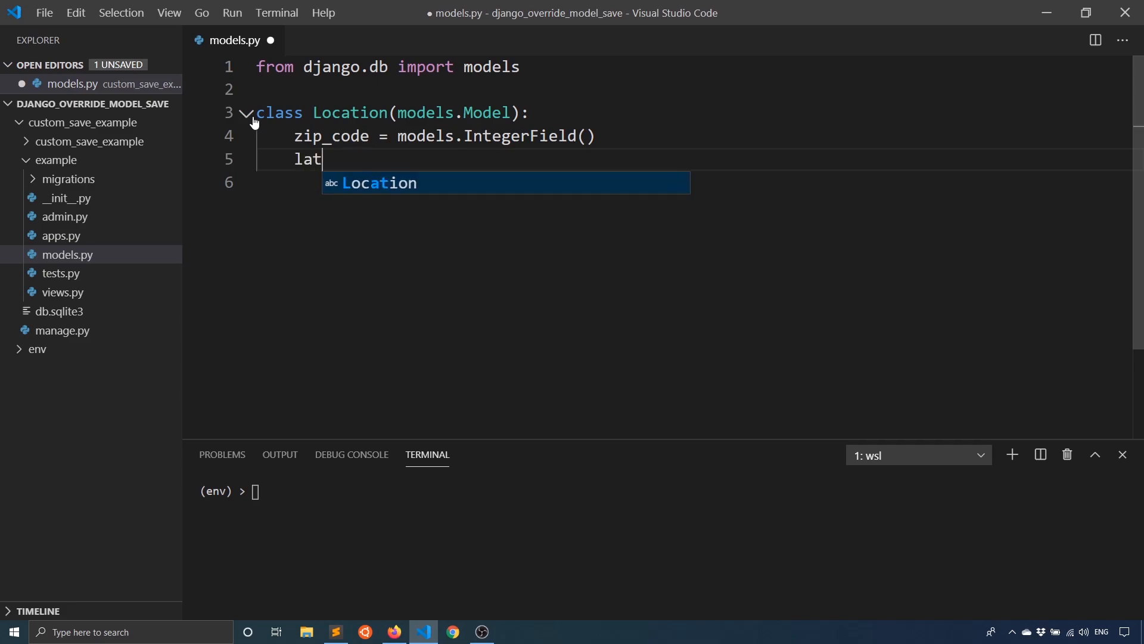
{"action": "type", "text": "itude = model"}
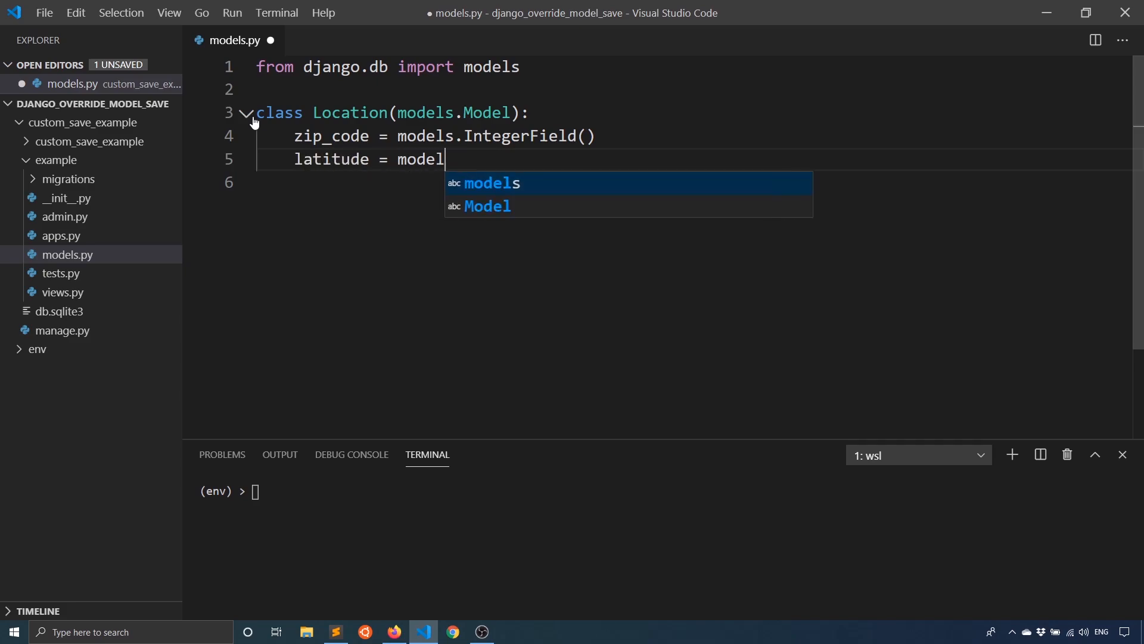
{"action": "type", "text": "s.Decim"}
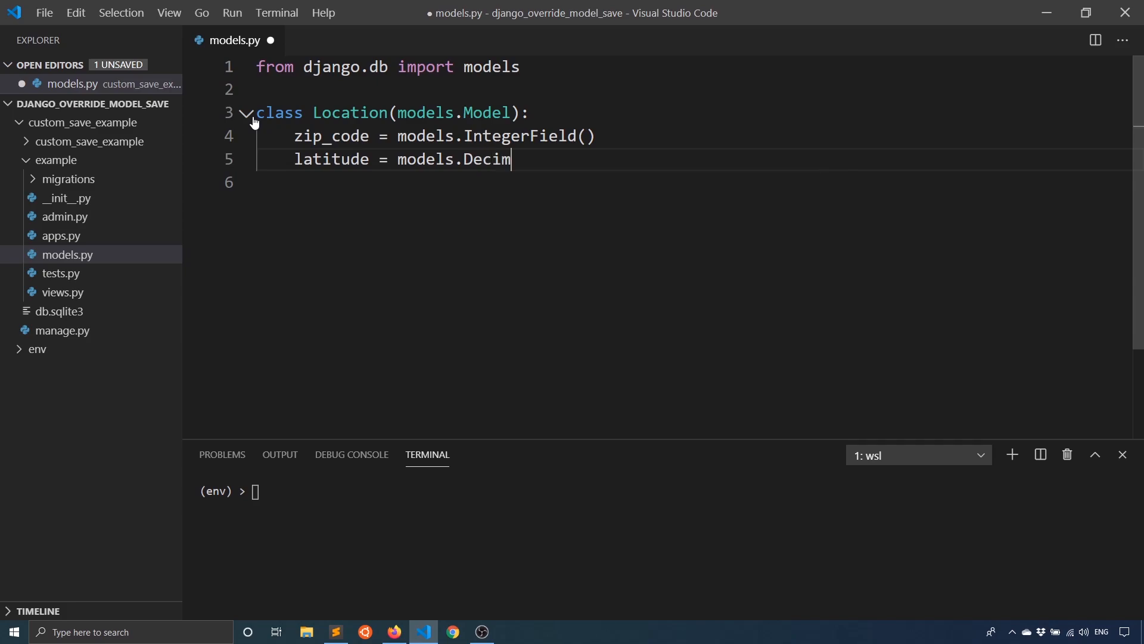
{"action": "type", "text": "alField"}
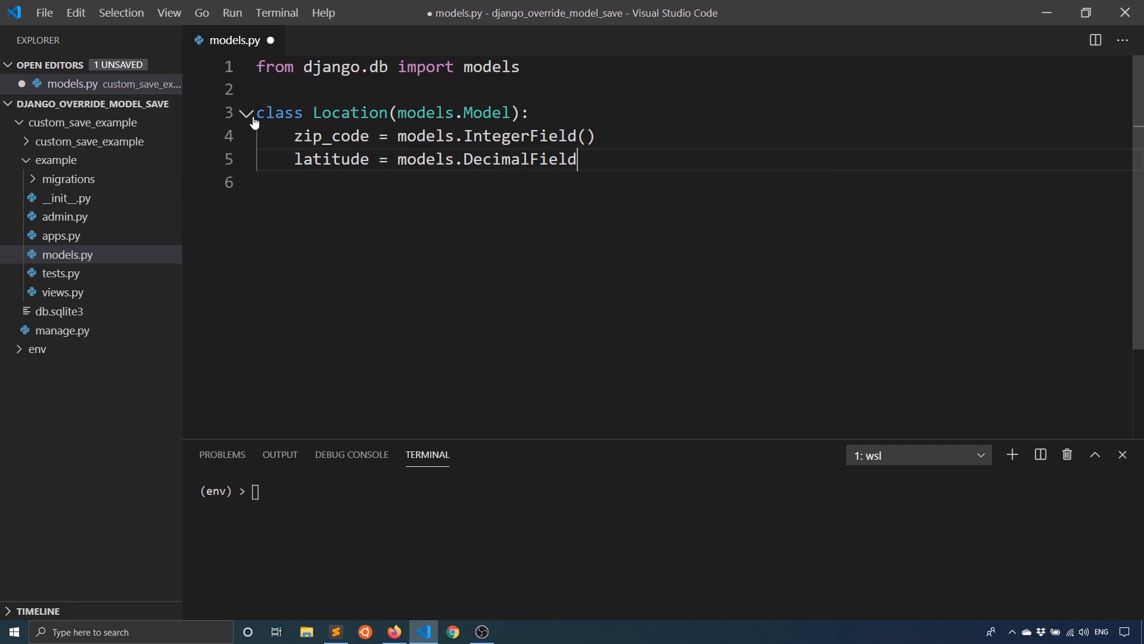
{"action": "type", "text": "()"}
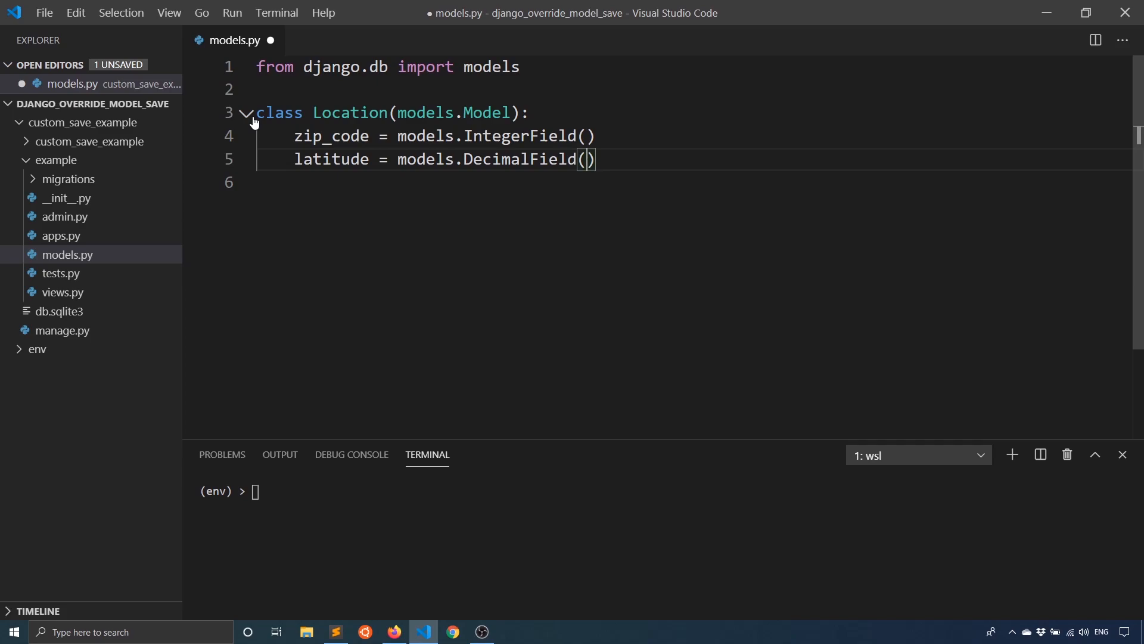
{"action": "type", "text": "max_"}
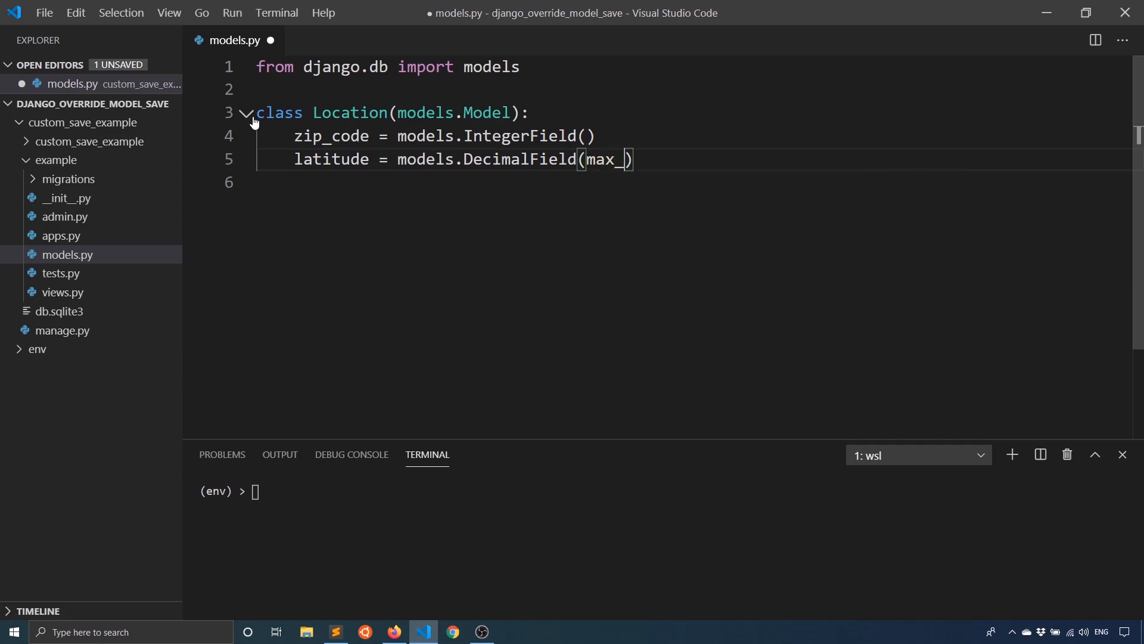
{"action": "type", "text": "digits=9,"}
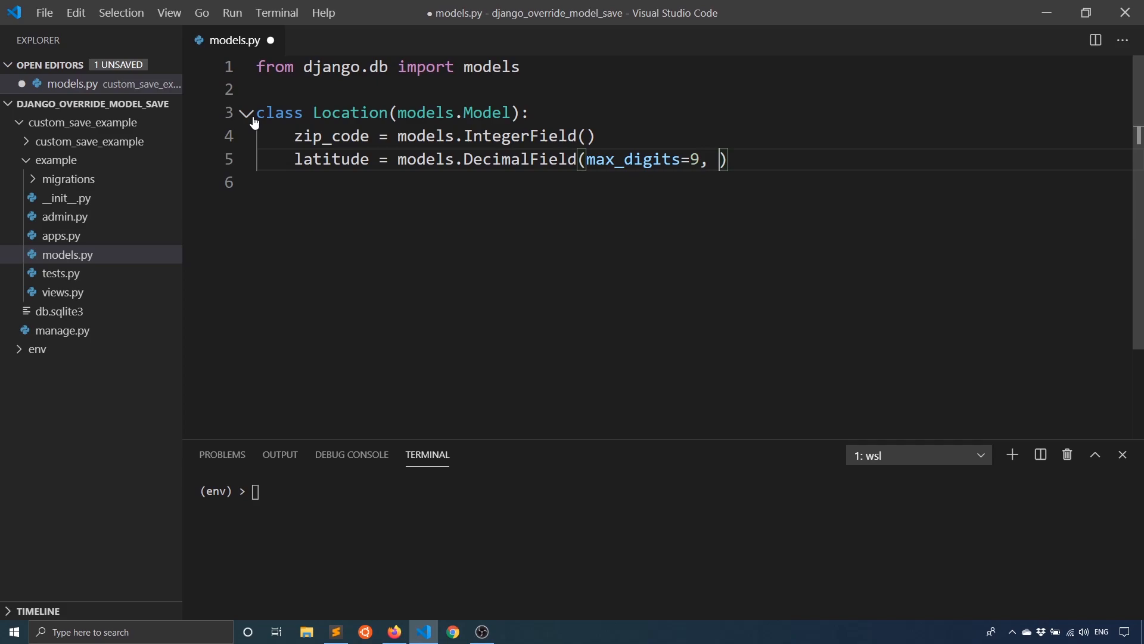
{"action": "type", "text": "decimal_"}
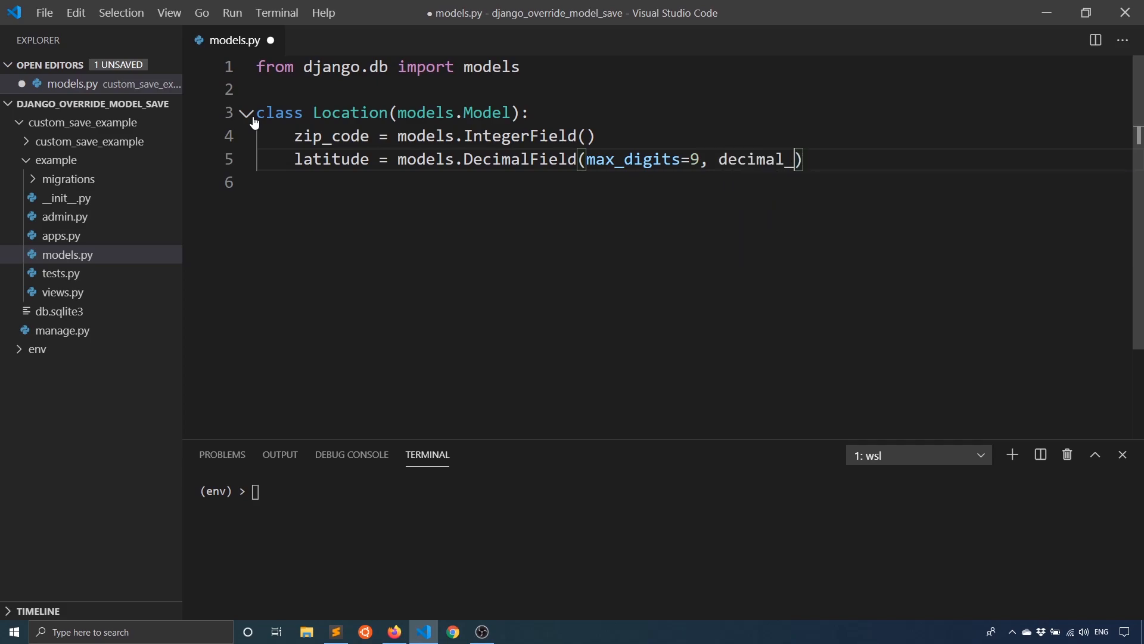
{"action": "type", "text": "places="}
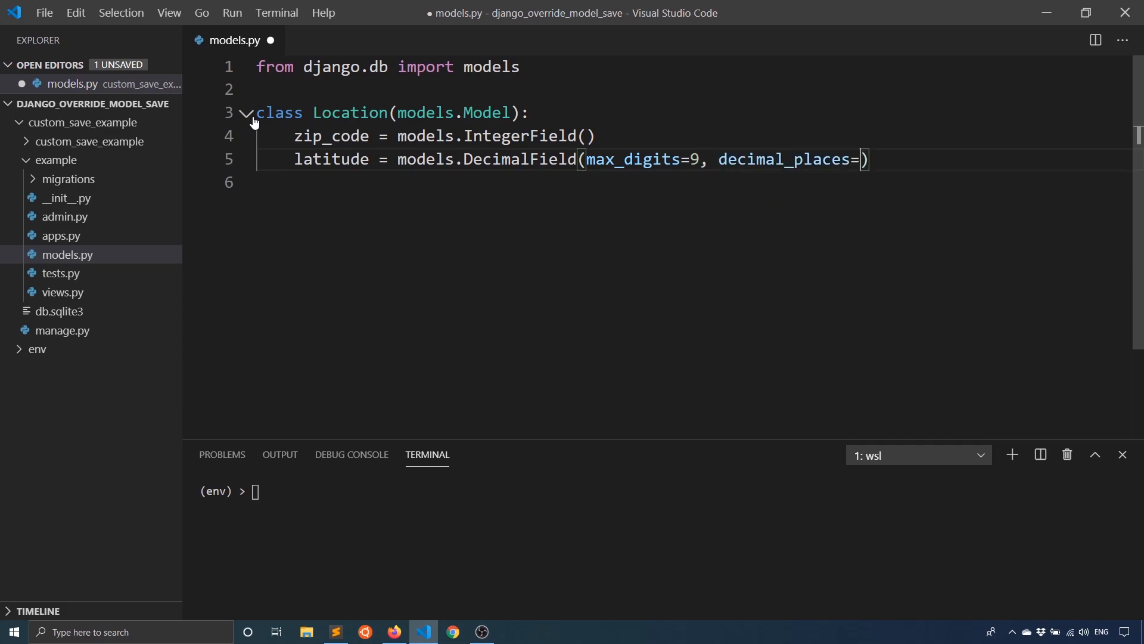
{"action": "type", "text": "6"}
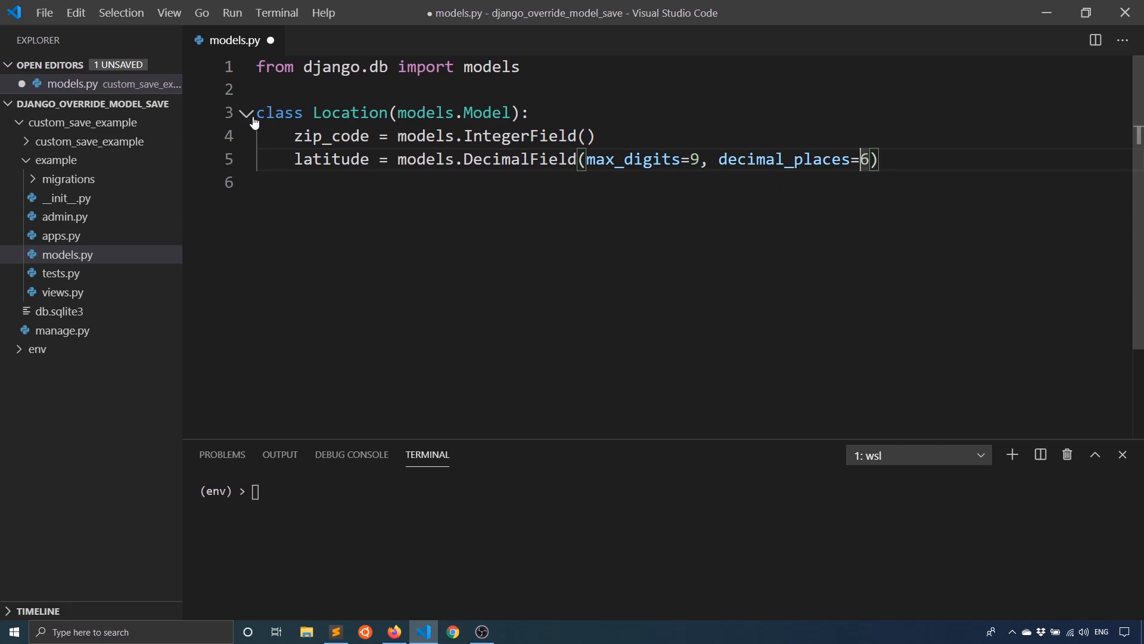
{"action": "type", "text": "blank=True,"}
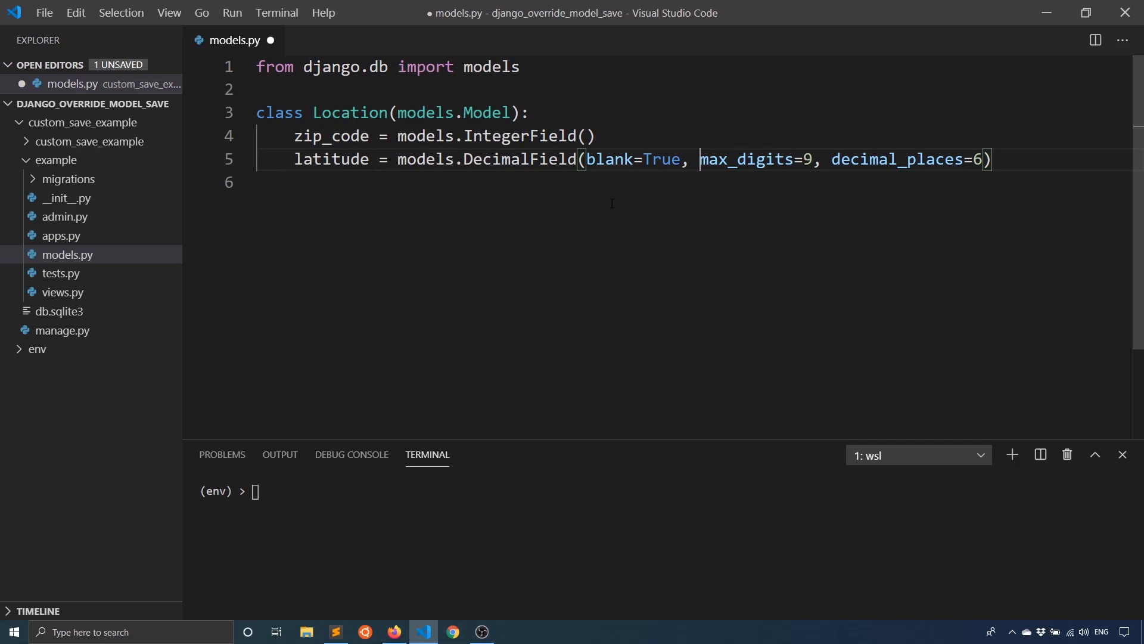
- Duplicate the latitude definition as longitude with the same DecimalField settings
{"action": "left_click_drag", "start_coordinate": [467, 159], "coordinate": [992, 159]}
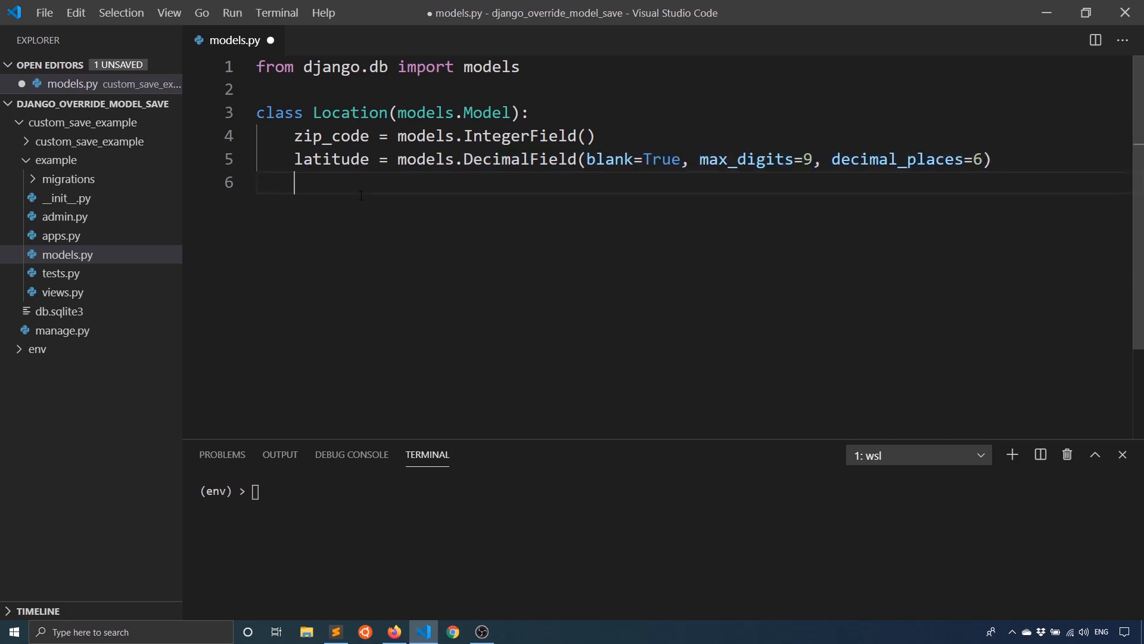
{"action": "type", "text": "log"}
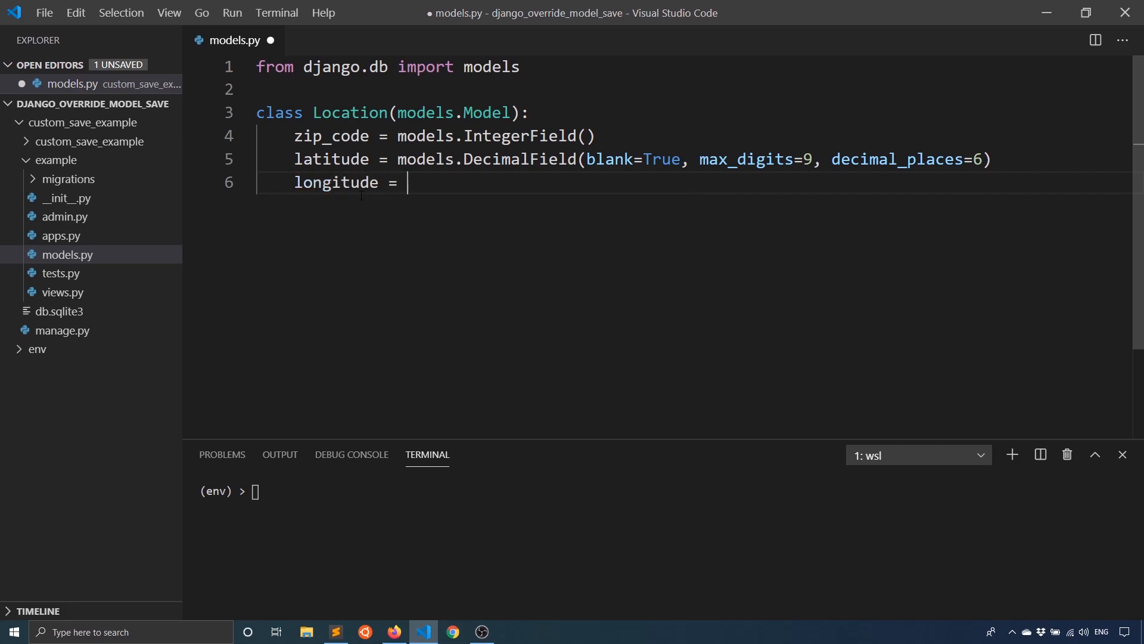
{"action": "type", "text": "models.DecimalField(blank=True, max_digits=9, decimal_places=6)"}
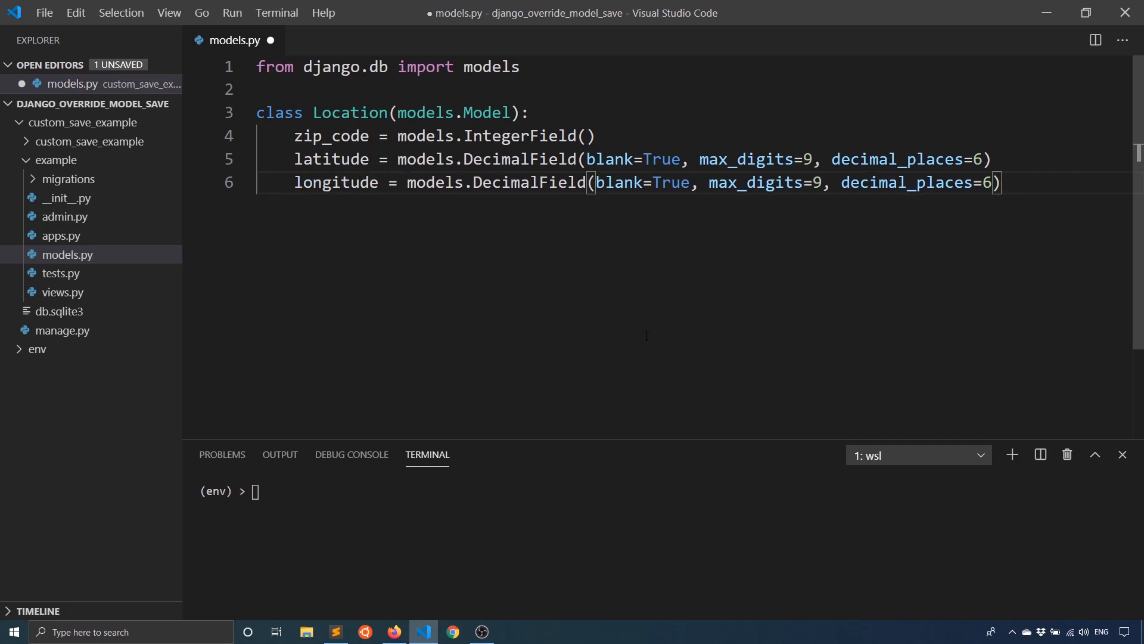
- Save models.py and run python manage.py makemigrations, then begin the migrate command
{"action": "key", "text": "ctrl+s"}
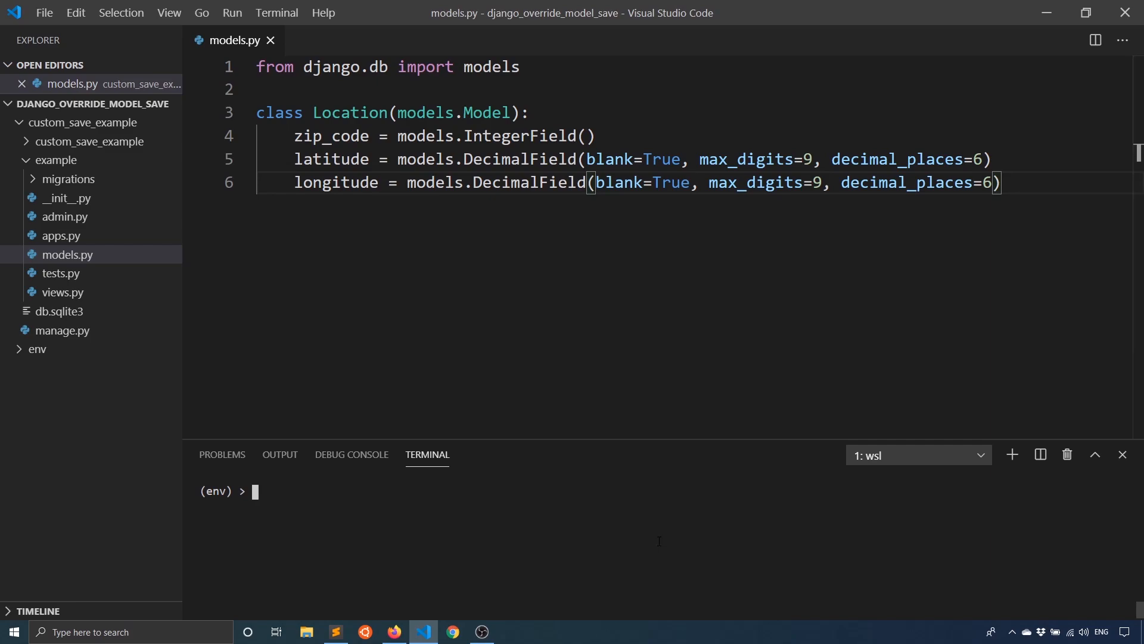
{"action": "type", "text": "python manage.py"}
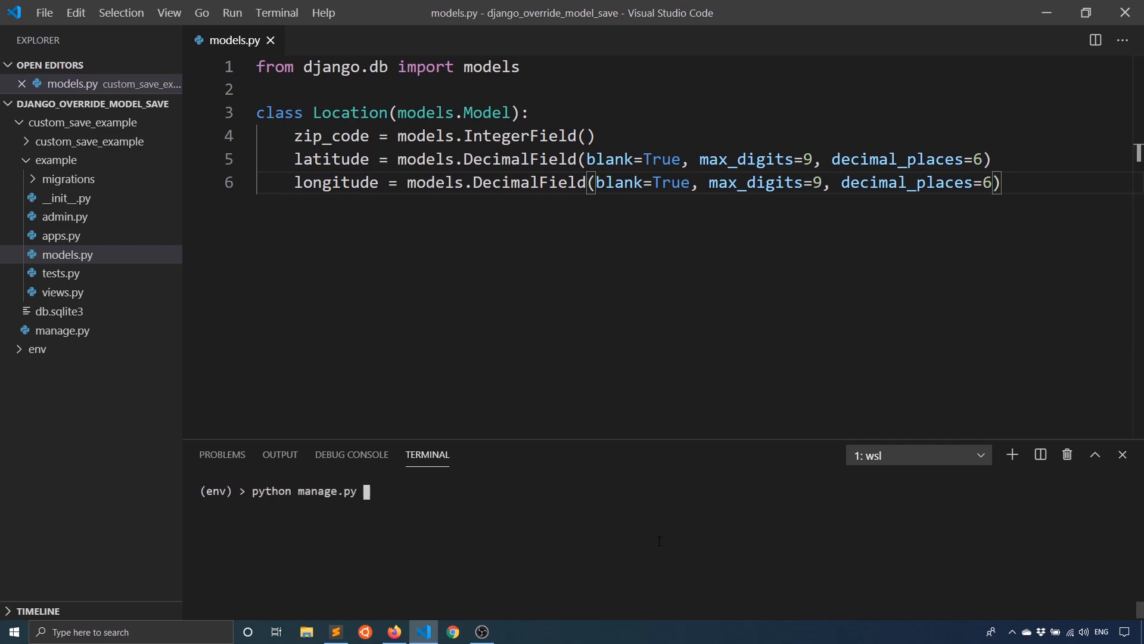
{"action": "type", "text": "makemigrations"}
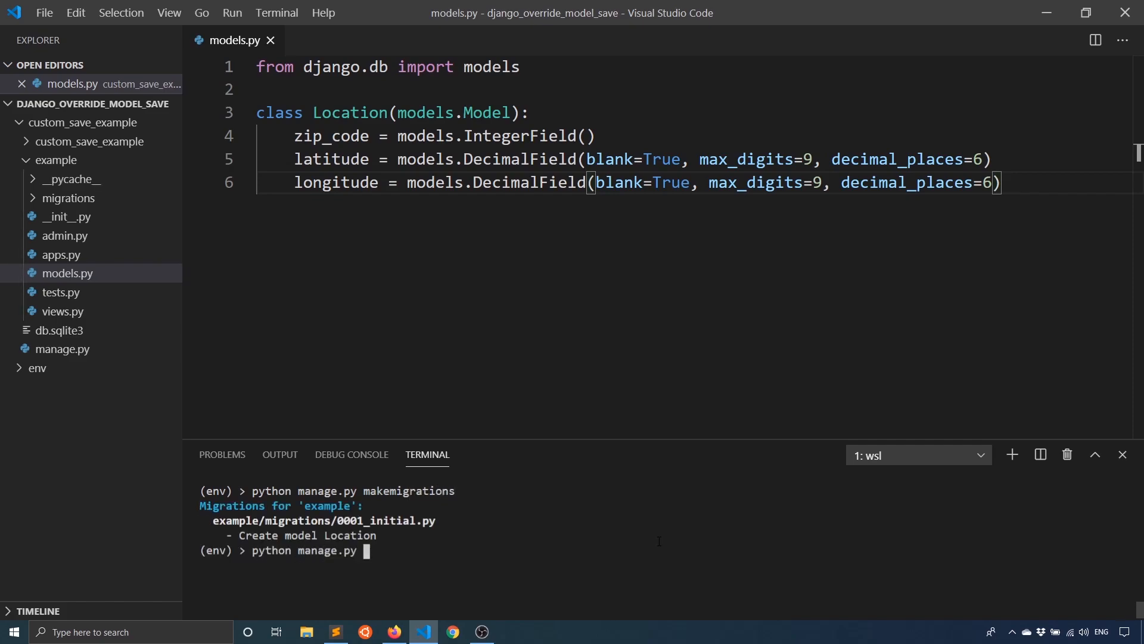
{"action": "type", "text": "migrate"}
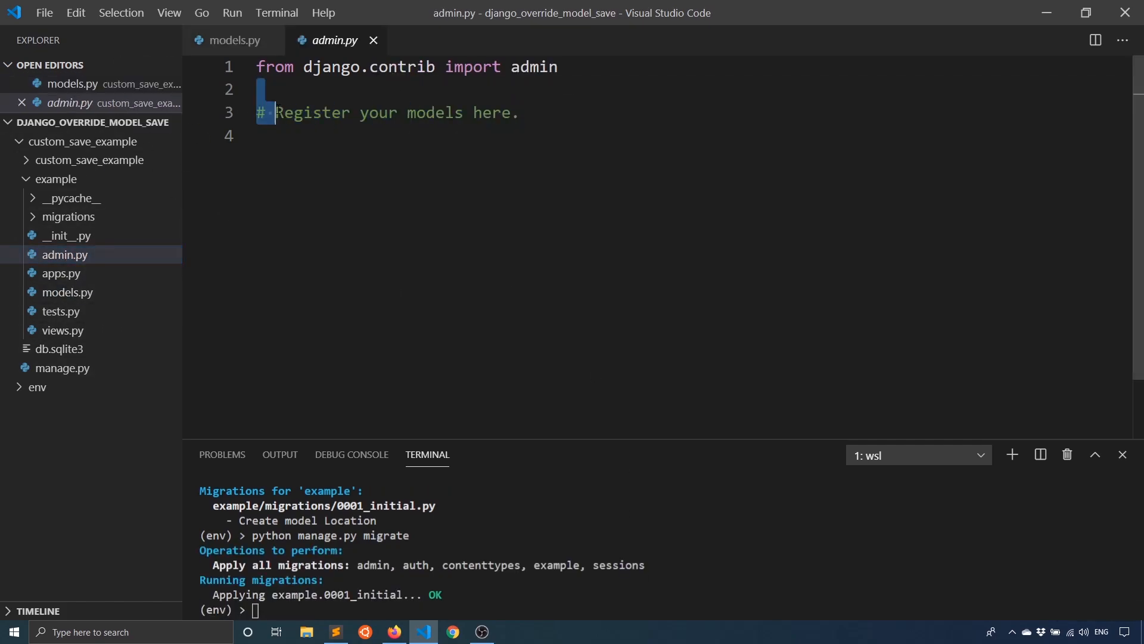
- Import and register Location in admin.py, then start python manage.py runserver
{"action": "type", "text": "admin.site.register(Location"}
{"action": "type", "text": "from"}
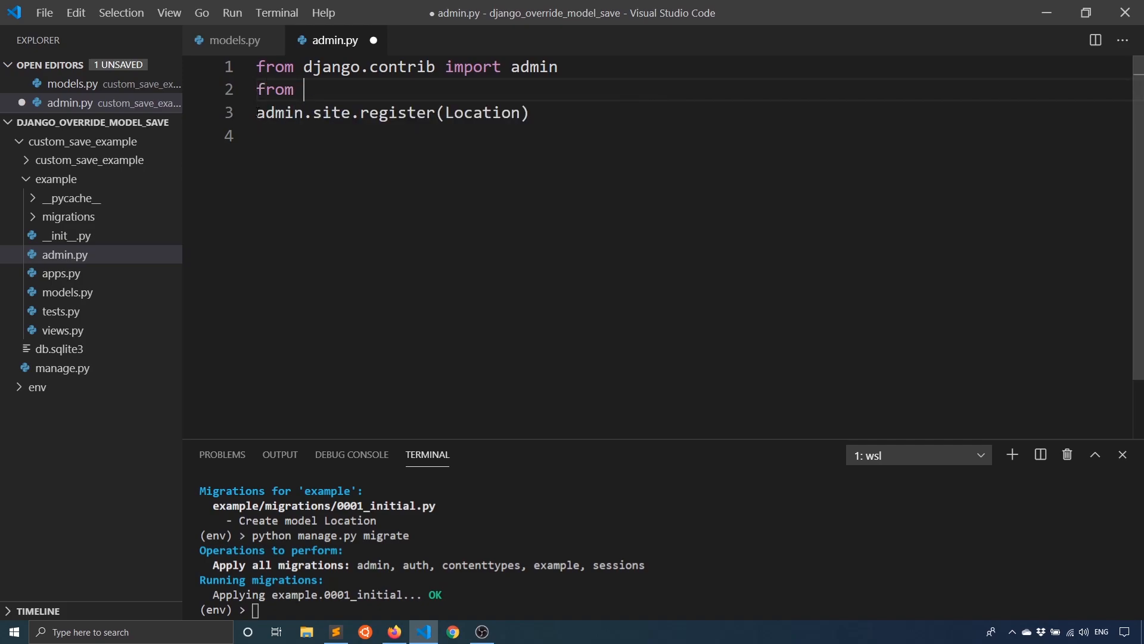
{"action": "type", "text": ".models import Location"}
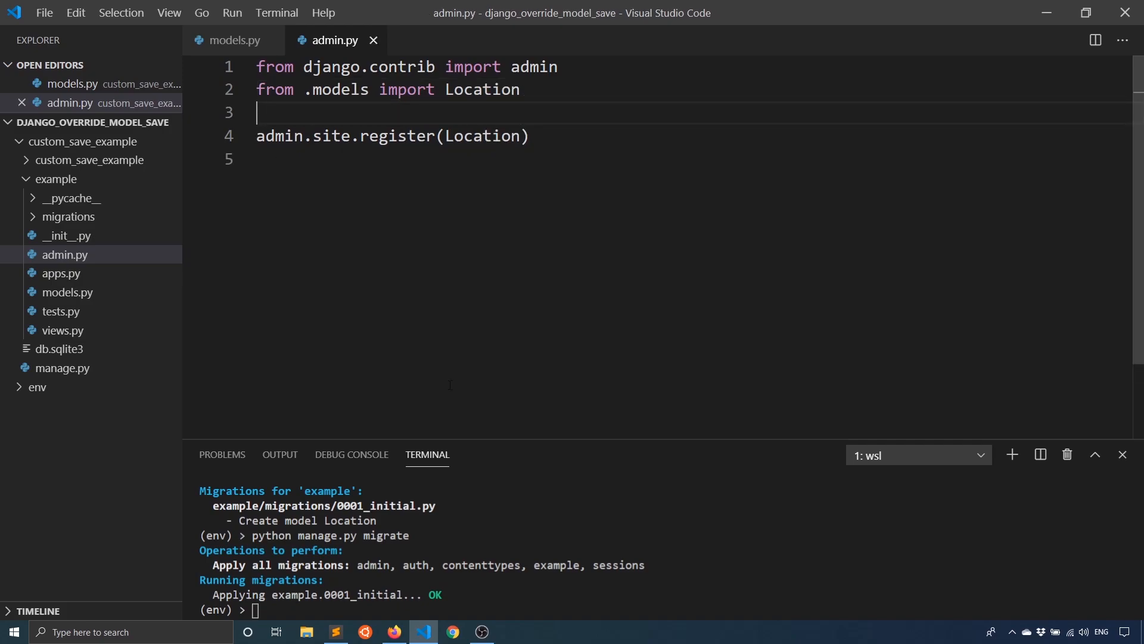
{"action": "type", "text": "python"}
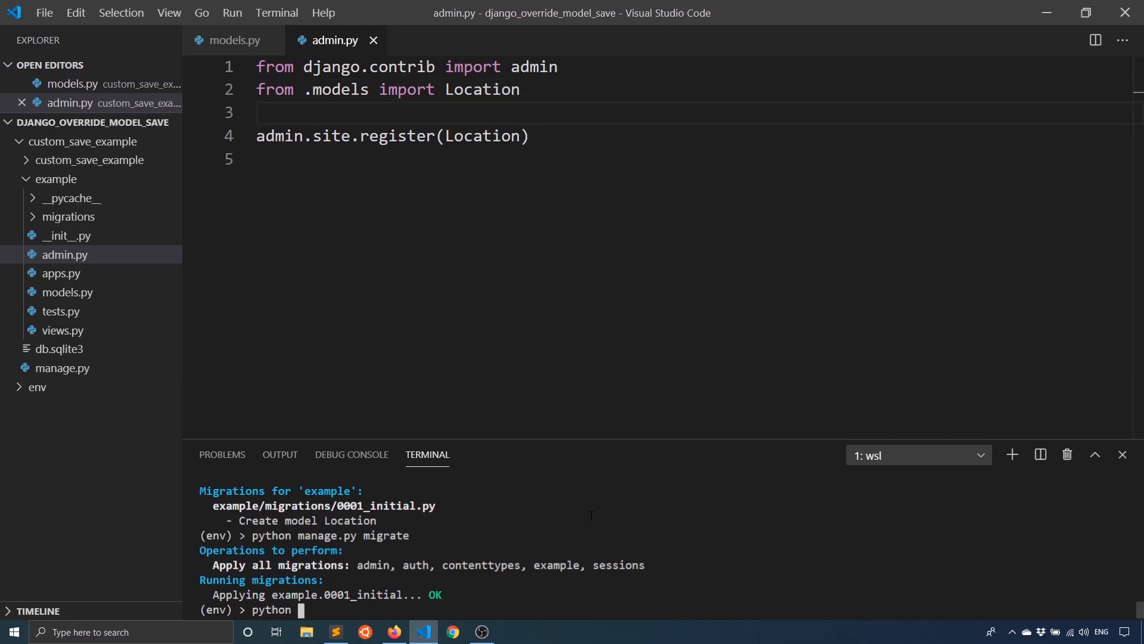
{"action": "type", "text": "manage.py"}
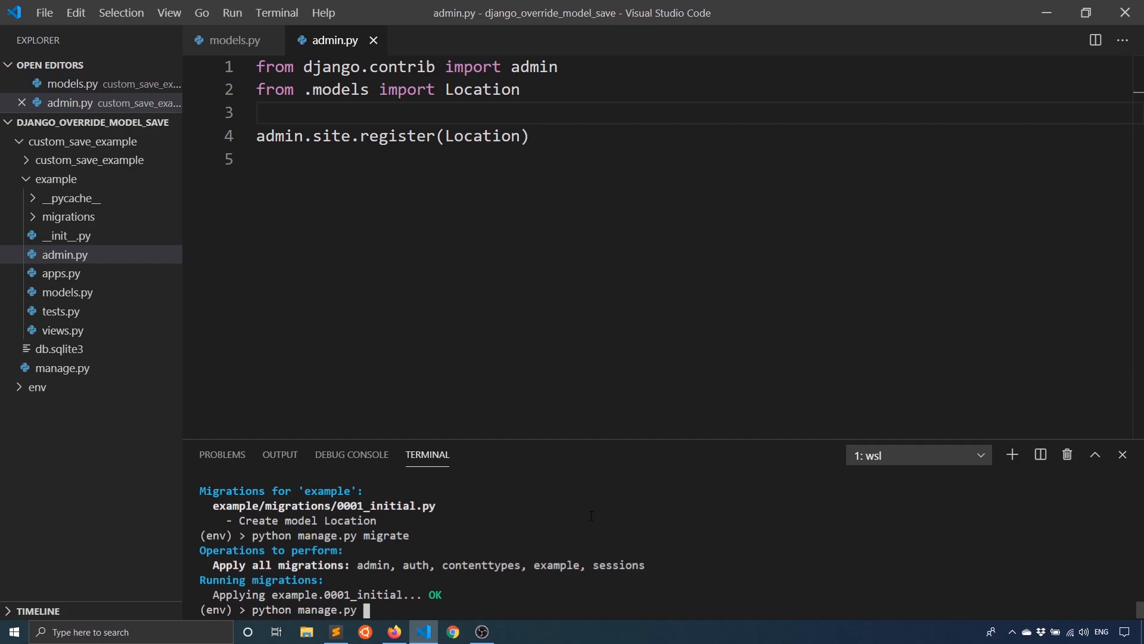
{"action": "type", "text": "runserver"}
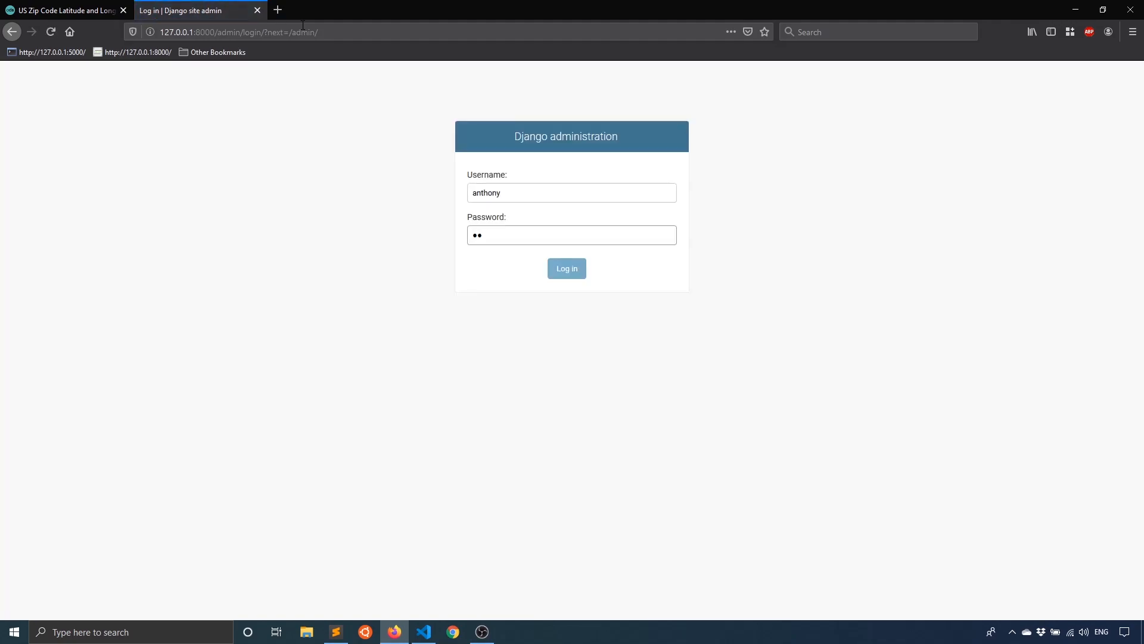
- Log in to Django admin and submit a new Location with zip code 90210
{"action": "left_click", "coordinate": [565, 268]}
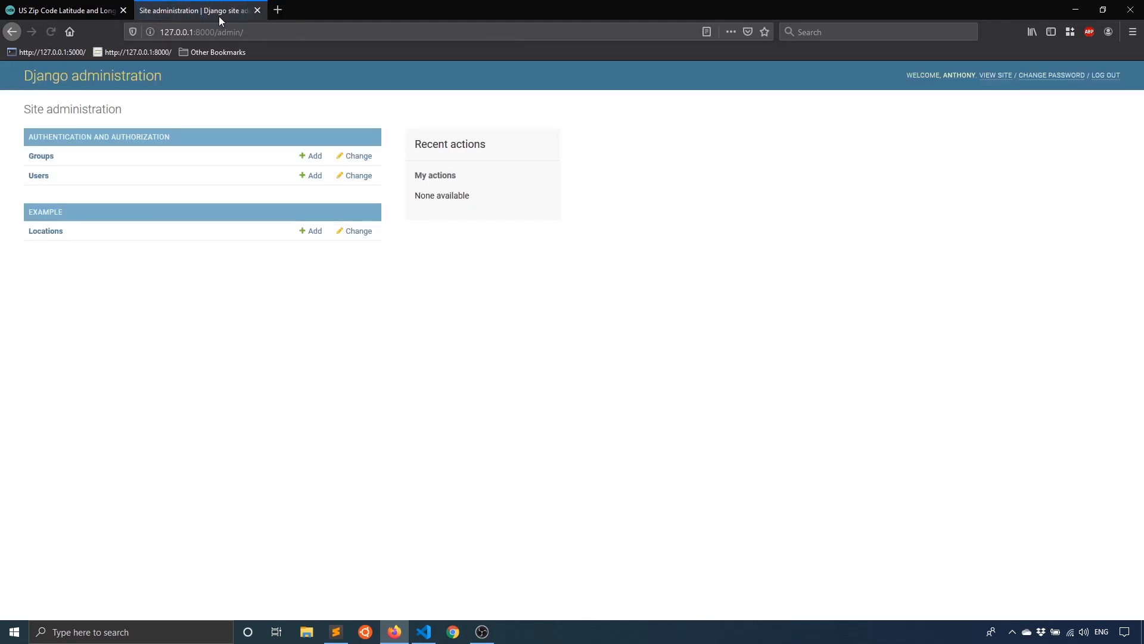
{"action": "left_click", "coordinate": [45, 230]}
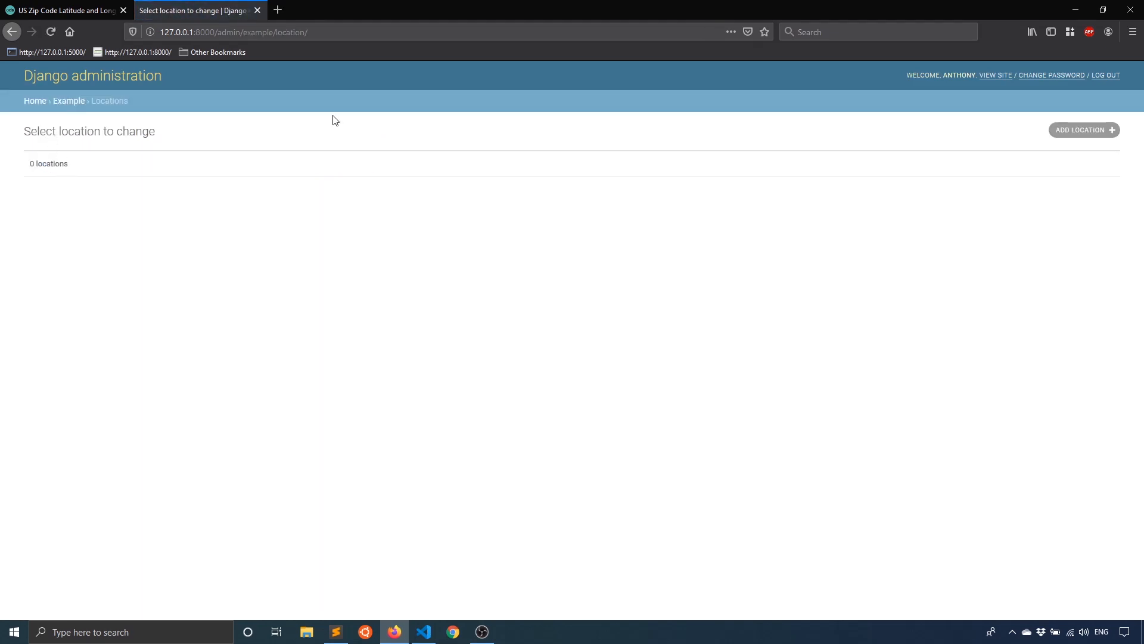
{"action": "left_click", "coordinate": [1083, 130]}
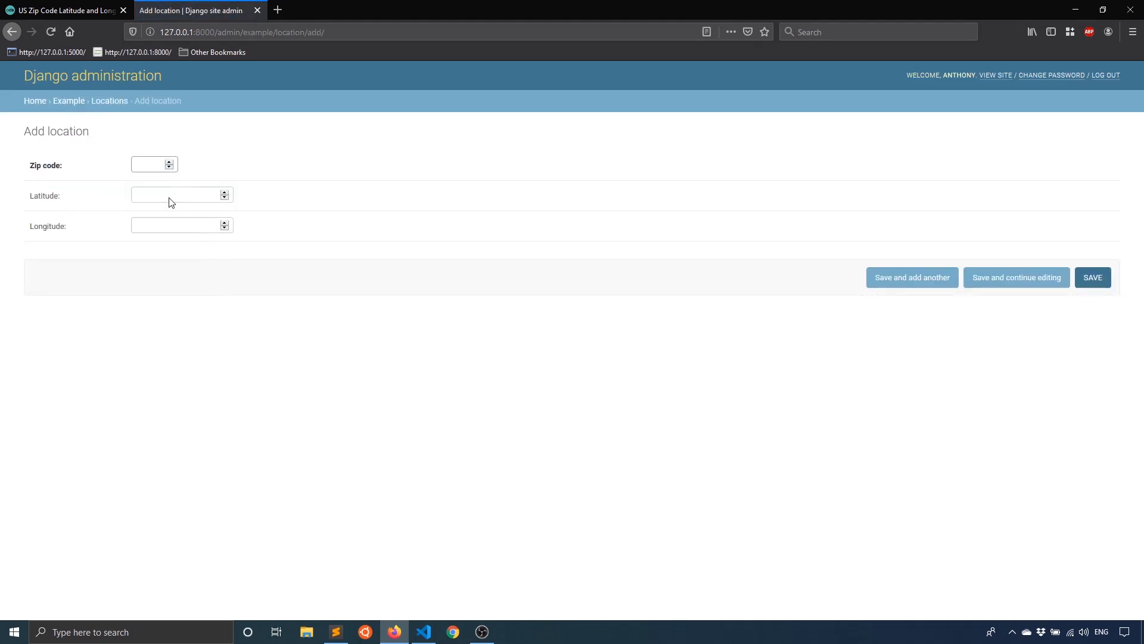
{"action": "mouse_move", "coordinate": [154, 163]}
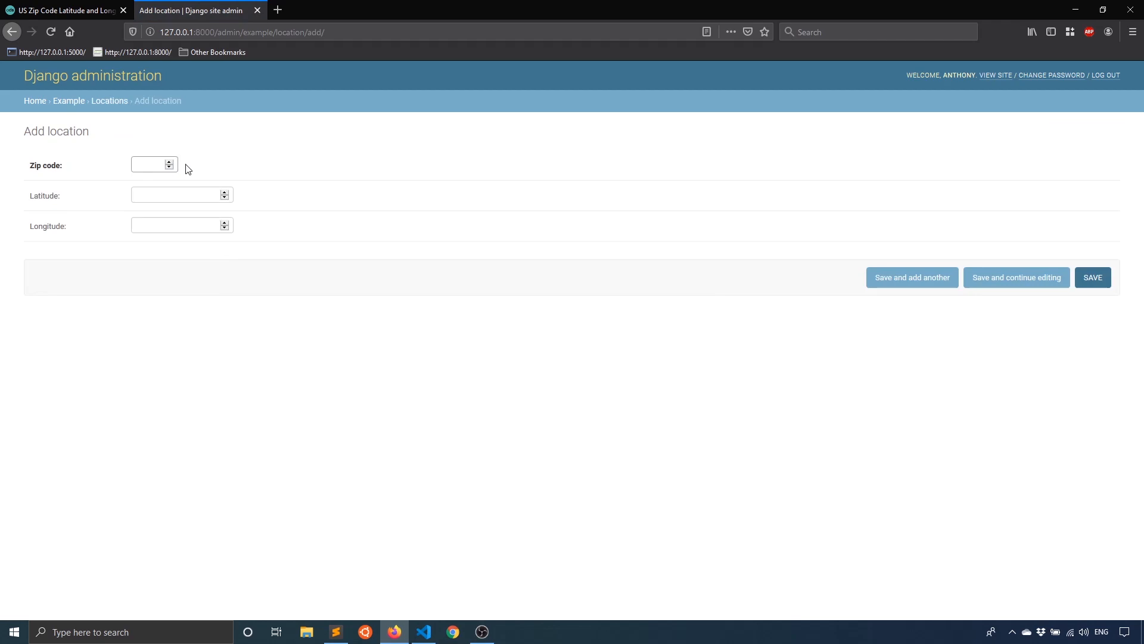
{"action": "type", "text": "90210"}
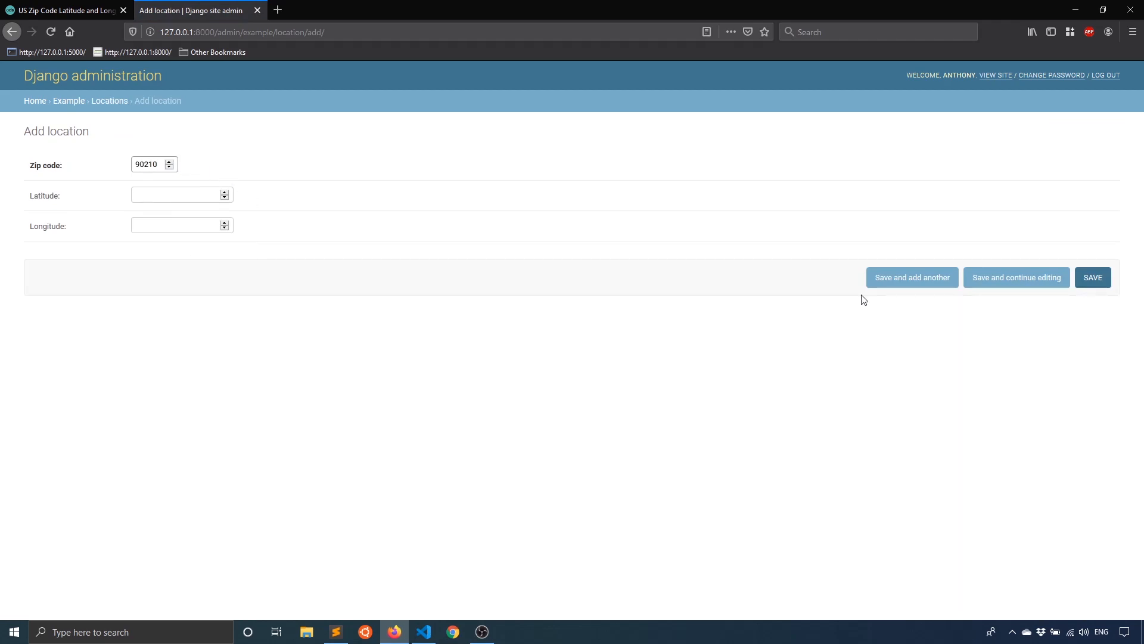
{"action": "left_click", "coordinate": [1093, 278]}
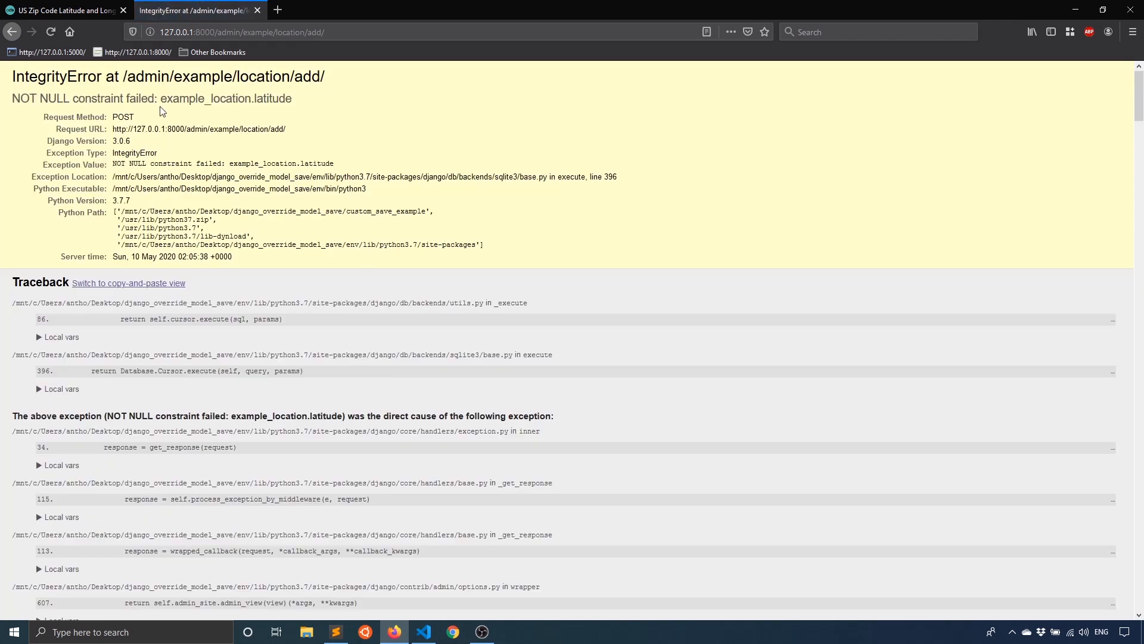
{"action": "mouse_move", "coordinate": [195, 110]}
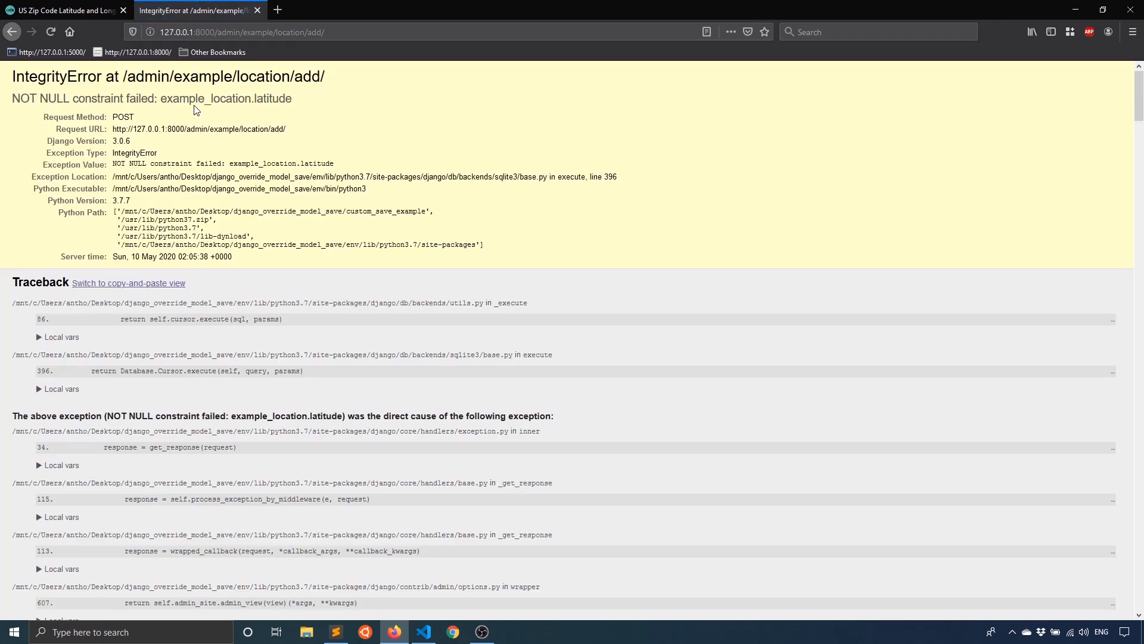
{"action": "mouse_move", "coordinate": [359, 500]}
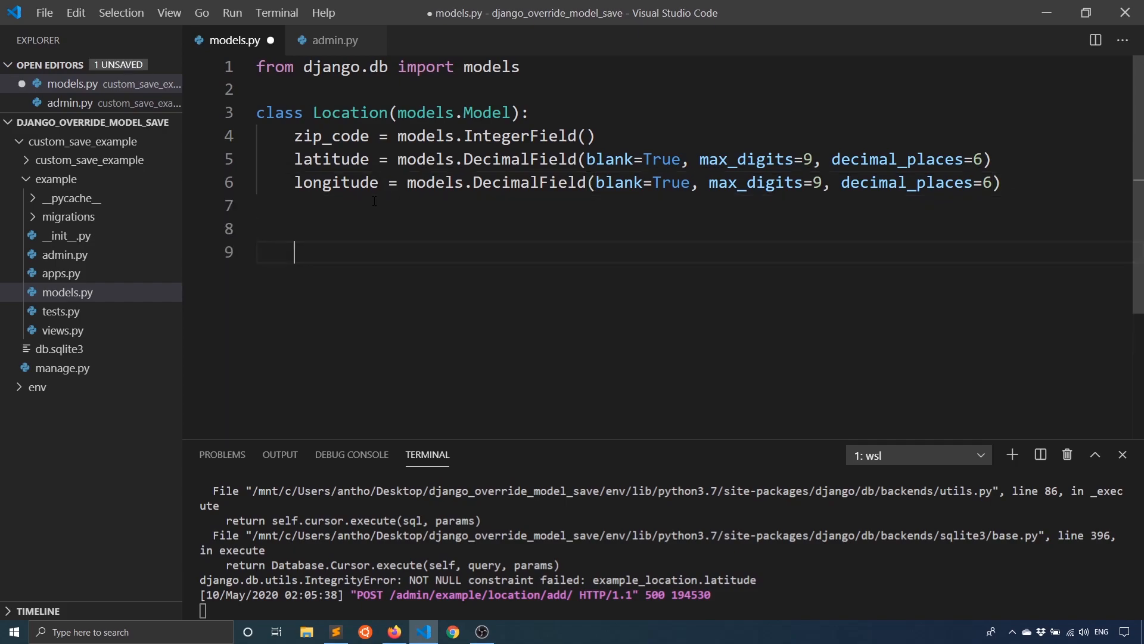
- Override save(self, *args, **kwargs) on Location to call super().save(*args, **kwargs)
{"action": "type", "text": "def"}
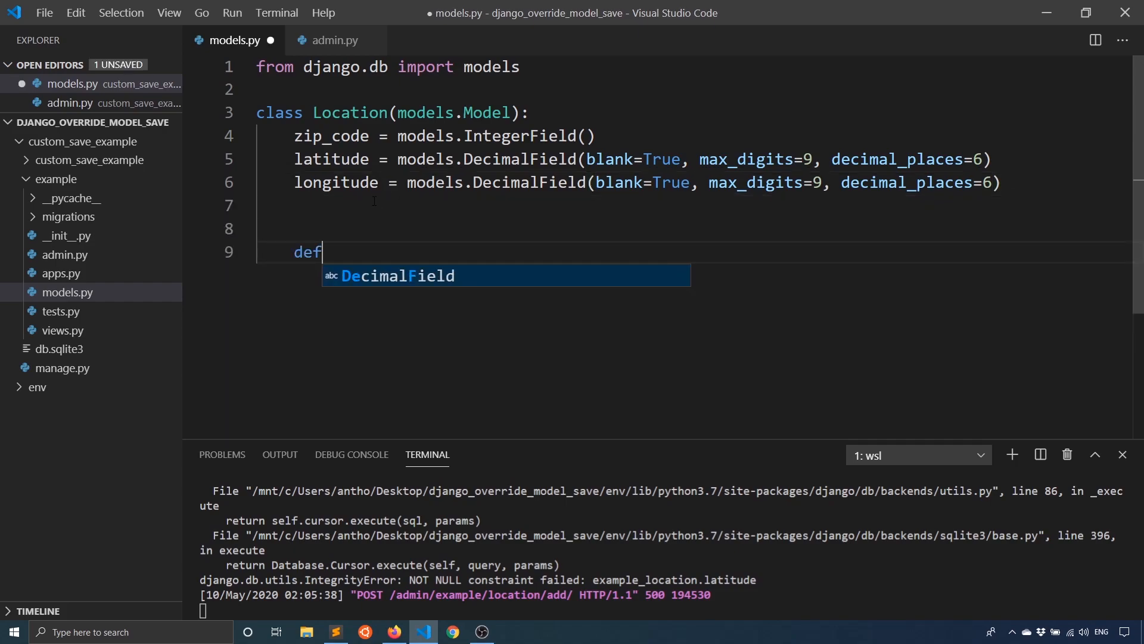
{"action": "type", "text": "save()"}
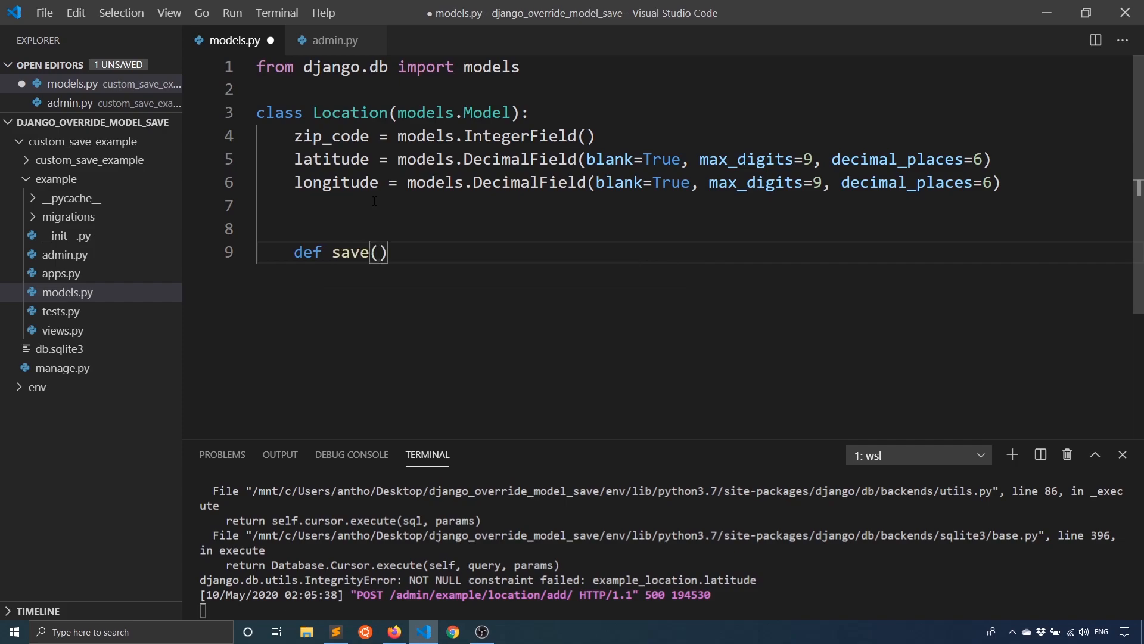
{"action": "type", "text": "self,"}
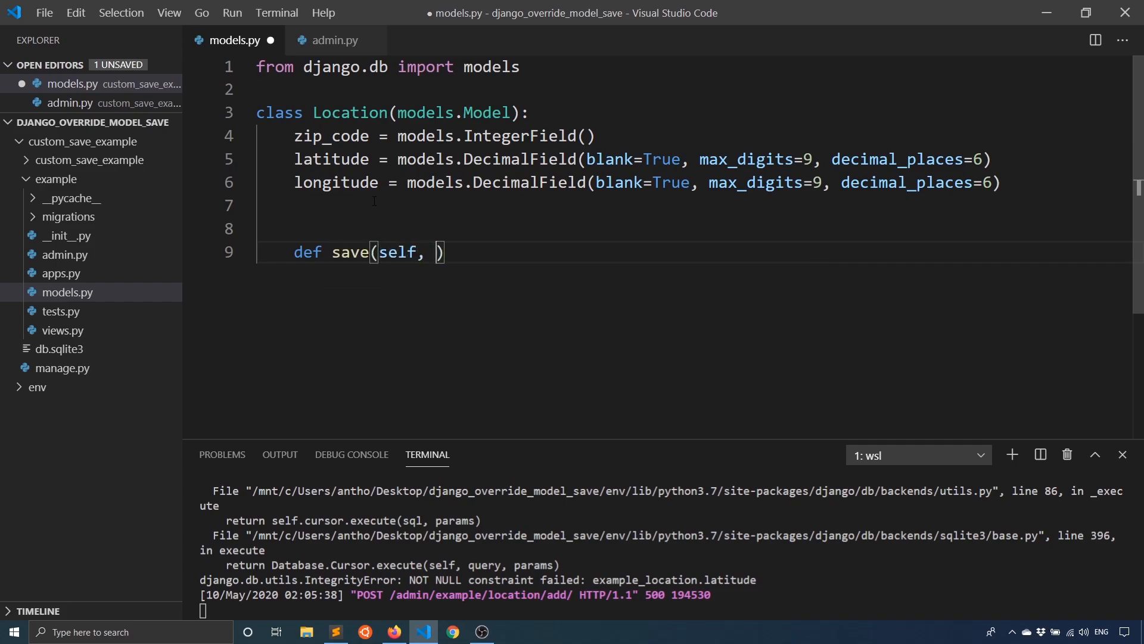
{"action": "type", "text": "*args,"}
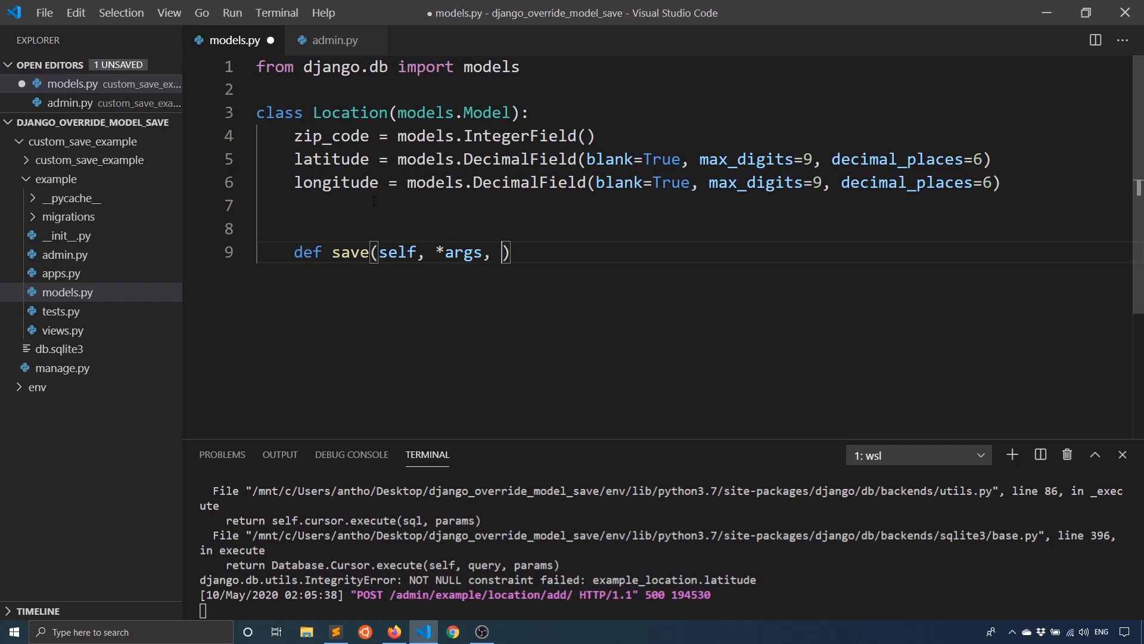
{"action": "type", "text": "**kwargs"}
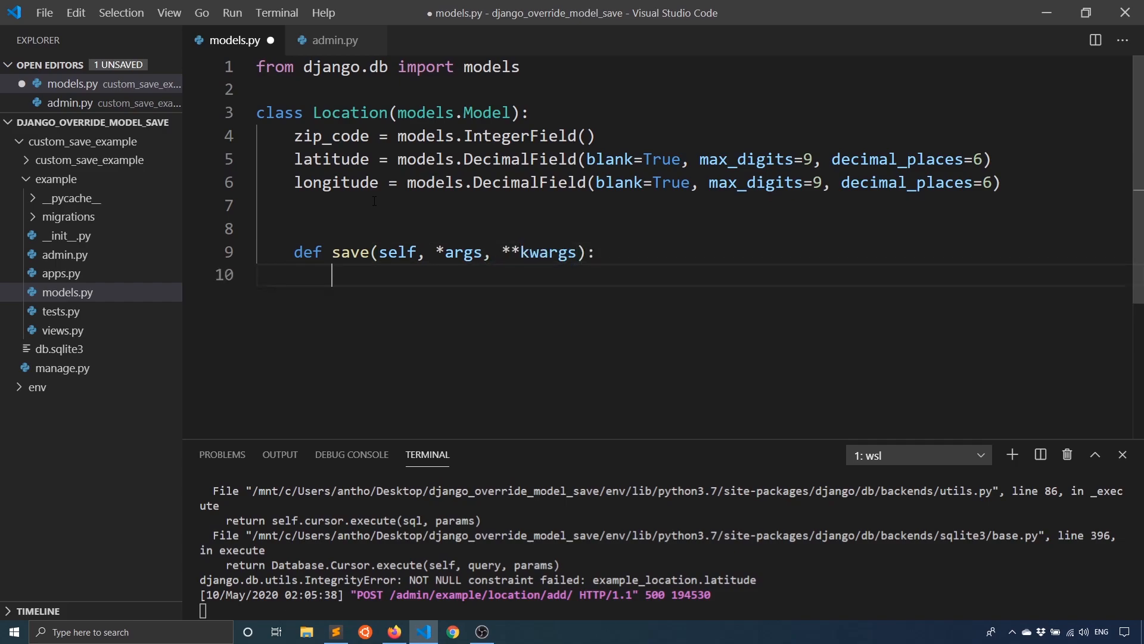
{"action": "mouse_move", "coordinate": [405, 275]}
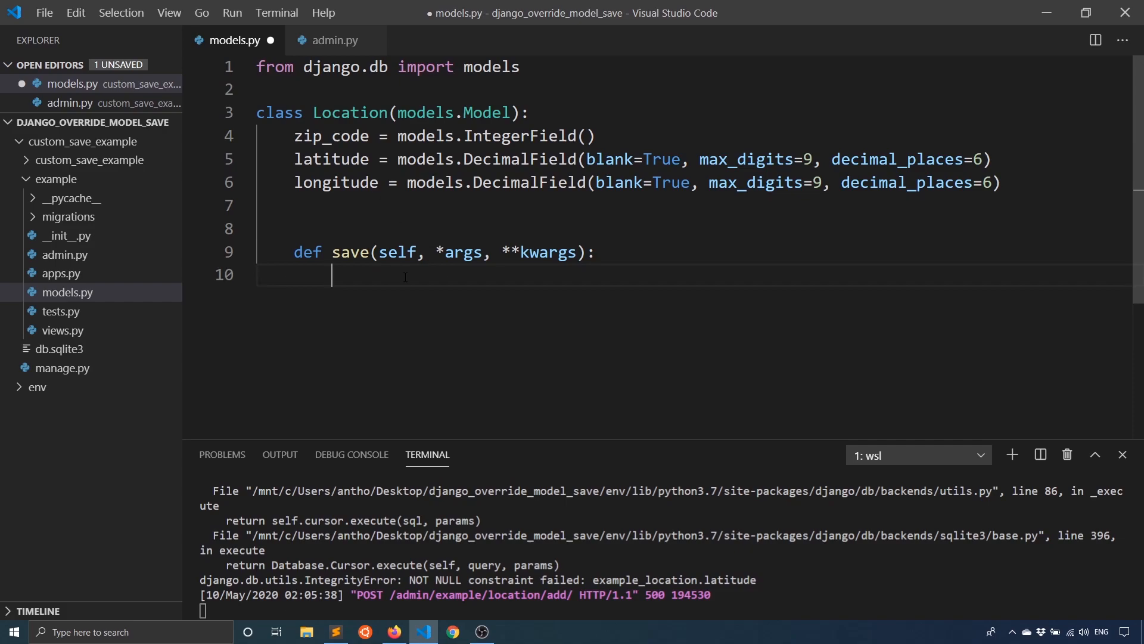
{"action": "type", "text": "super()."}
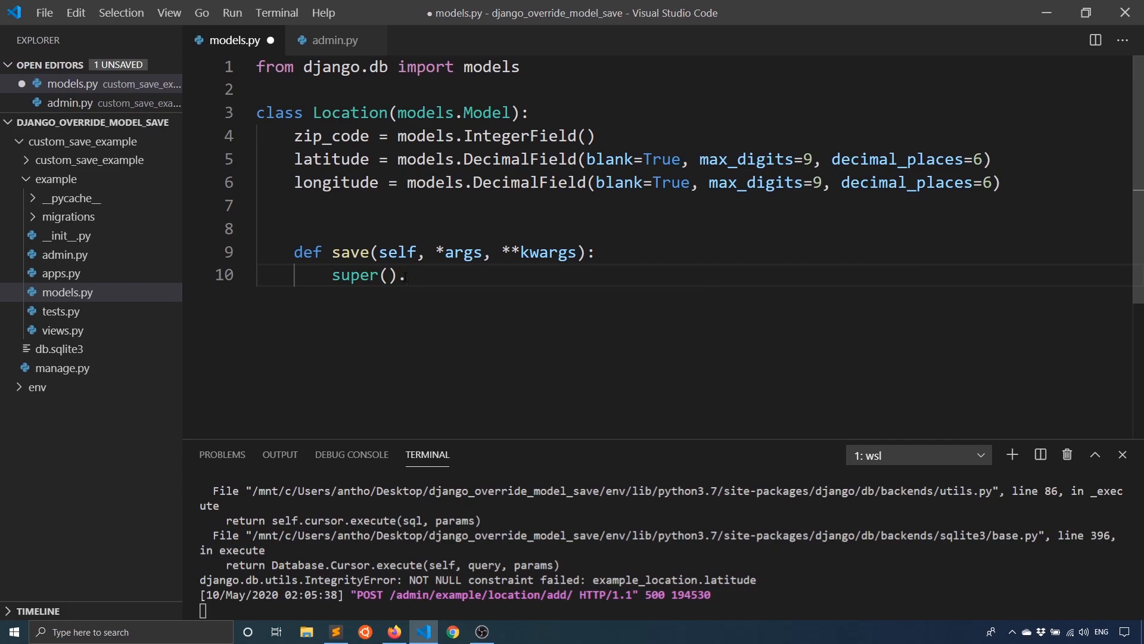
{"action": "type", "text": "save()"}
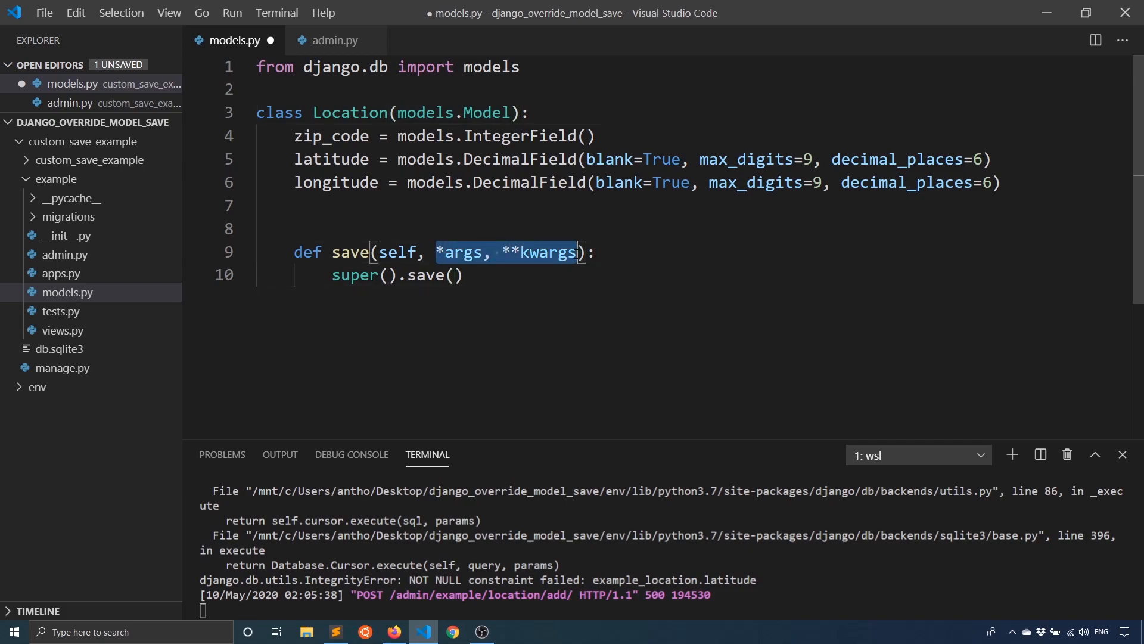
{"action": "type", "text": "*args, **kwargs"}
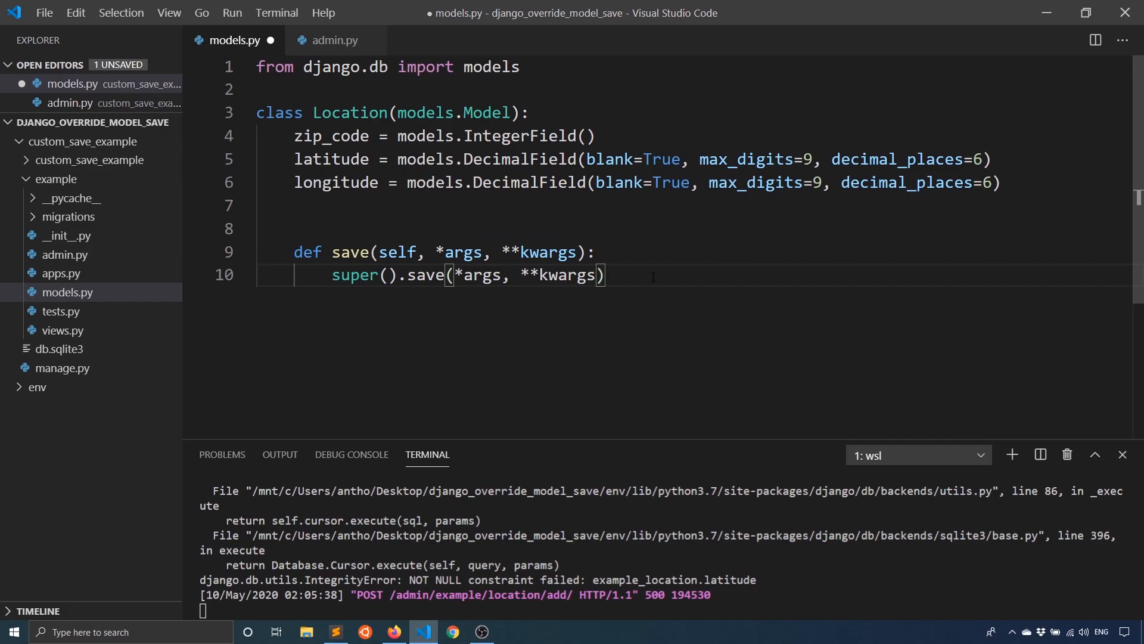
{"action": "key", "text": "ctrl+s"}
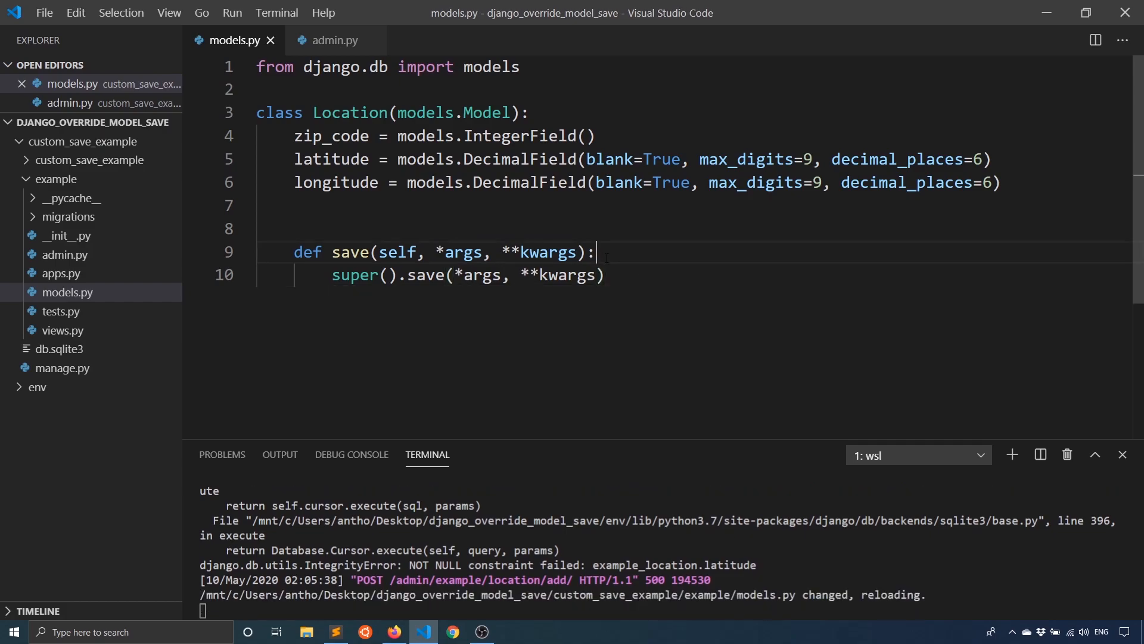
- Set self.latitude and self.longitude to 123.456 before the parent save call
{"action": "key", "text": "enter"}
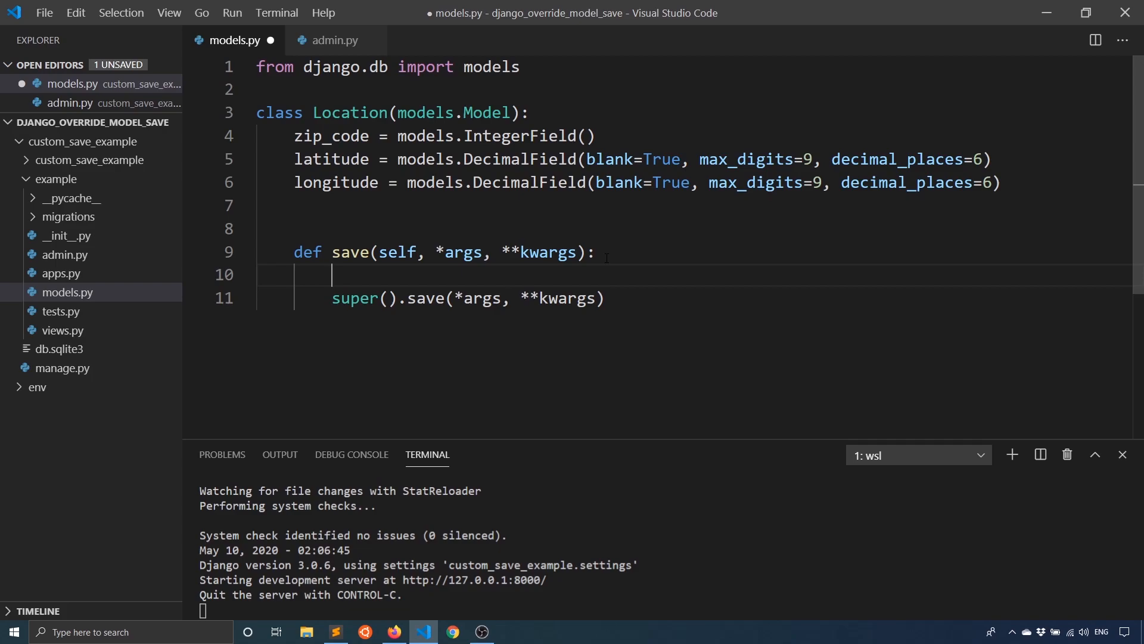
{"action": "type", "text": "self.lat"}
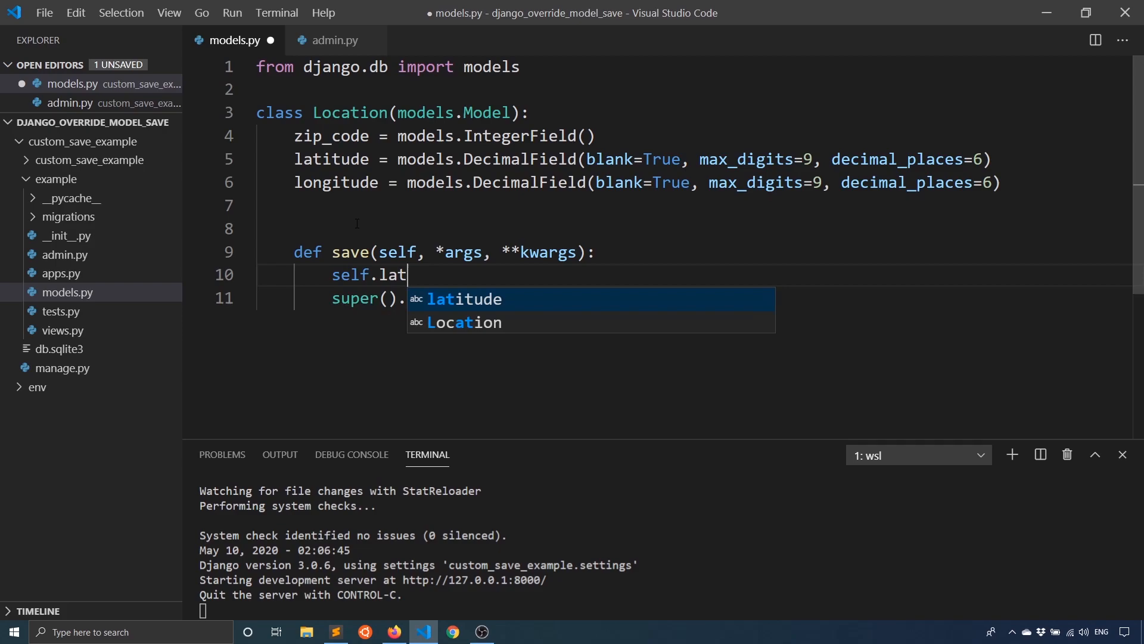
{"action": "type", "text": "itude = 1"}
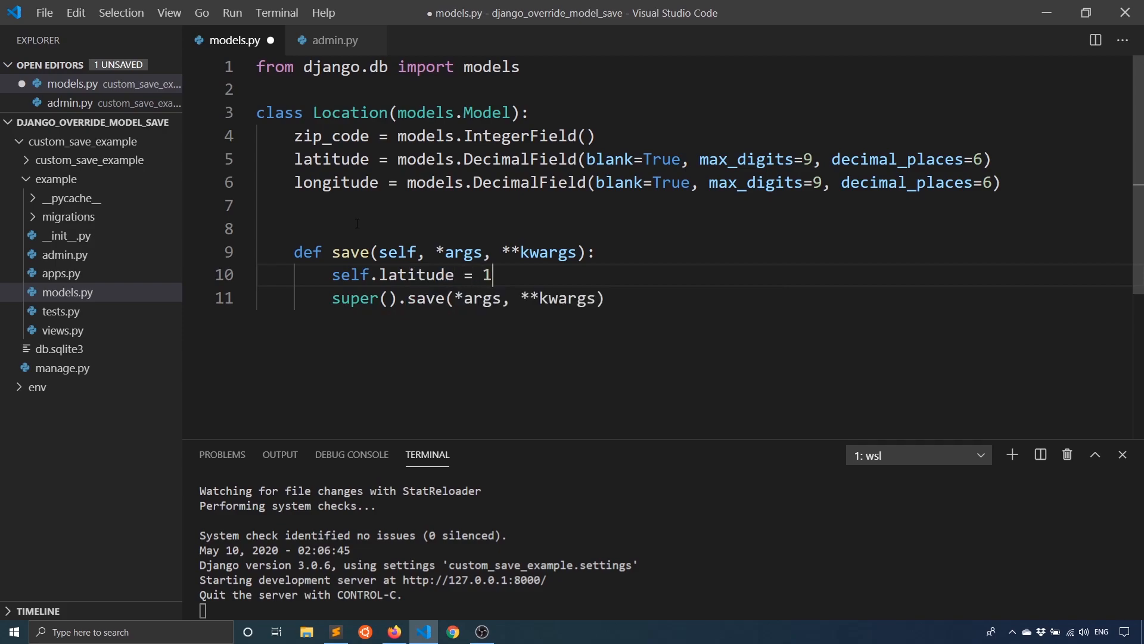
{"action": "type", "text": "23.456"}
{"action": "type", "text": "self.long"}
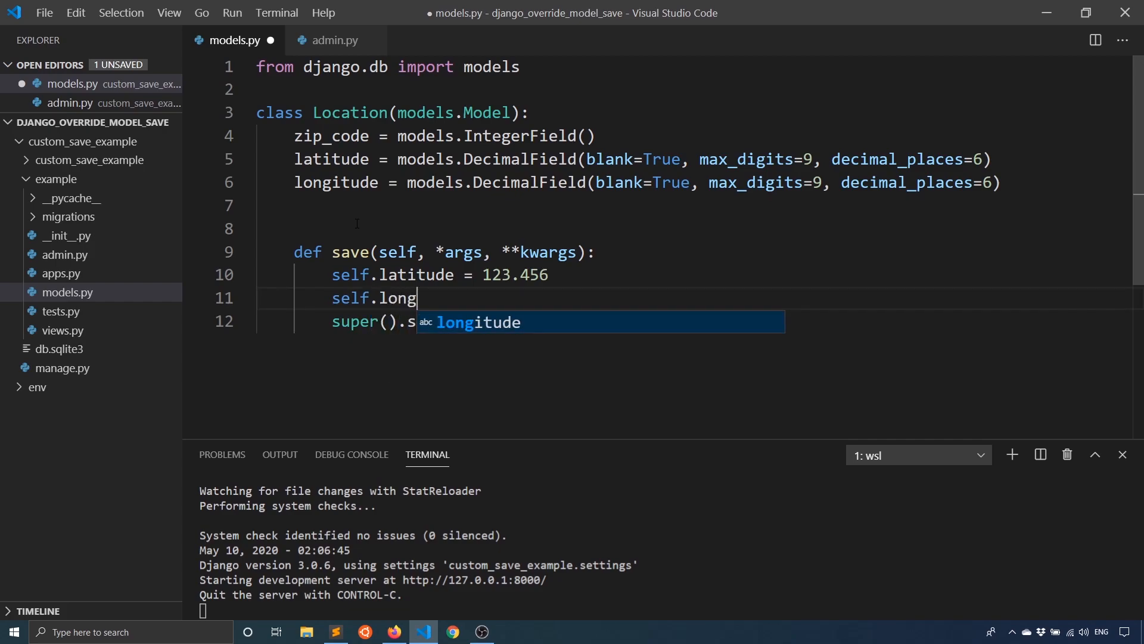
{"action": "type", "text": "itude = 123.4"}
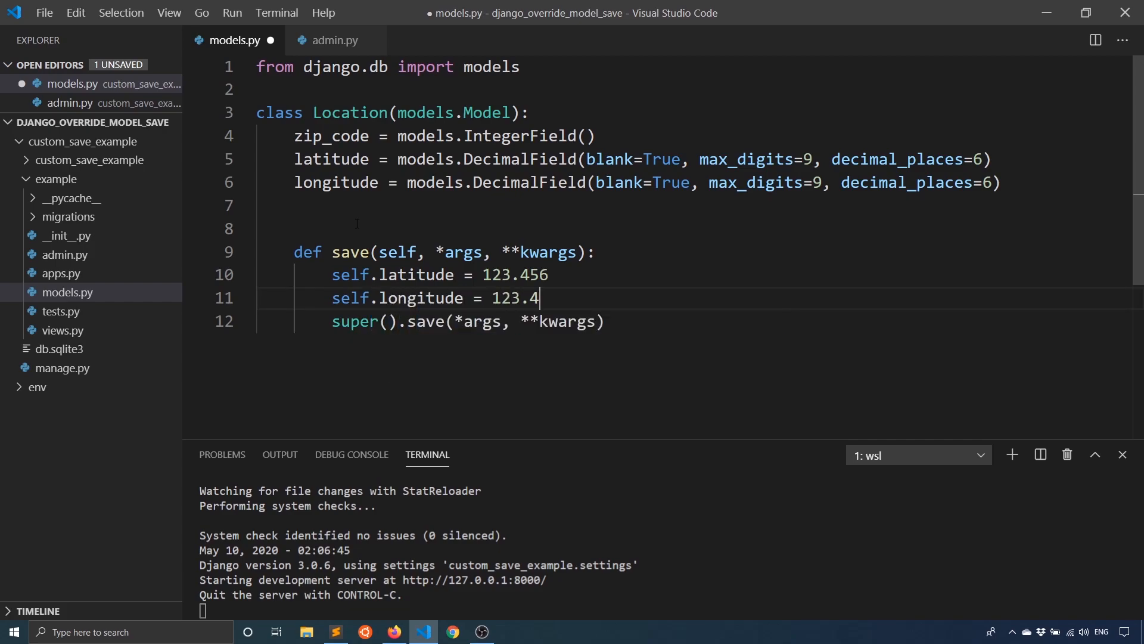
{"action": "type", "text": "56"}
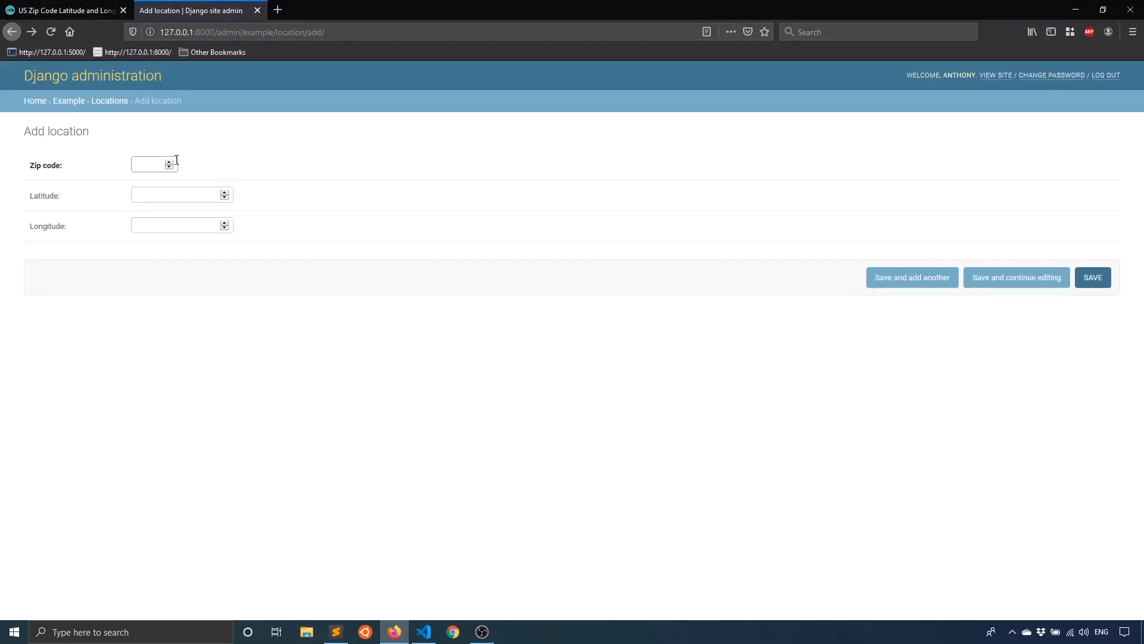
- Save a location with zip code 90210 in Django admin, now succeeding as Location object (1)
{"action": "type", "text": "90210"}
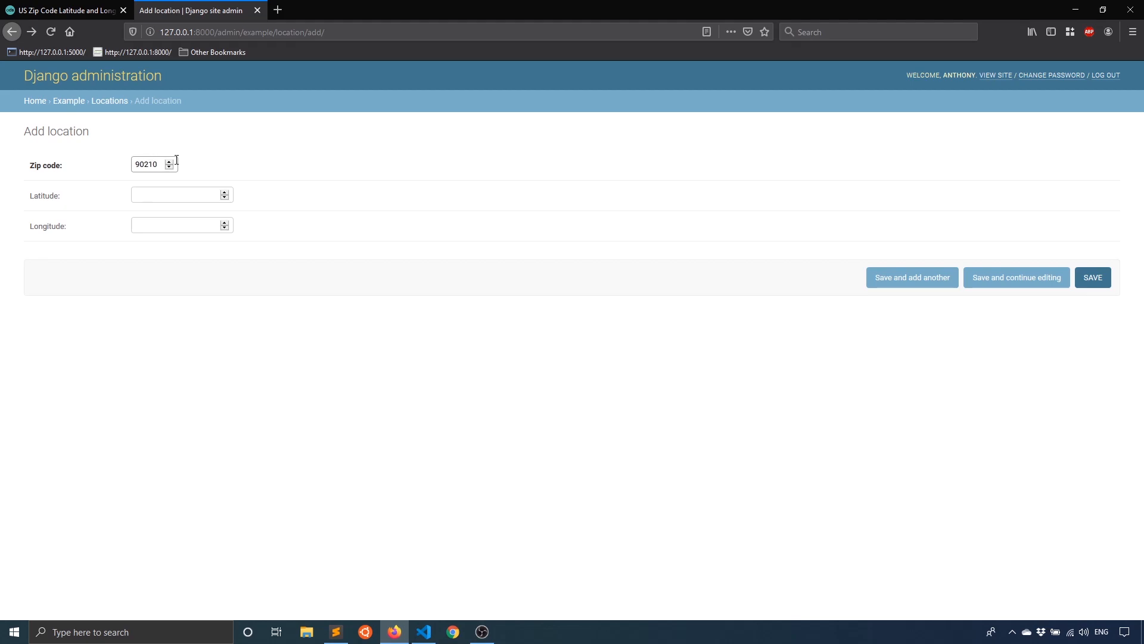
{"action": "left_click", "coordinate": [1093, 278]}
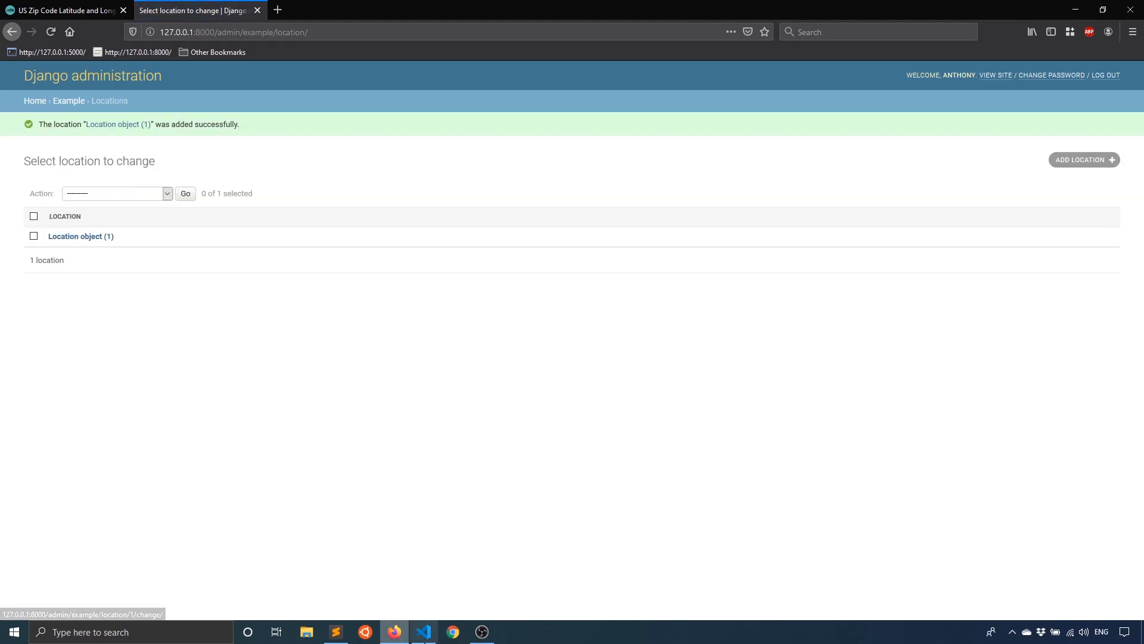
{"action": "left_click", "coordinate": [423, 631]}
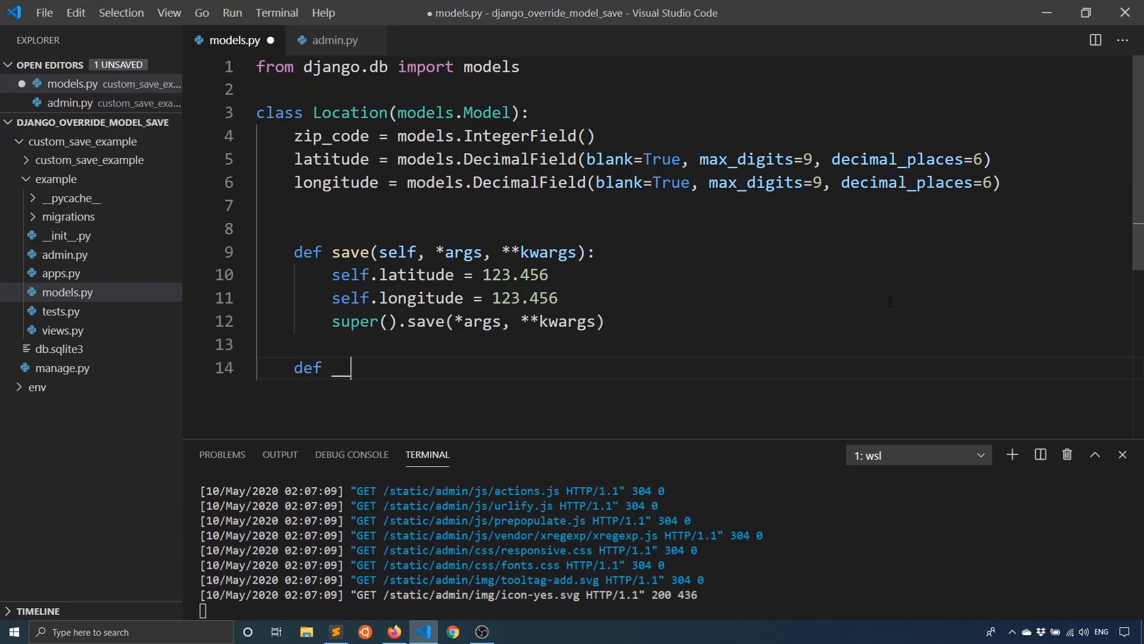
- Add __str__(self) returning zip_code to Location and return to the browser
{"action": "type", "text": "__str__(self):"}
{"action": "type", "text": "return self."}
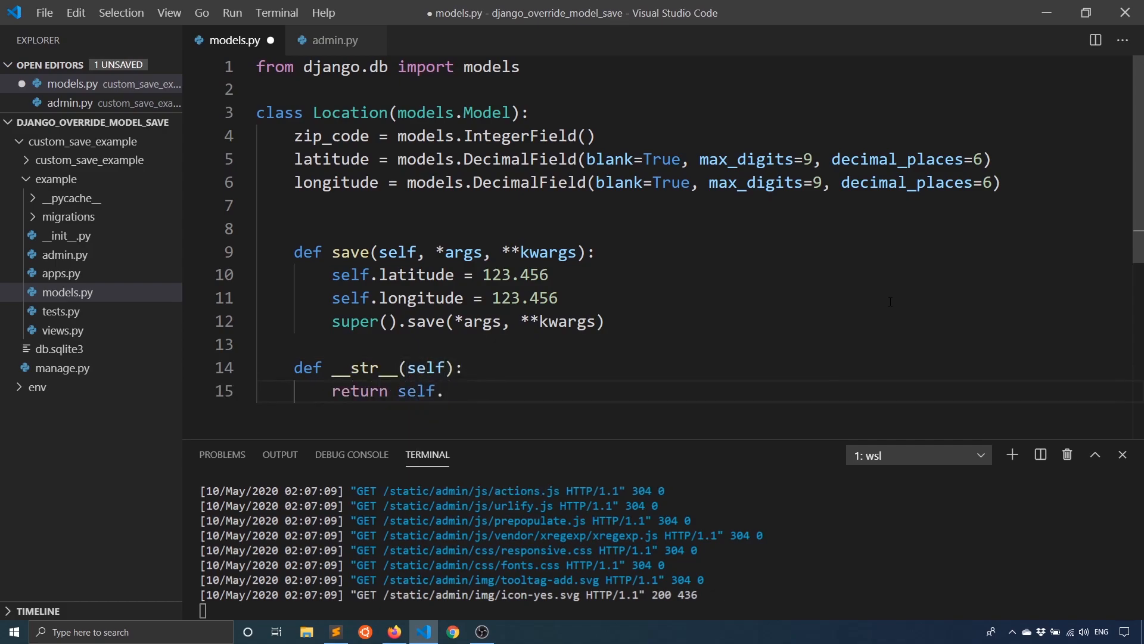
{"action": "type", "text": "zip_code"}
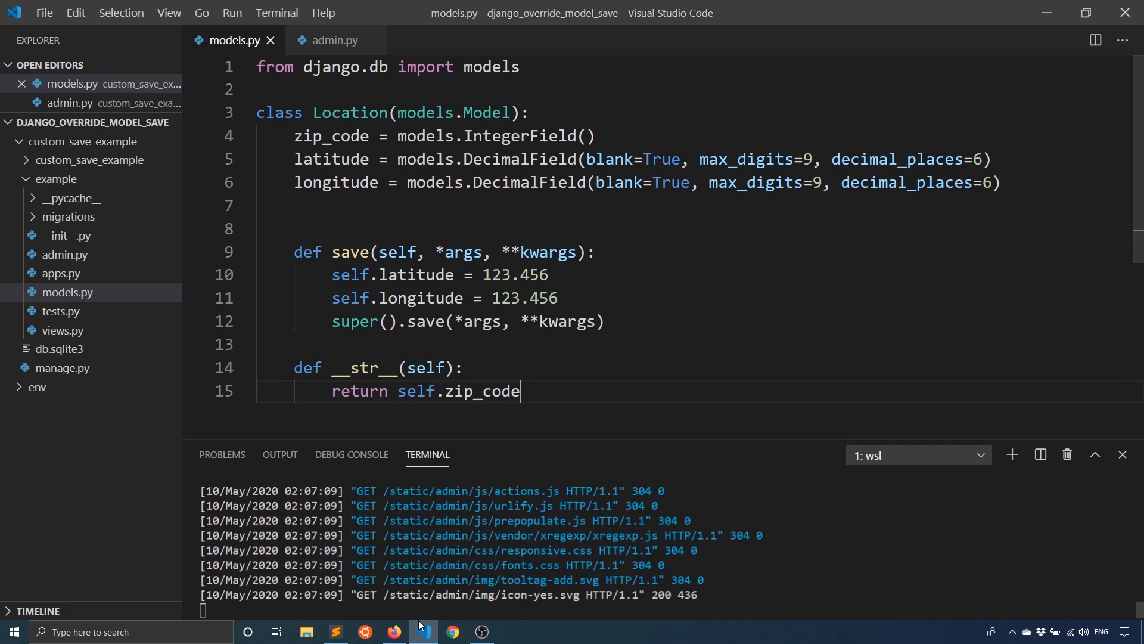
{"action": "left_click", "coordinate": [395, 632]}
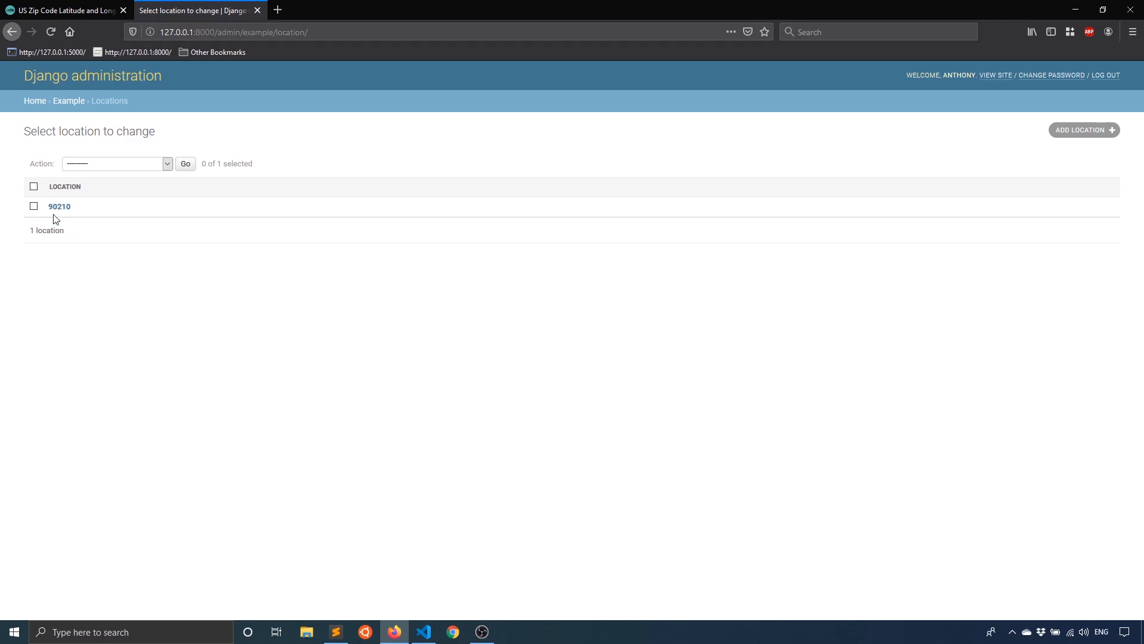
- Fix __str__ to return str(self.zip_code) and go back to the Locations list
{"action": "left_click", "coordinate": [59, 207]}
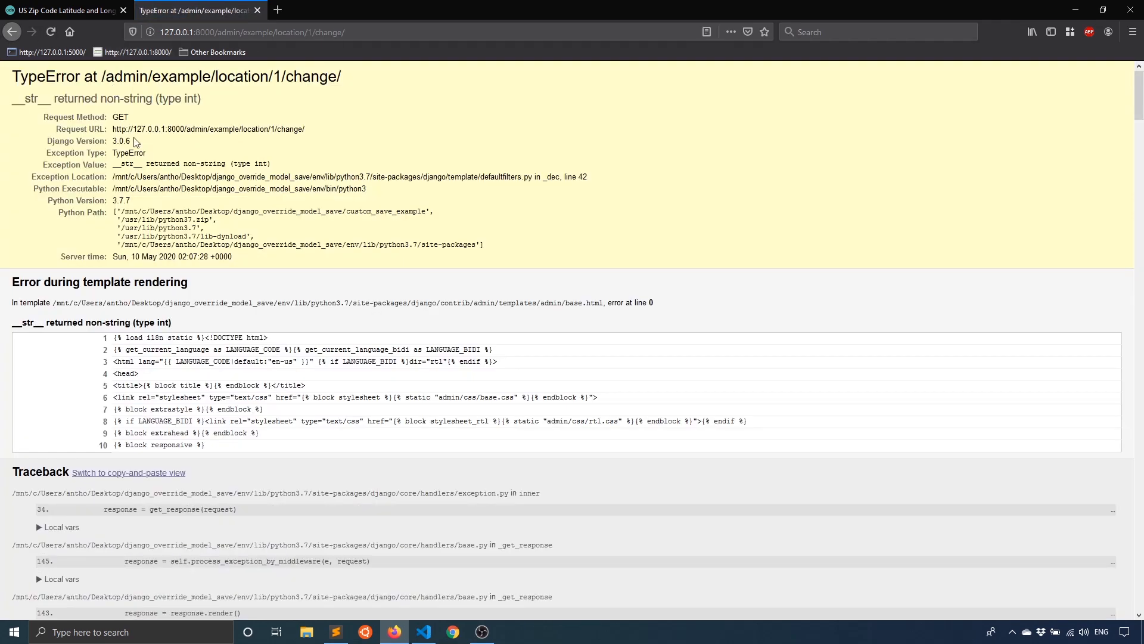
{"action": "left_click", "coordinate": [422, 631]}
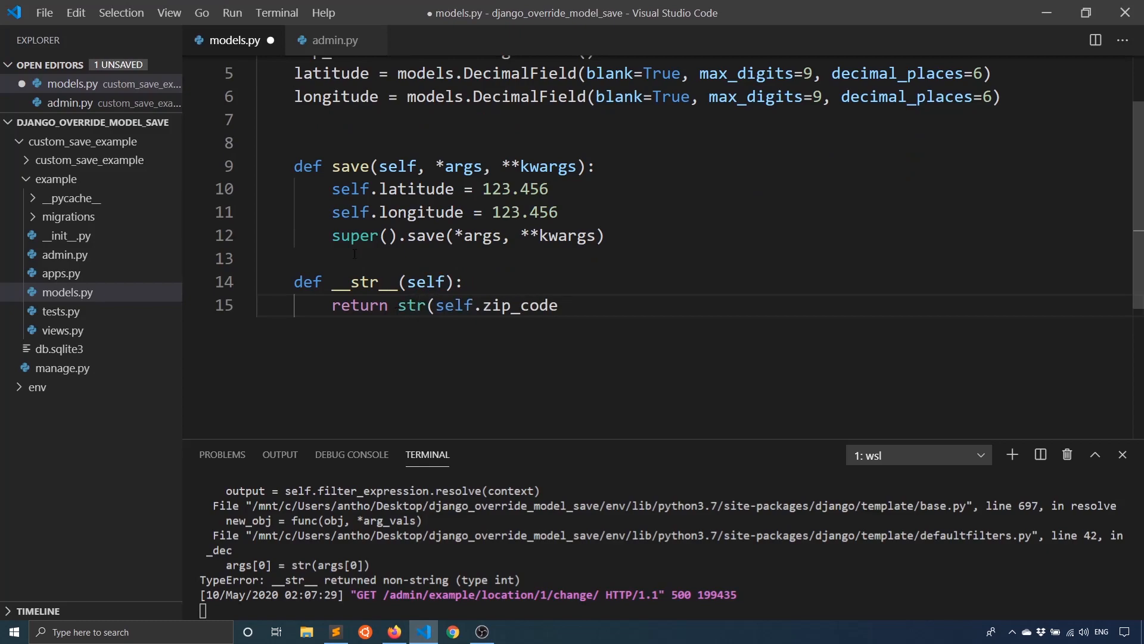
{"action": "type", "text": ")"}
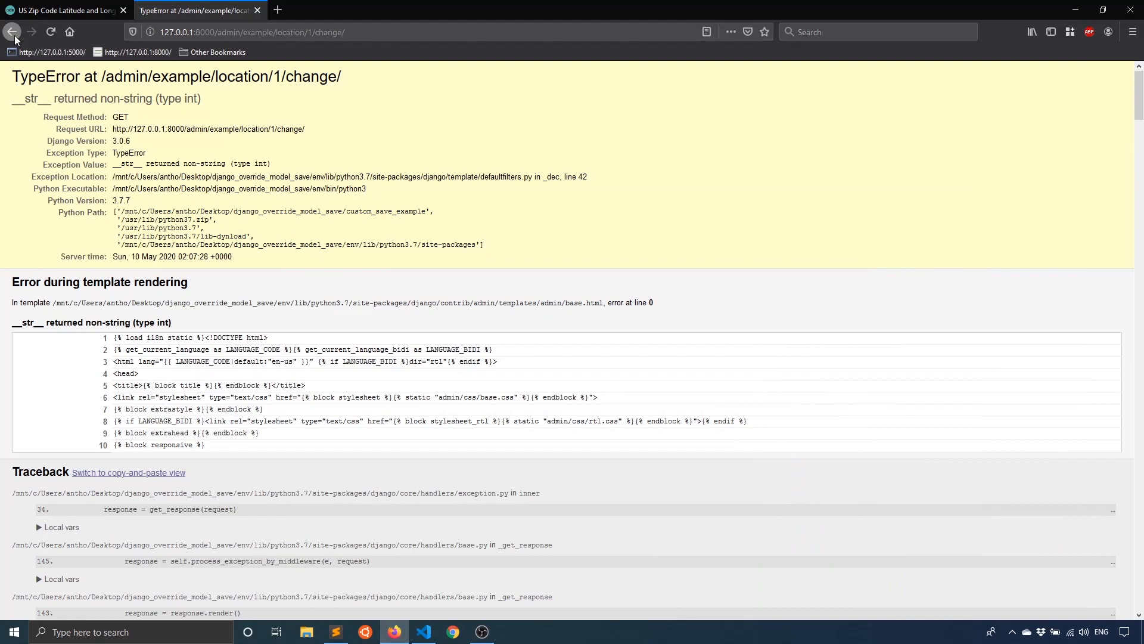
{"action": "left_click", "coordinate": [12, 31]}
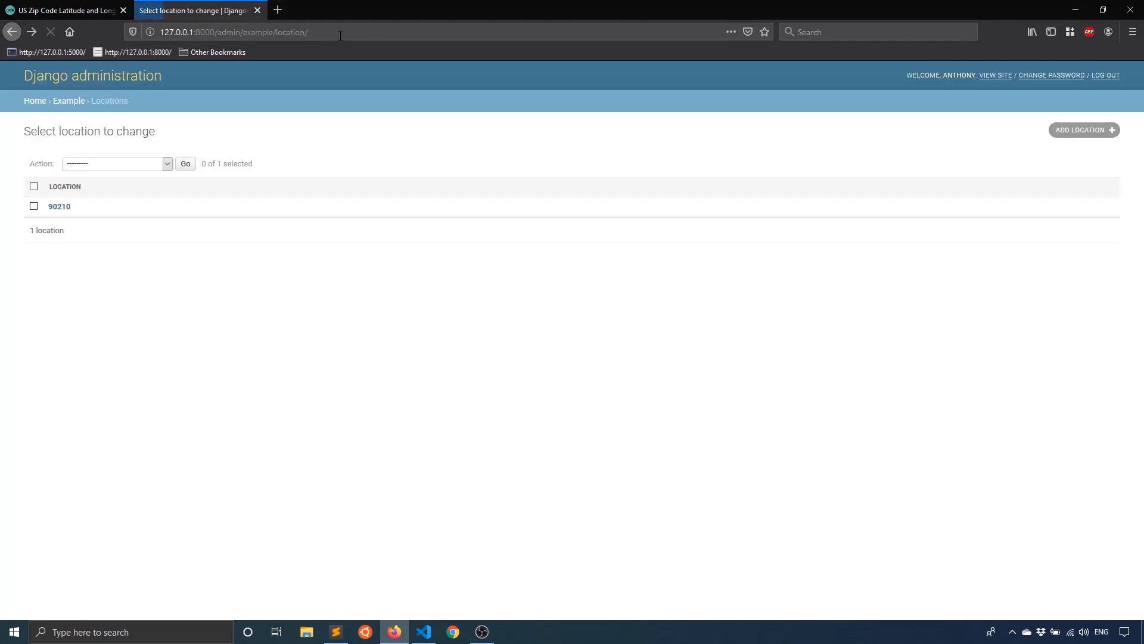
- Inspect the 90210 record showing latitude and longitude as 123.456000, then return to the editor
{"action": "left_click", "coordinate": [60, 206]}
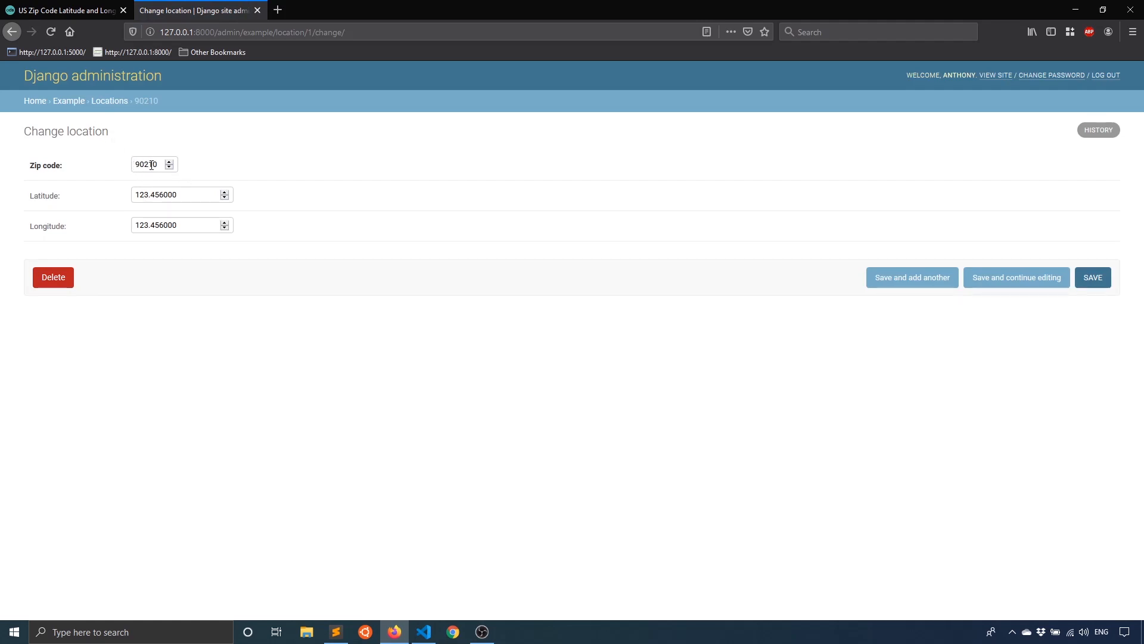
{"action": "mouse_move", "coordinate": [57, 207]}
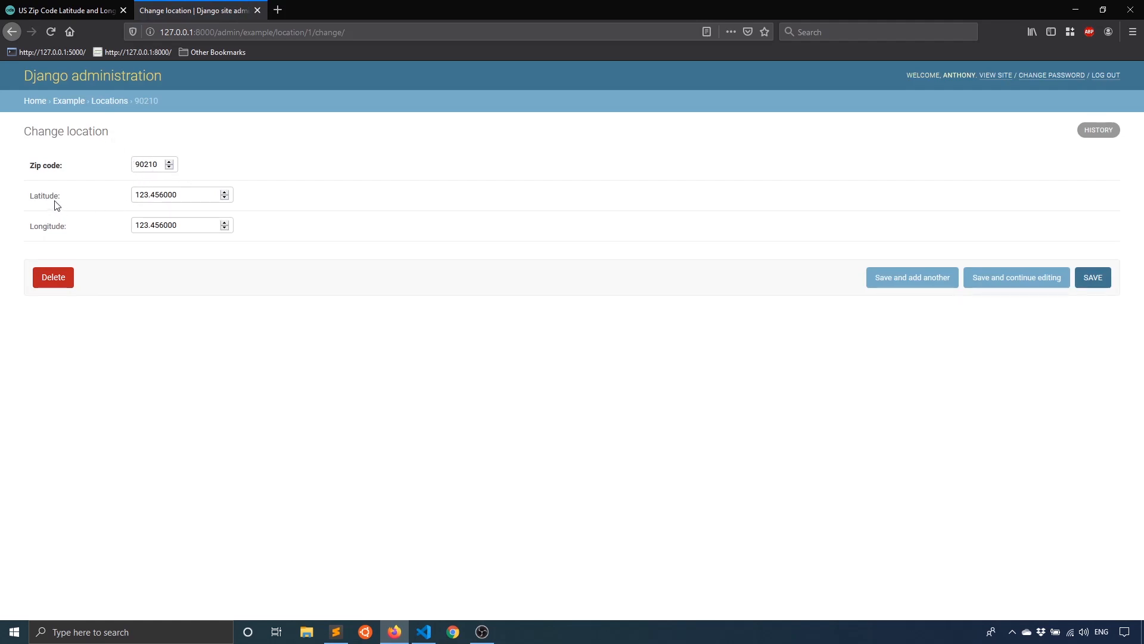
{"action": "left_click", "coordinate": [178, 194]}
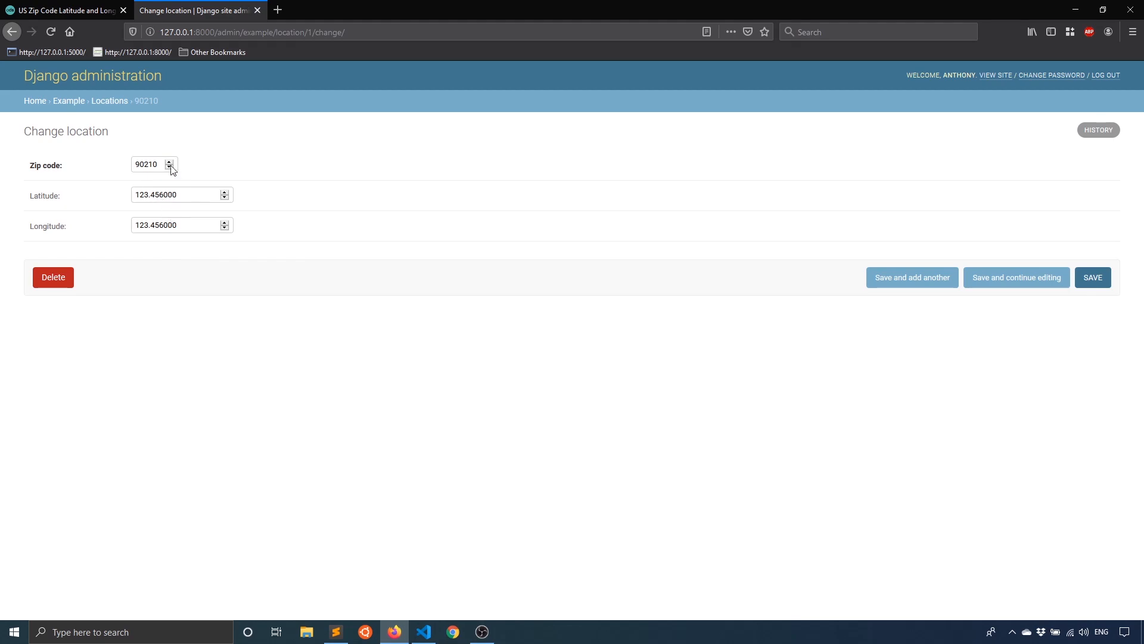
{"action": "mouse_move", "coordinate": [414, 639]}
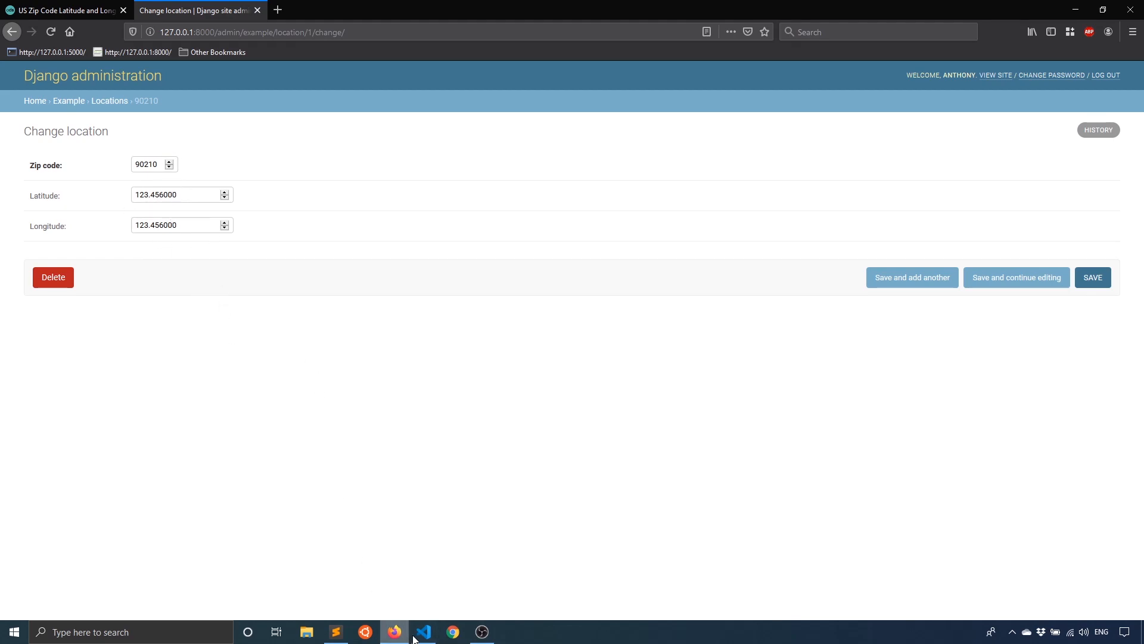
{"action": "mouse_move", "coordinate": [70, 199]}
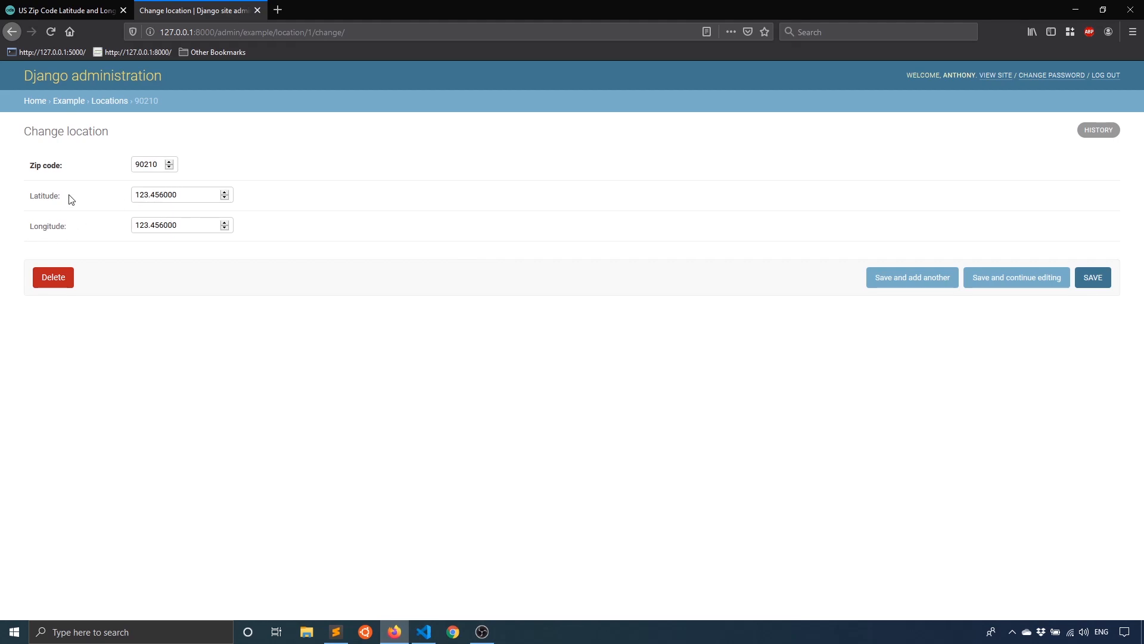
{"action": "mouse_move", "coordinate": [411, 576]}
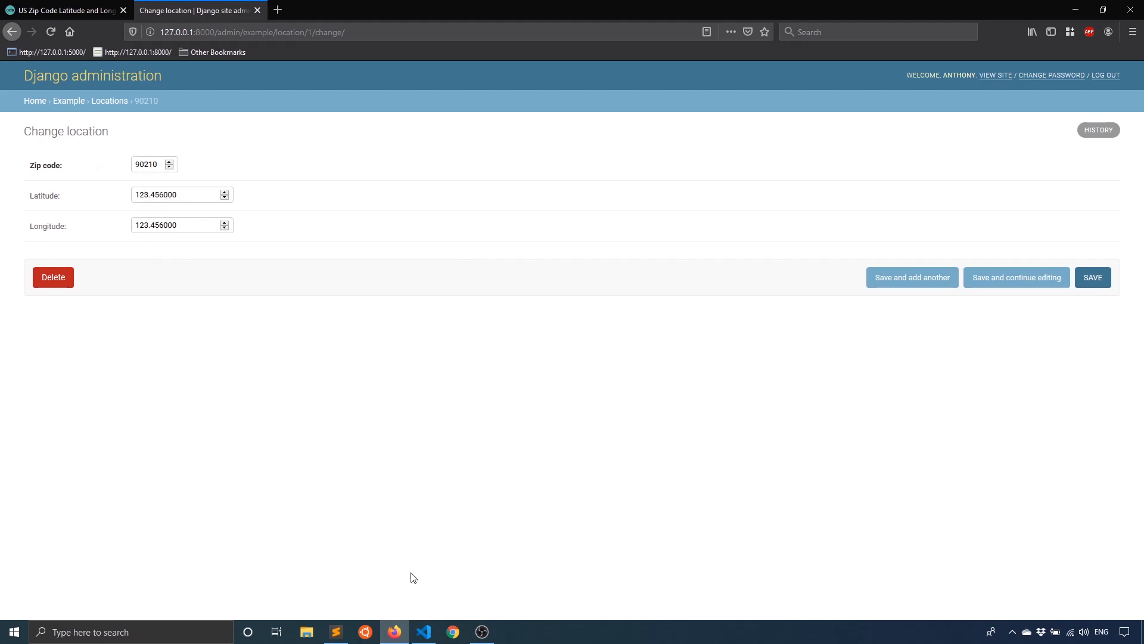
{"action": "mouse_move", "coordinate": [161, 187]}
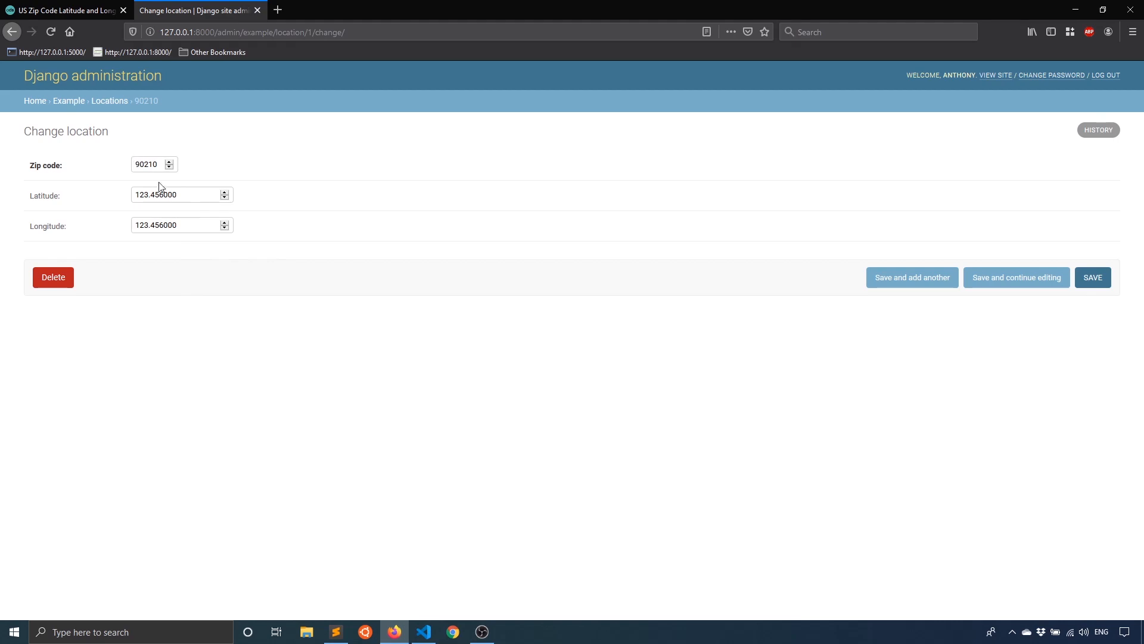
{"action": "mouse_move", "coordinate": [263, 406]}
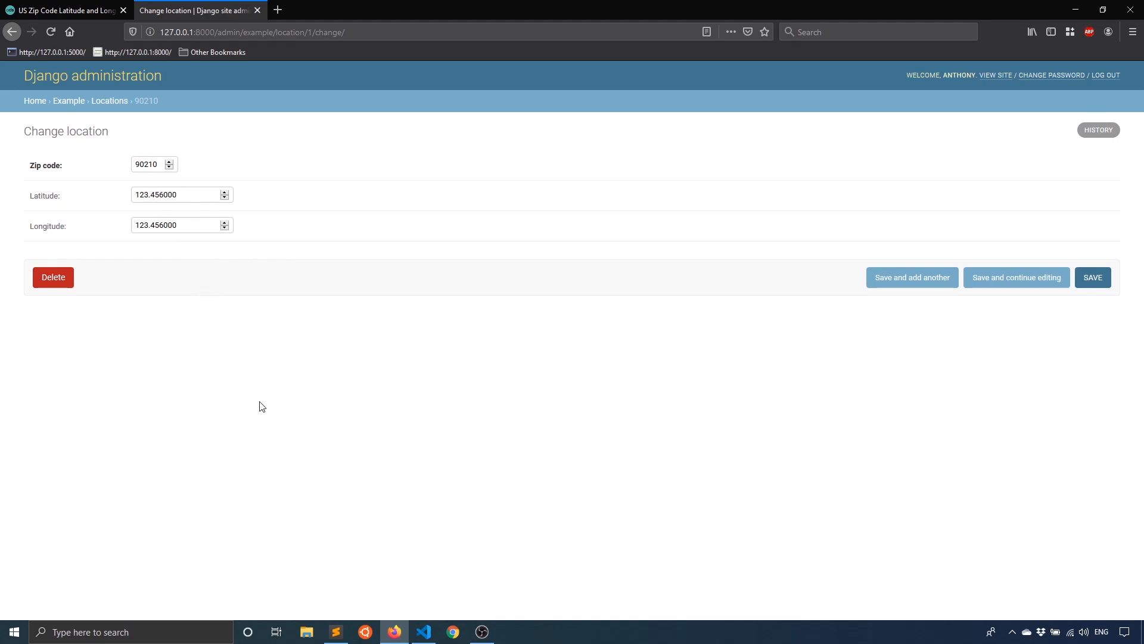
{"action": "mouse_move", "coordinate": [247, 369]}
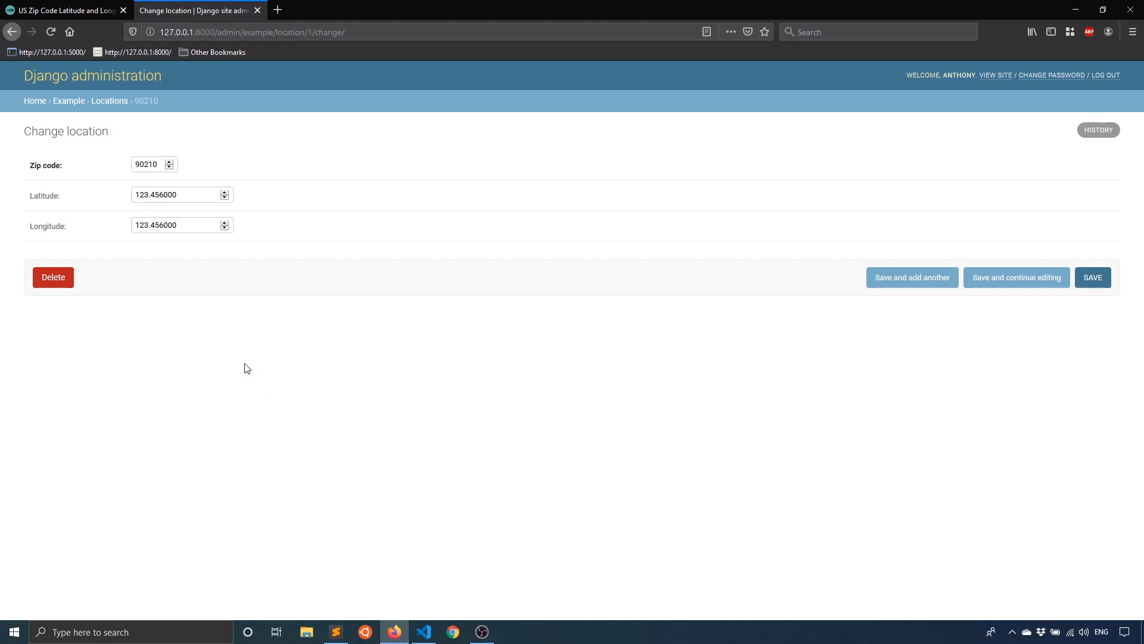
{"action": "mouse_move", "coordinate": [423, 631]}
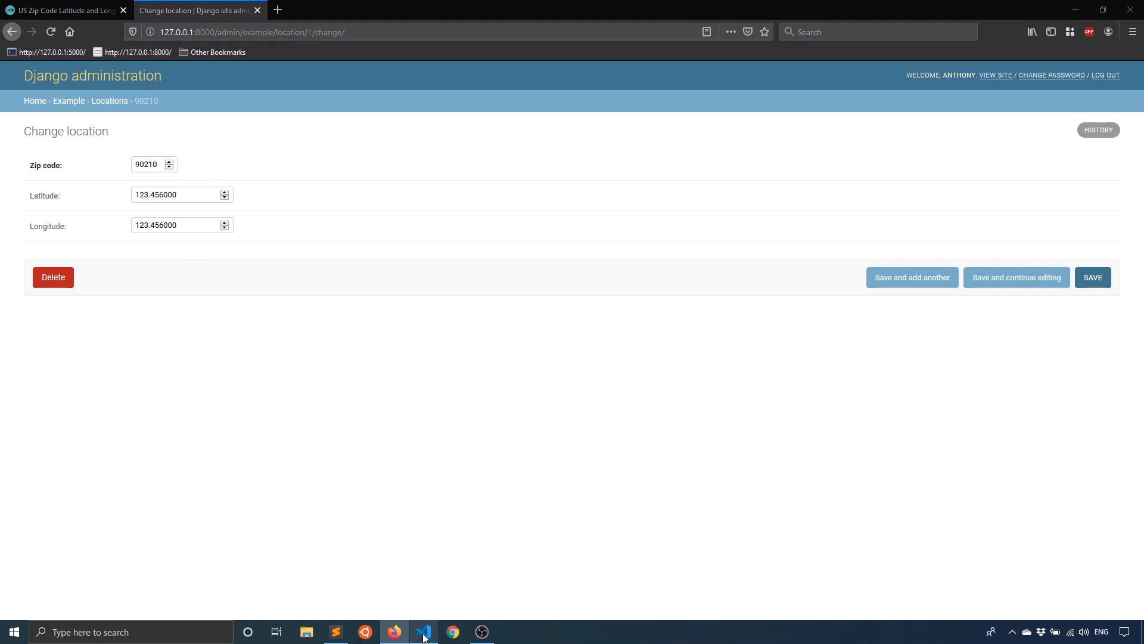
{"action": "left_click", "coordinate": [424, 631]}
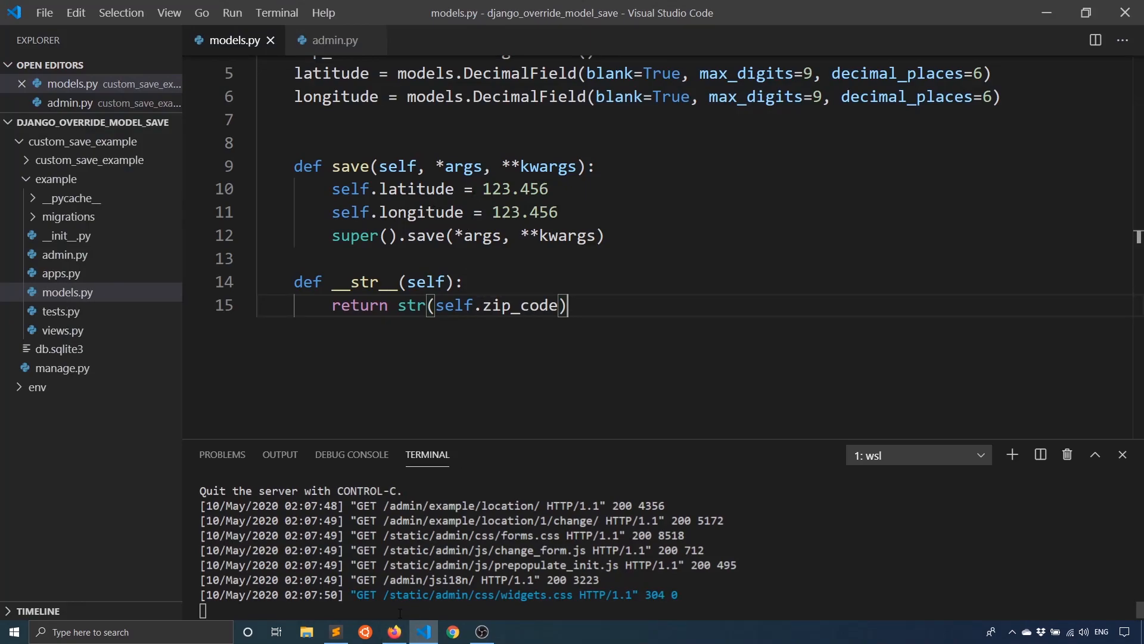
- Stop runserver with Ctrl+C, start pip install requests, and switch to the zip code API page
{"action": "key", "text": "ctrl+c"}
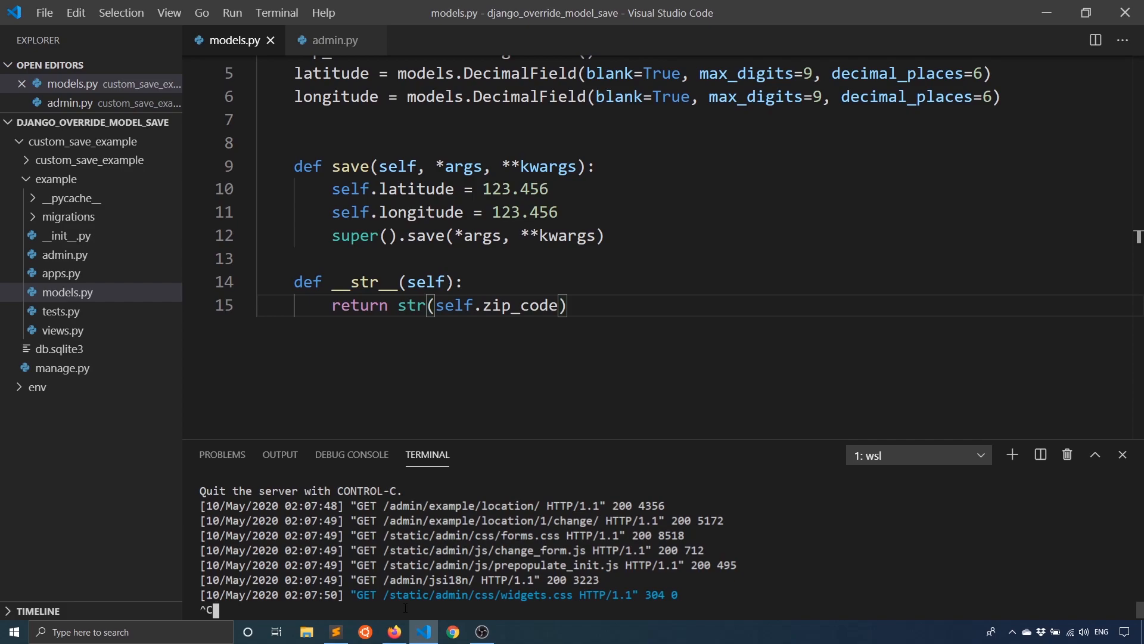
{"action": "type", "text": "pip install requests"}
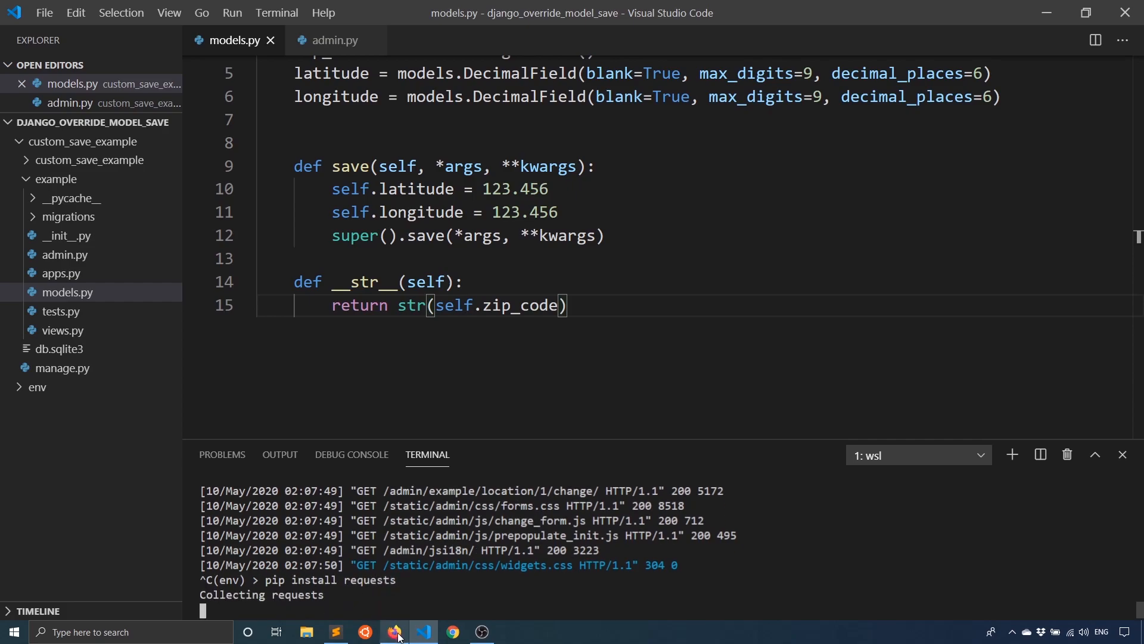
{"action": "left_click", "coordinate": [395, 631]}
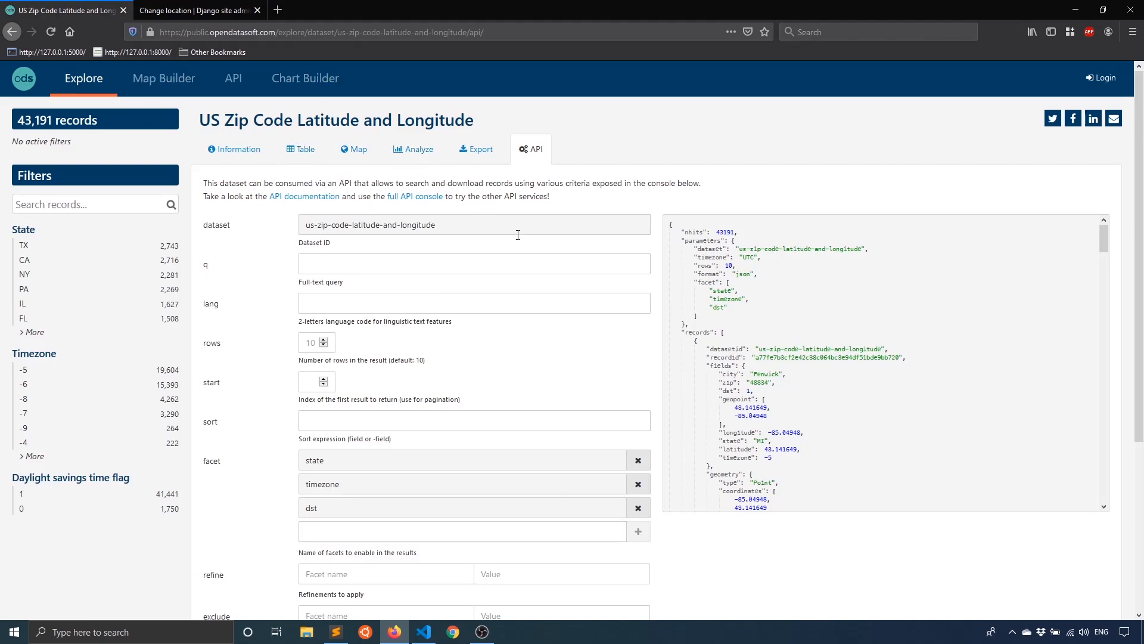
{"action": "mouse_move", "coordinate": [331, 243]}
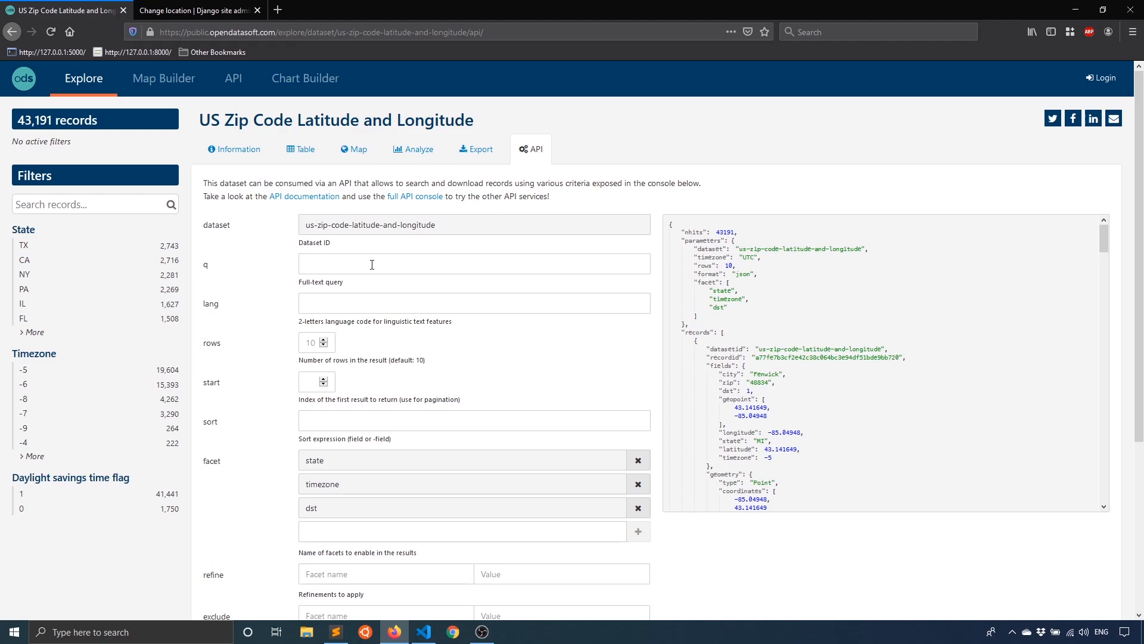
- Query 90210 in the dataset's q field and select the full generated API request URL
{"action": "type", "text": "90210"}
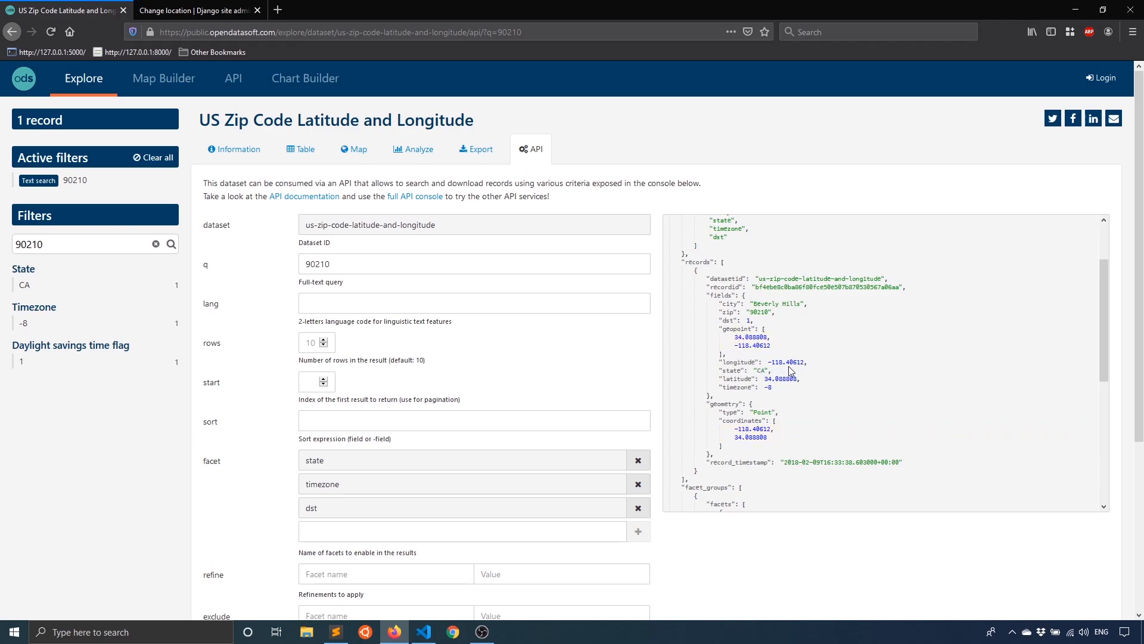
{"action": "mouse_move", "coordinate": [812, 362]}
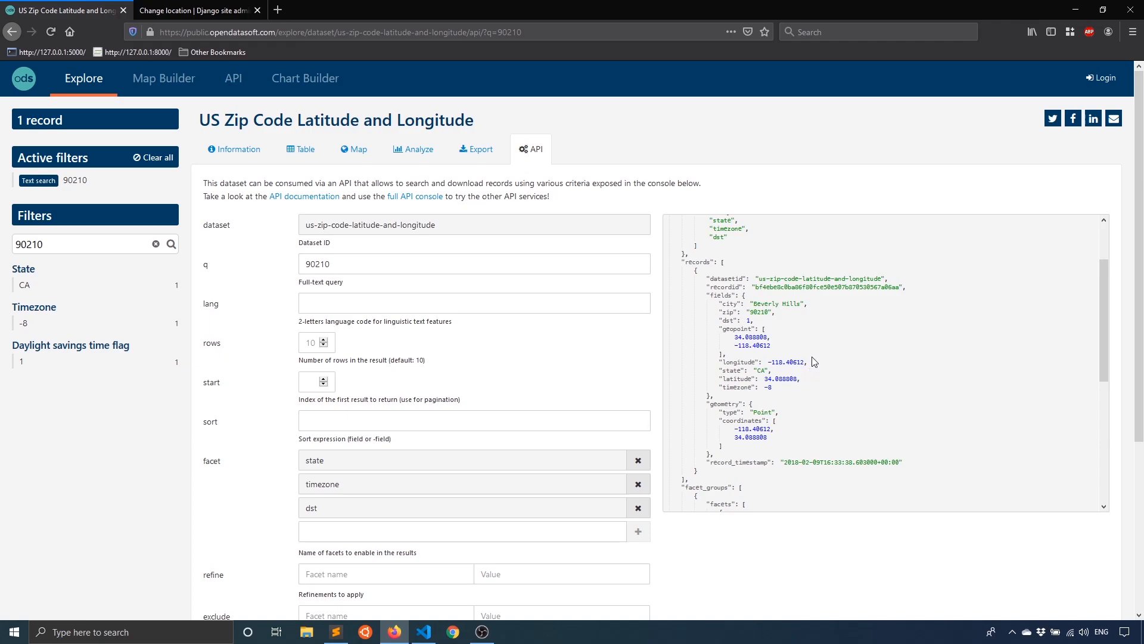
{"action": "mouse_move", "coordinate": [776, 398]}
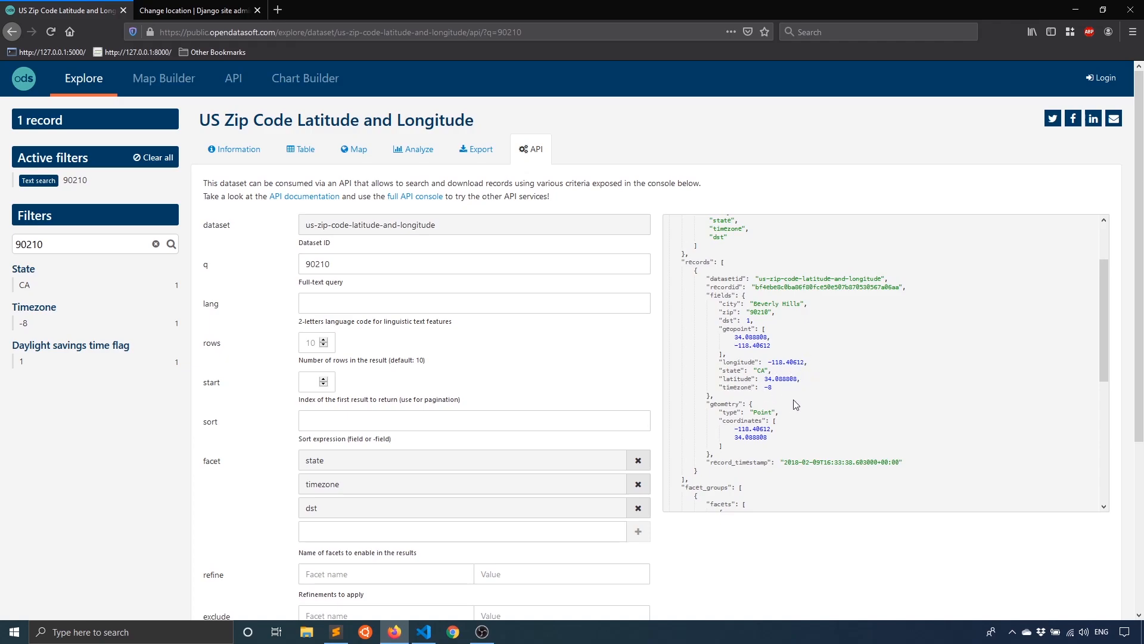
{"action": "scroll", "scroll_direction": "down", "scroll_amount": 3}
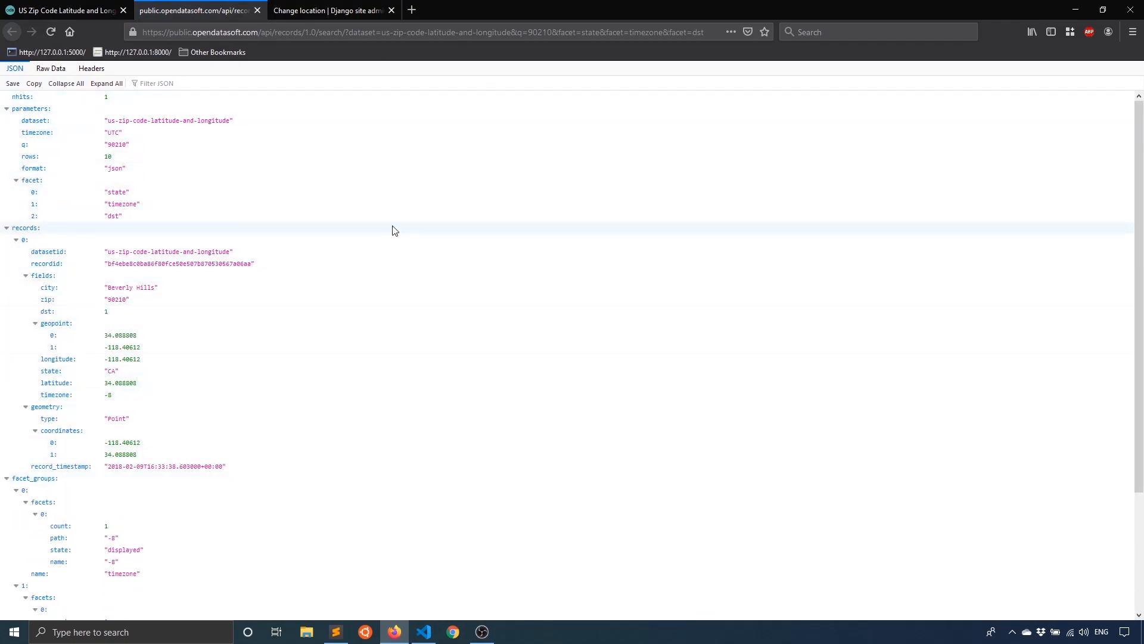
{"action": "left_click", "coordinate": [423, 31]}
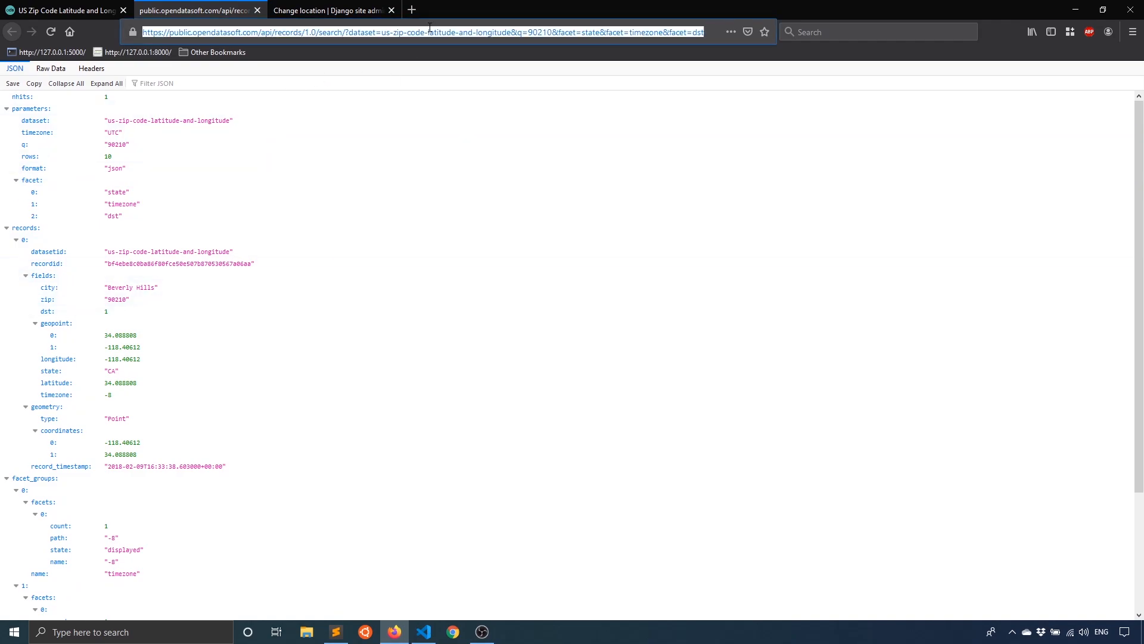
{"action": "left_click", "coordinate": [422, 632]}
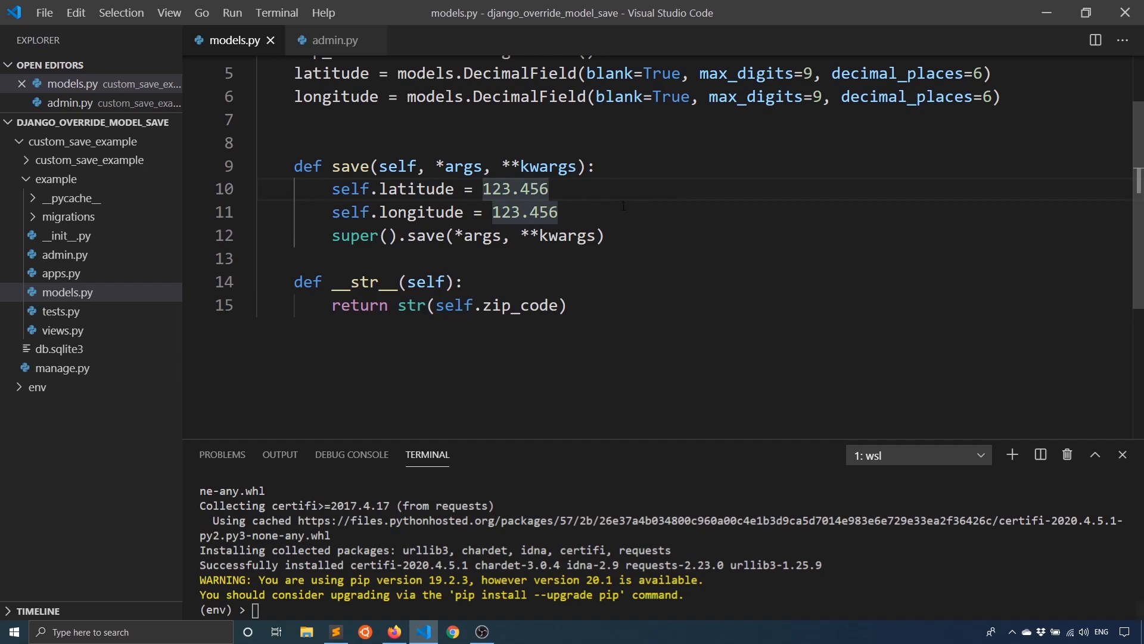
- Import requests and start r = requests.get(...) at the top of save()
{"action": "key", "text": "Enter"}
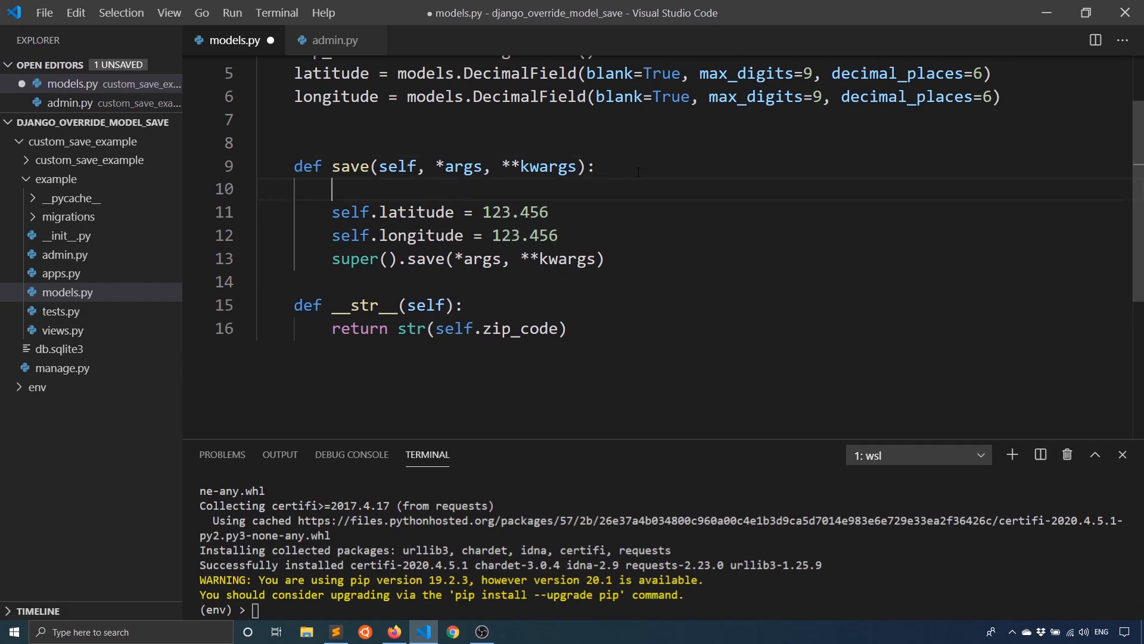
{"action": "type", "text": "r = requests.get("}
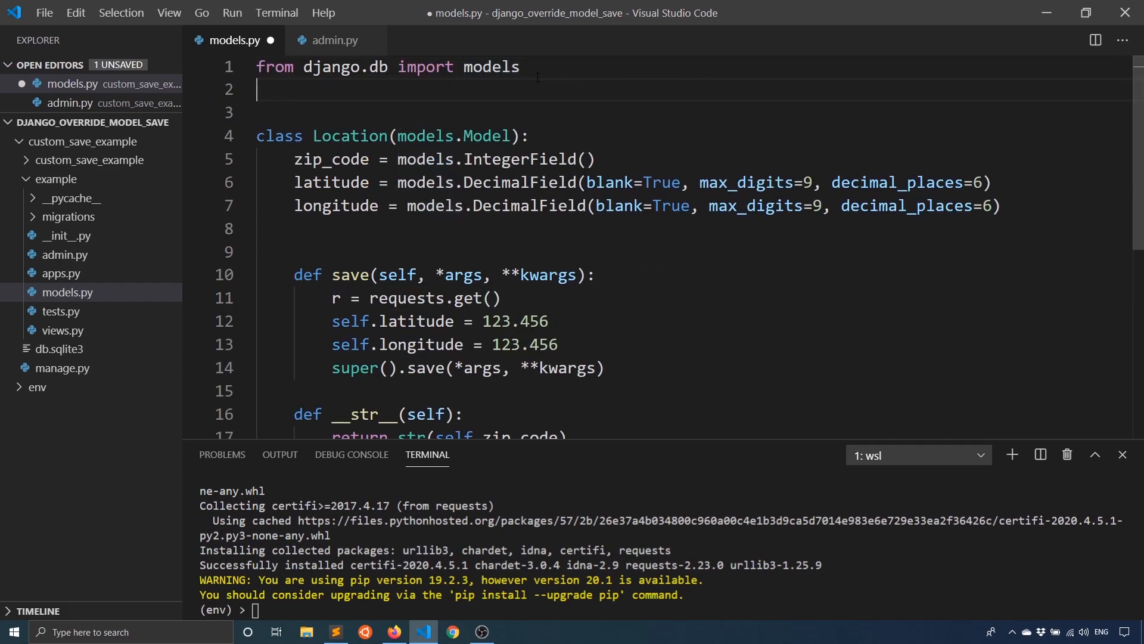
{"action": "type", "text": "import requests"}
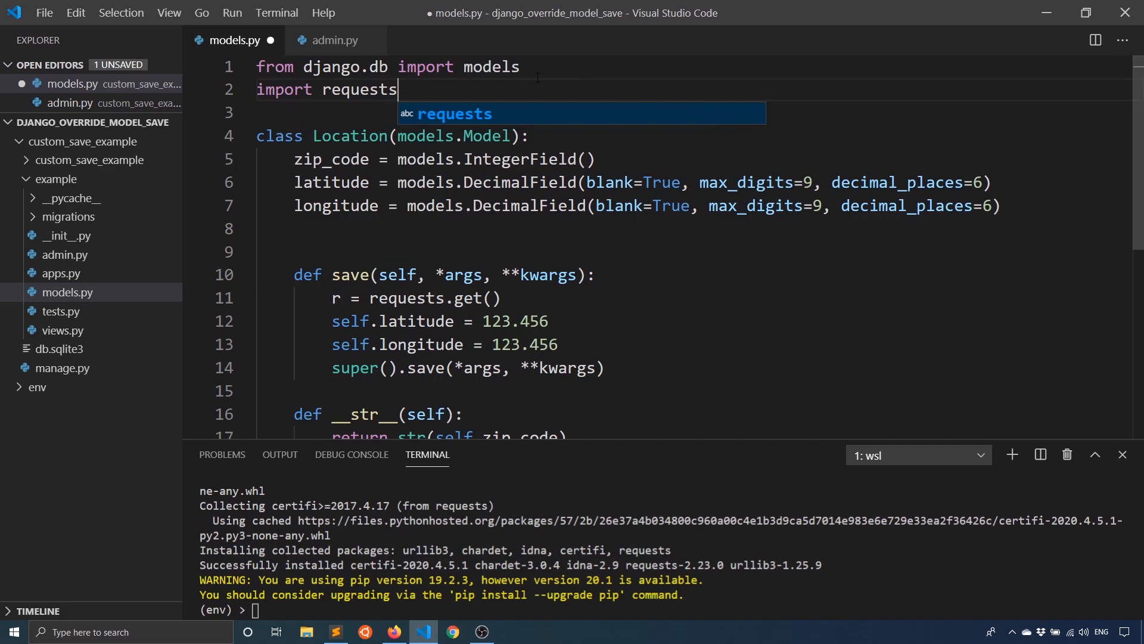
{"action": "scroll", "scroll_direction": "down", "scroll_amount": 3}
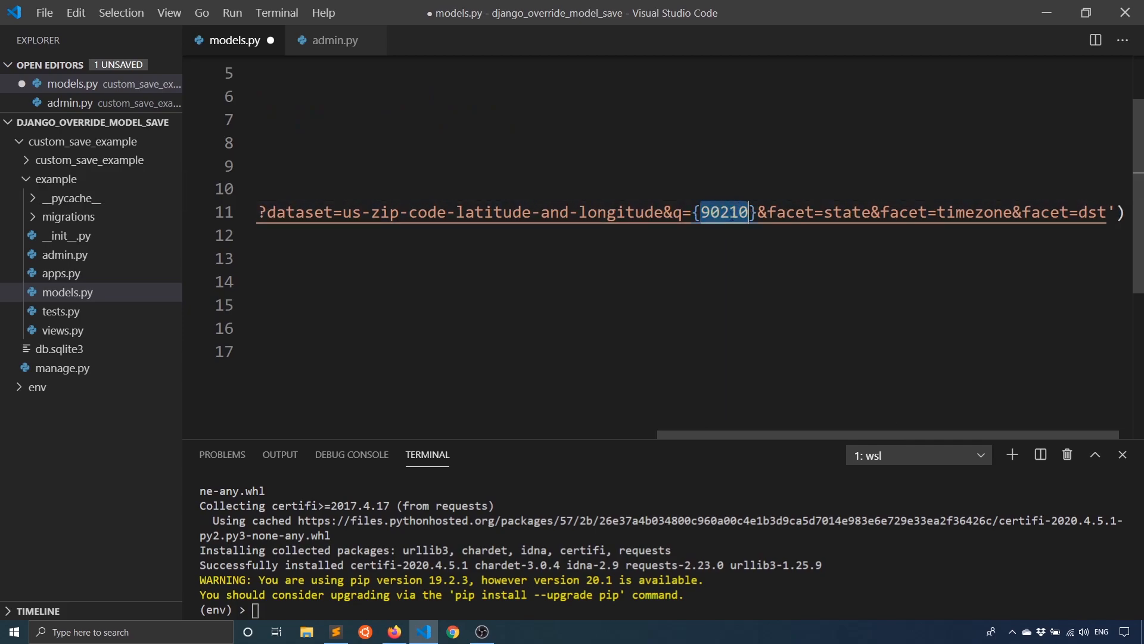
- Fill the search URL with self.zip_code and begin indexing into r.json()
{"action": "type", "text": "self.zip_code"}
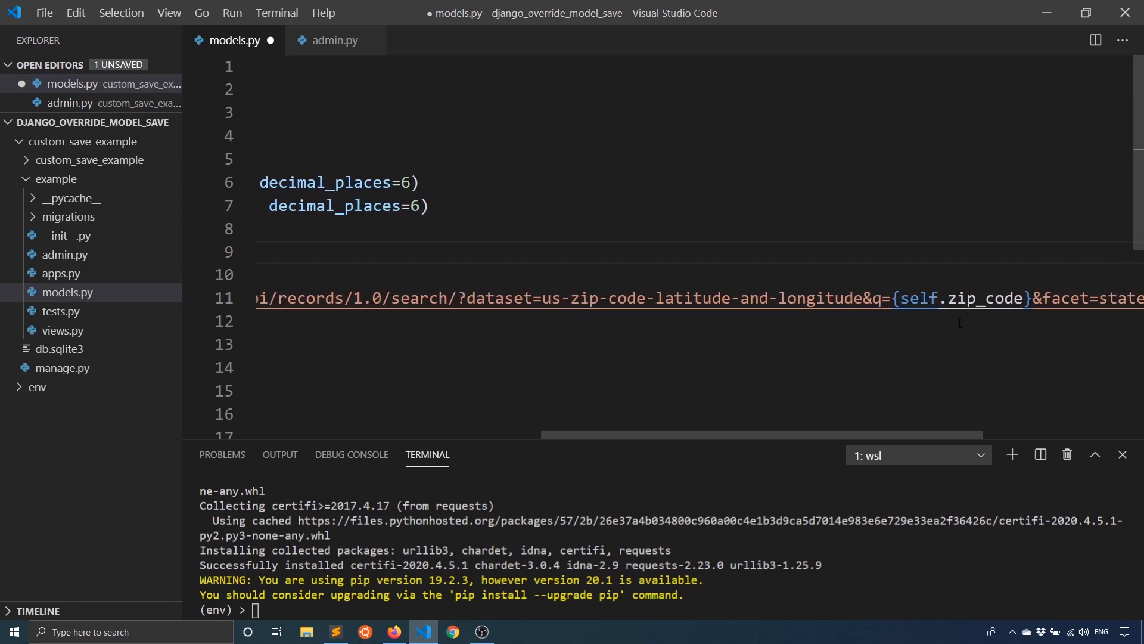
{"action": "scroll", "scroll_direction": "left", "scroll_amount": 3}
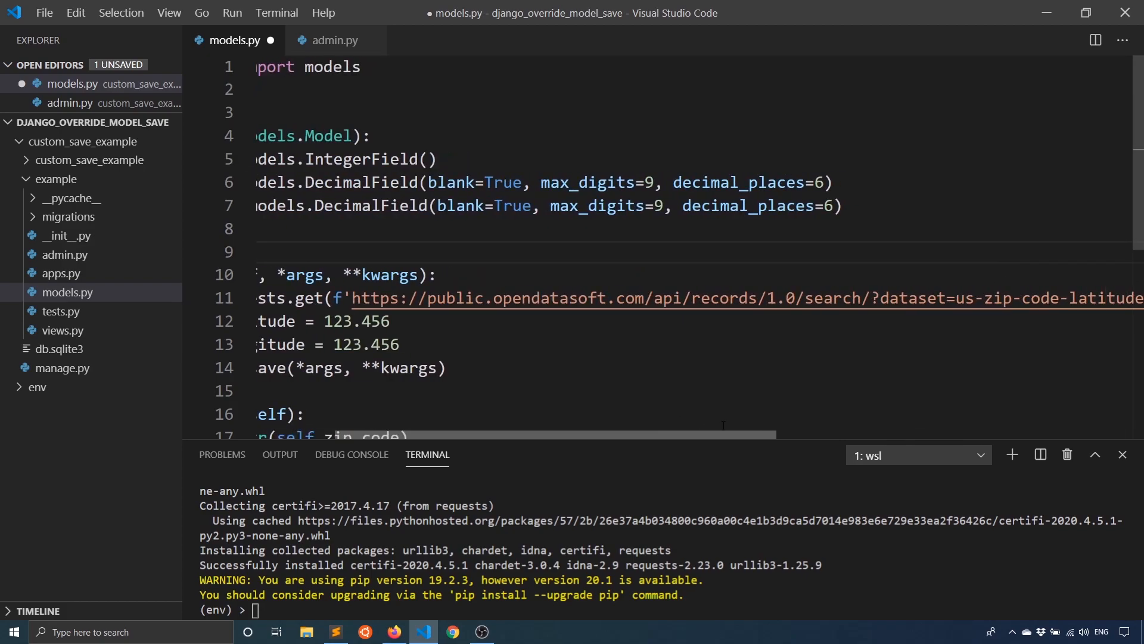
{"action": "scroll", "scroll_direction": "right", "scroll_amount": 3}
{"action": "type", "text": "r"}
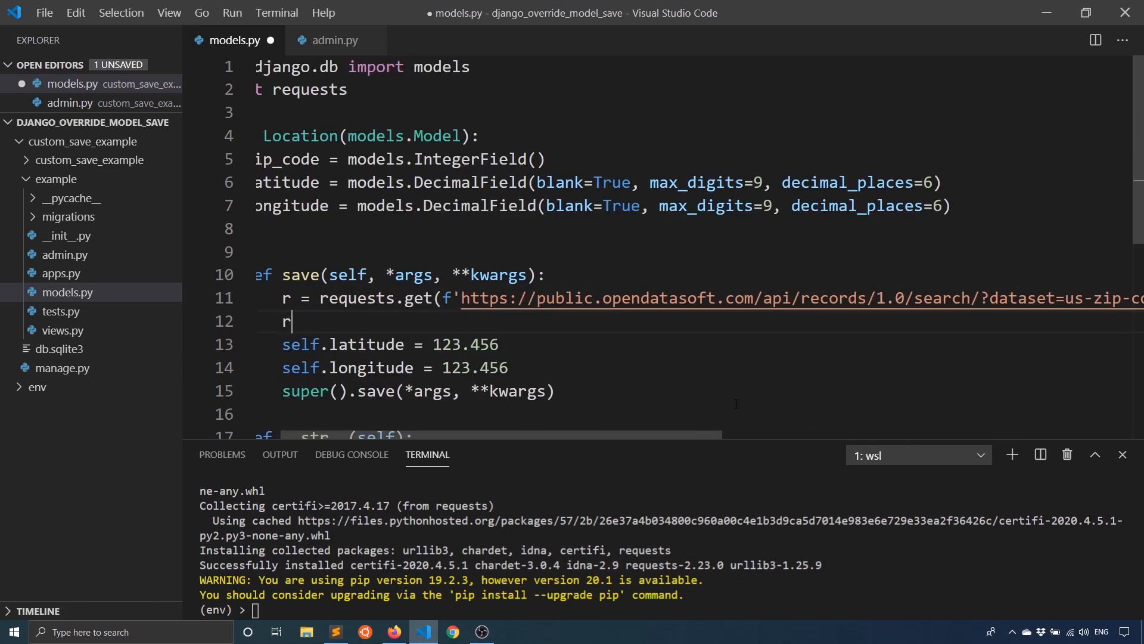
{"action": "type", "text": ".json()"}
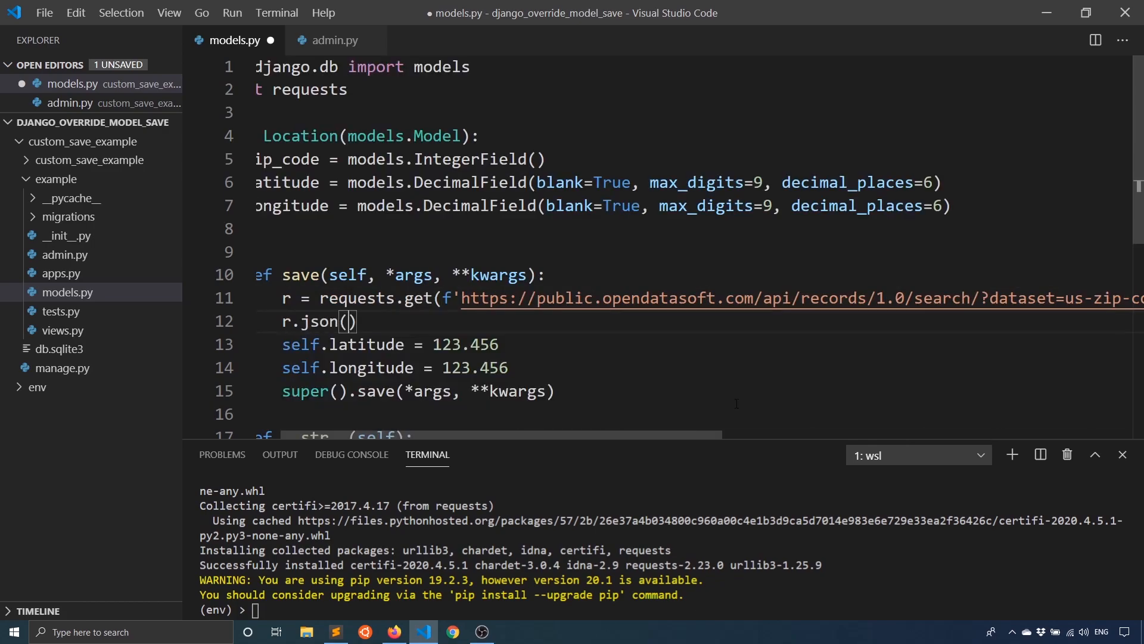
{"action": "type", "text": "[]"}
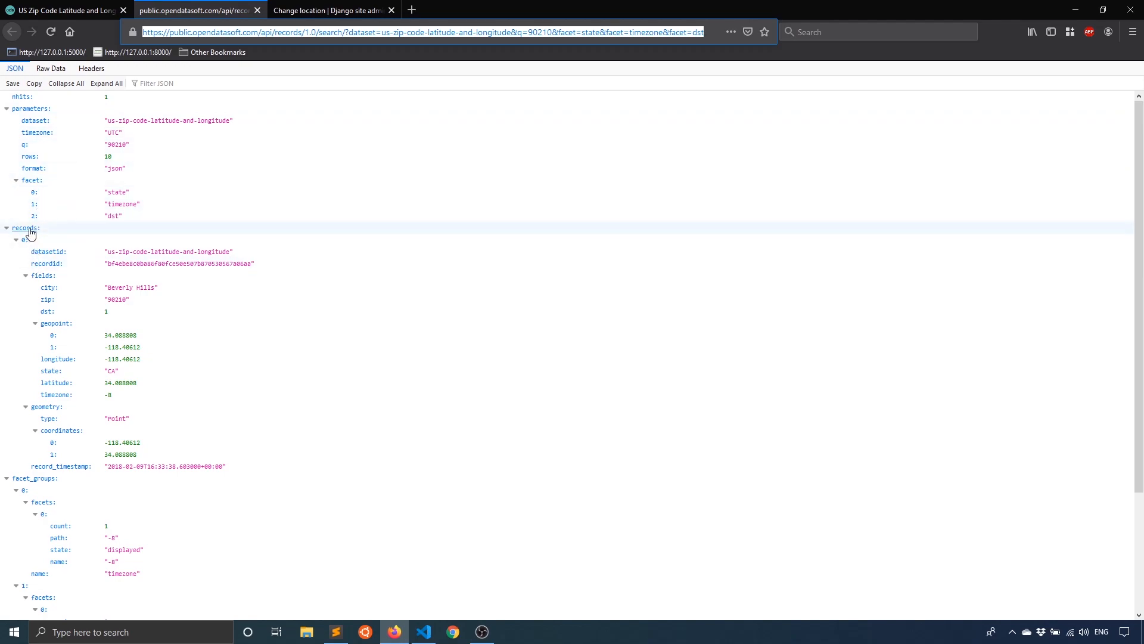
- Index the response as r.json()['records'][0] after checking the parameters key
{"action": "left_click", "coordinate": [422, 632]}
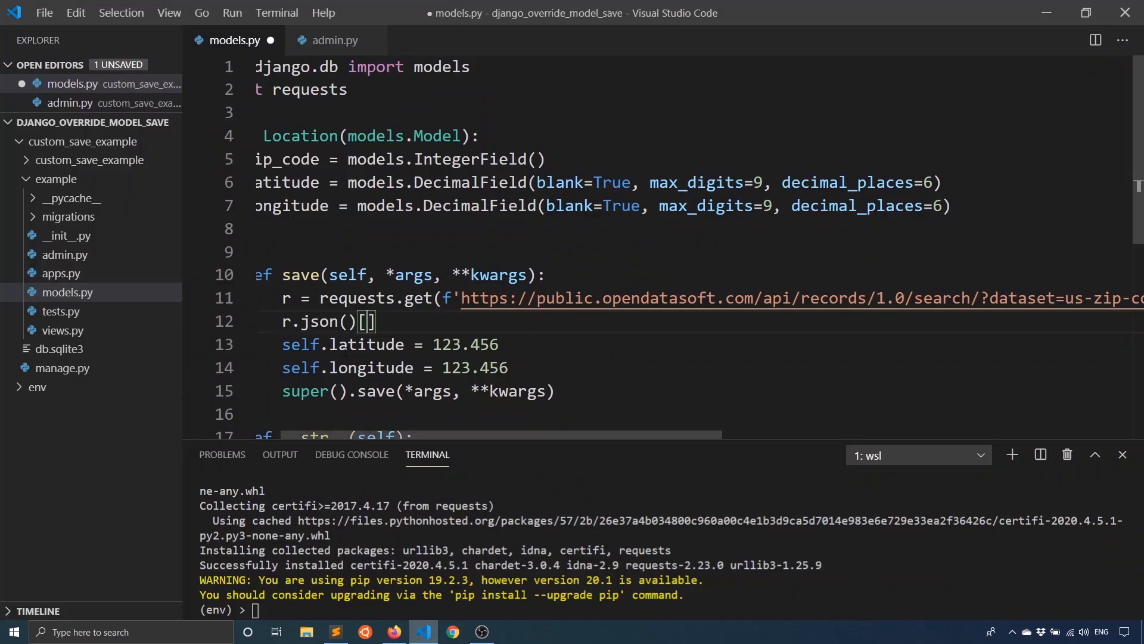
{"action": "type", "text": "'parameters'"}
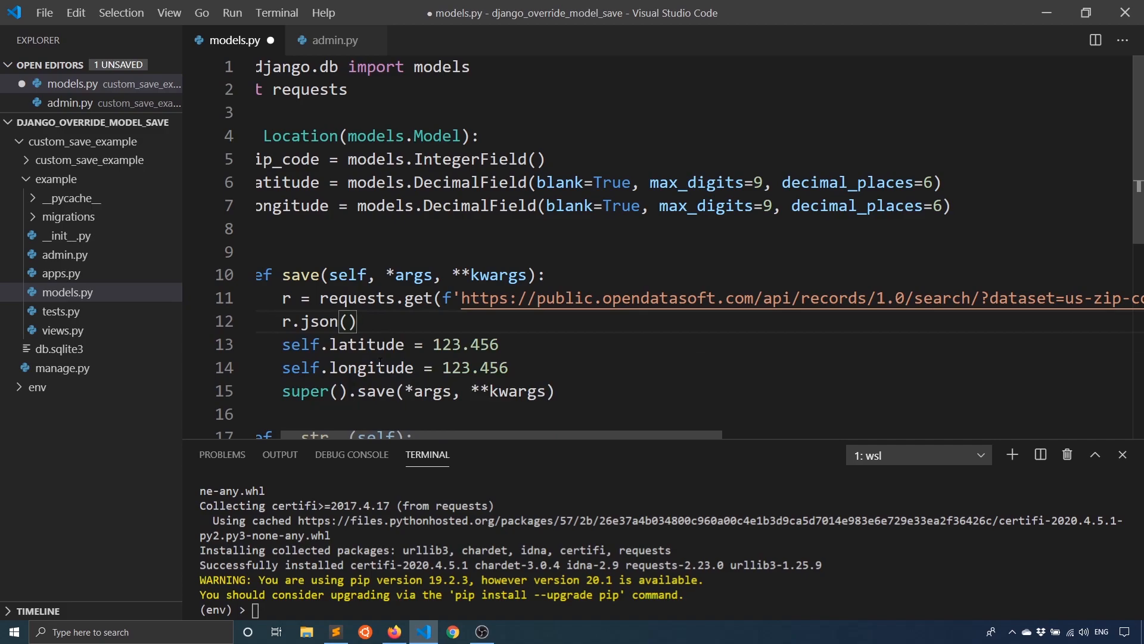
{"action": "type", "text": "['records']"}
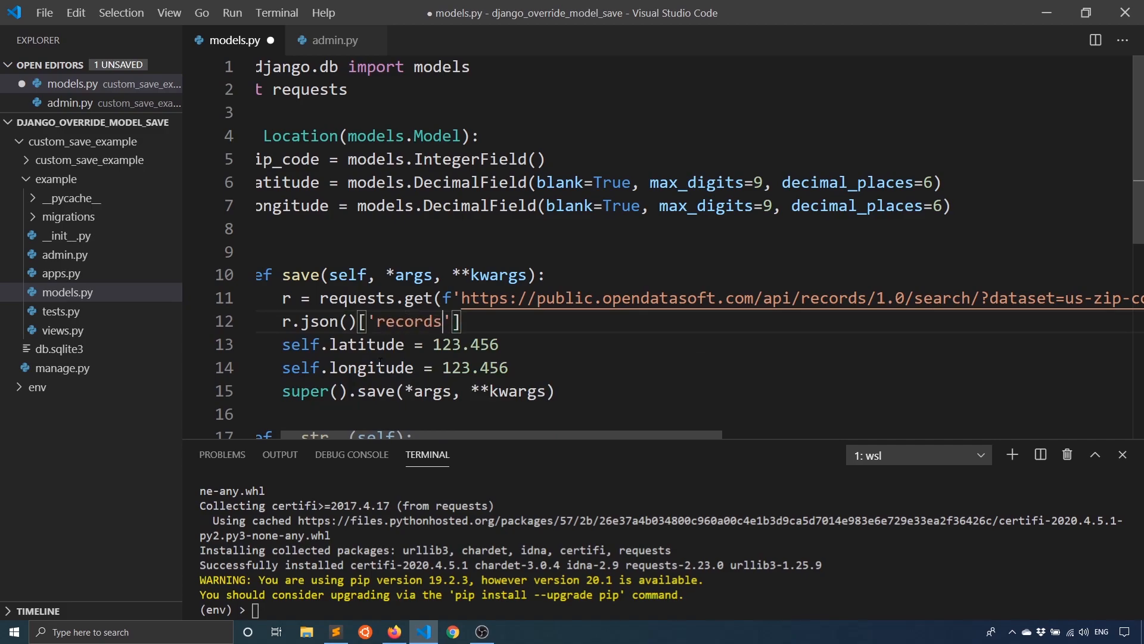
{"action": "type", "text": "[0]"}
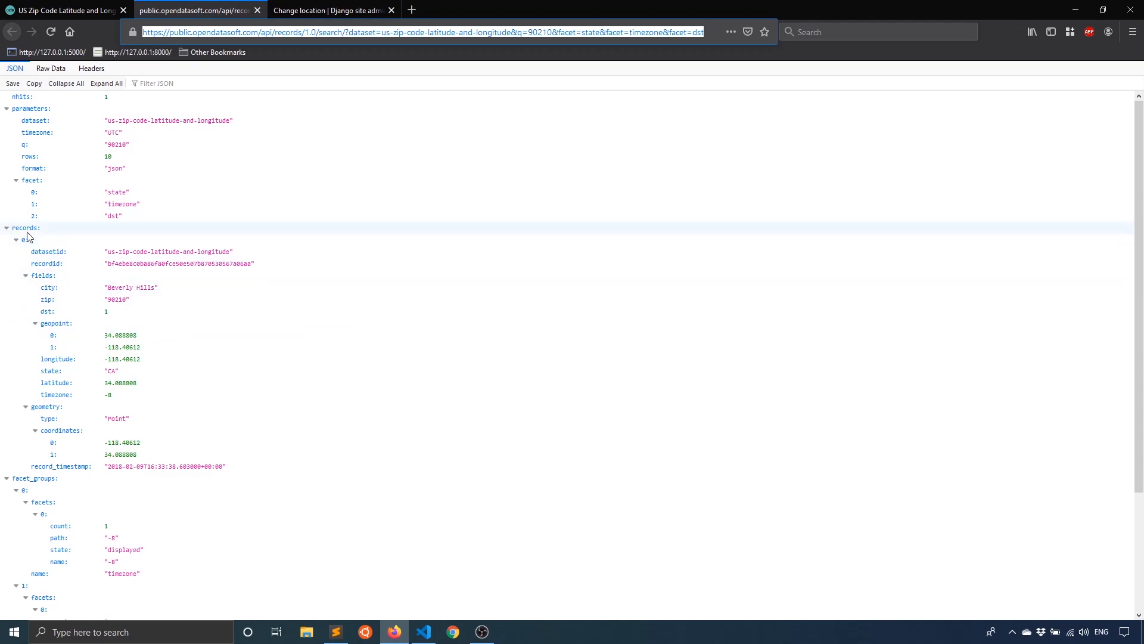
{"action": "mouse_move", "coordinate": [28, 301]}
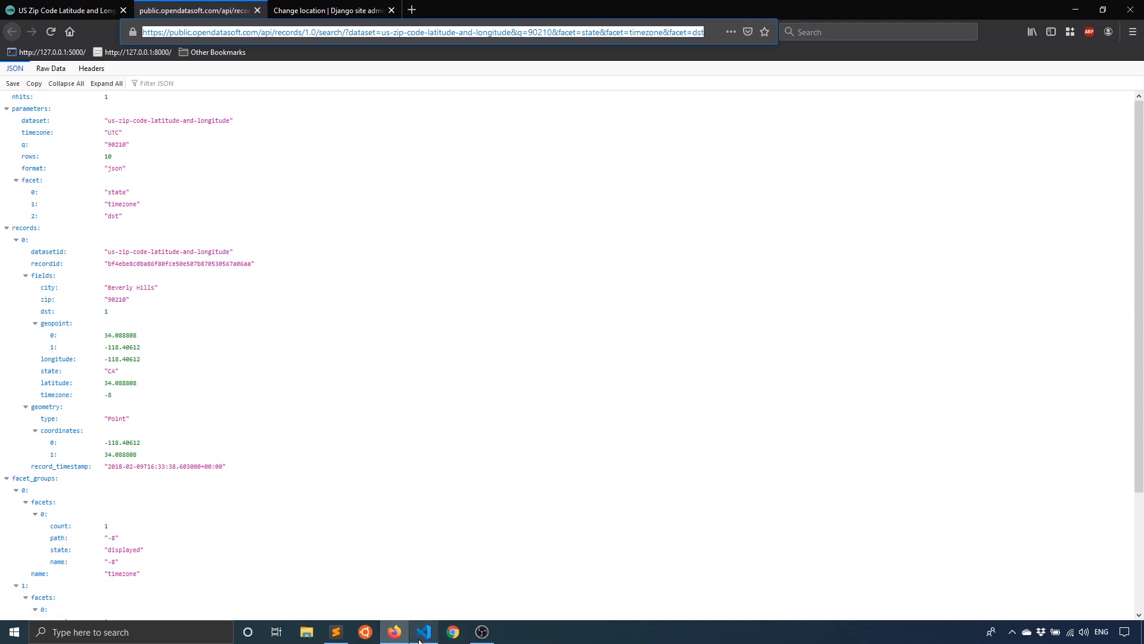
- Assign self.latitude and self.longitude from the record's 'fields' and save models.py
{"action": "left_click", "coordinate": [423, 632]}
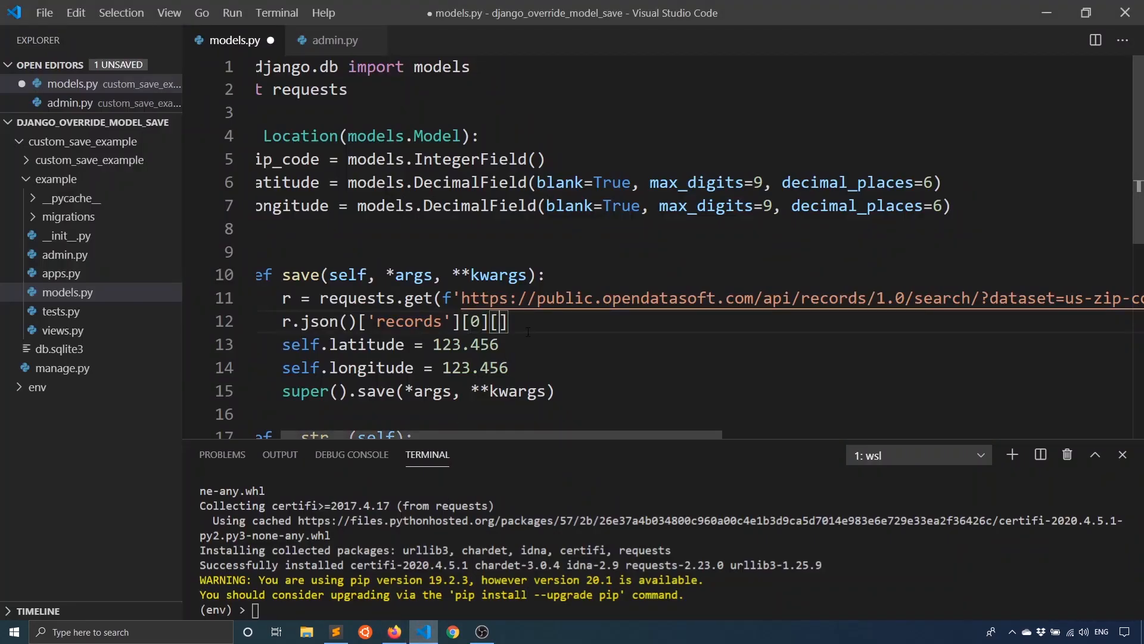
{"action": "type", "text": "'fields'"}
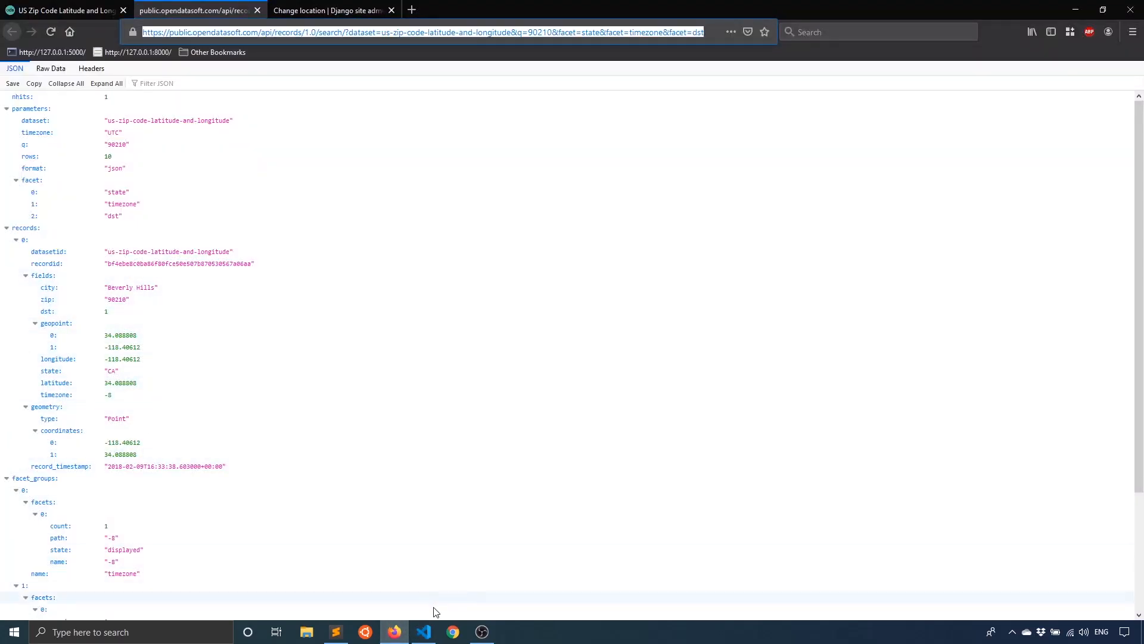
{"action": "left_click", "coordinate": [422, 632]}
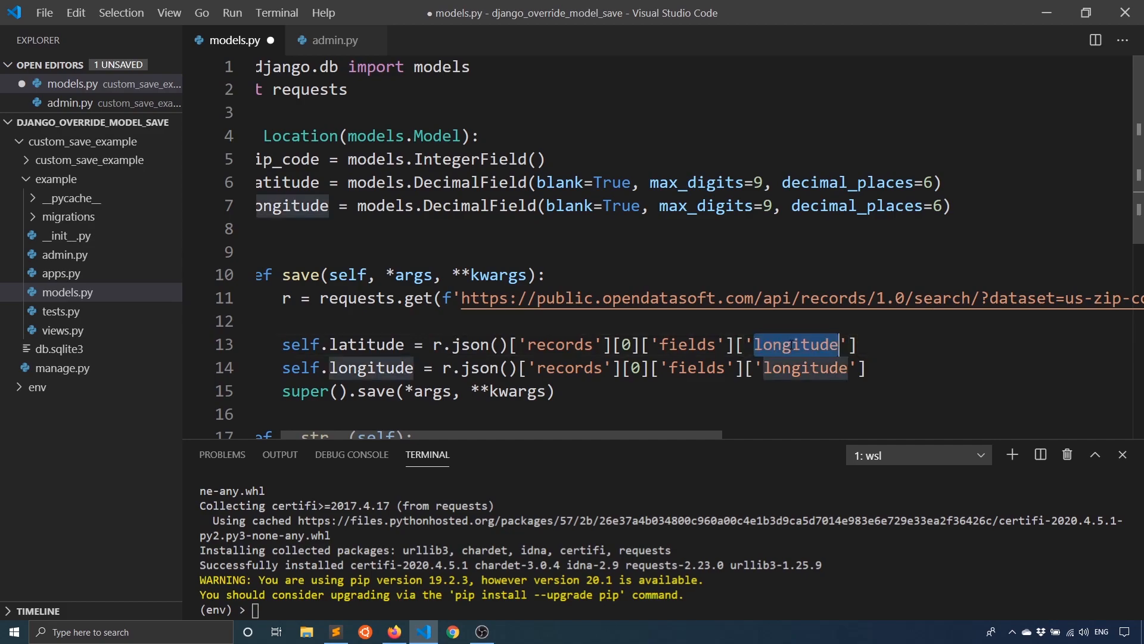
{"action": "type", "text": "latitude"}
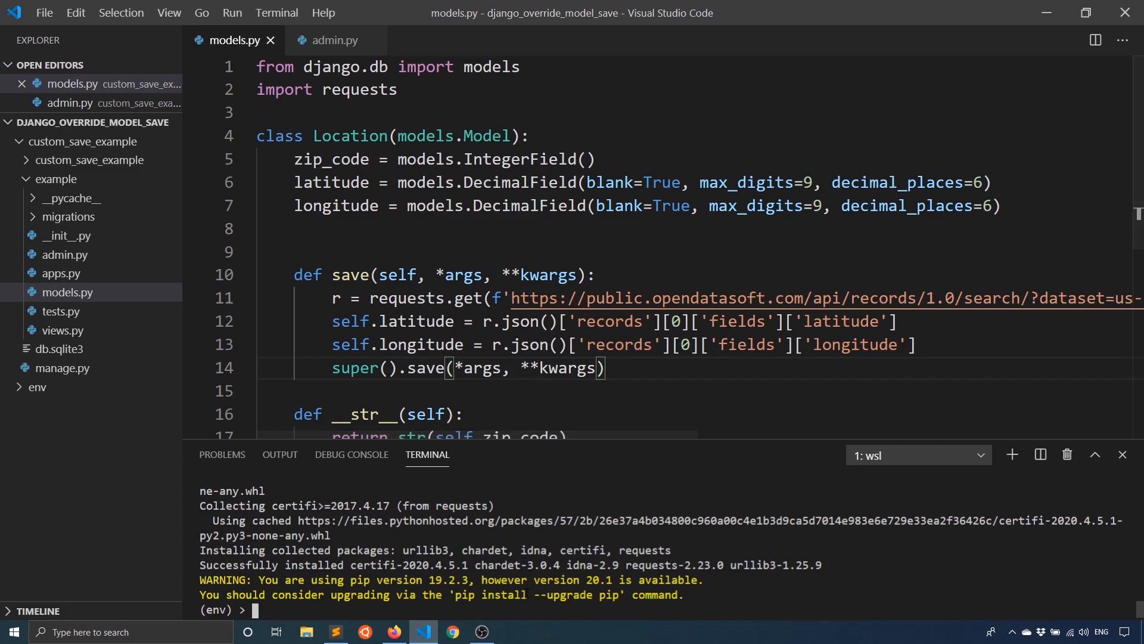
- Run python manage.py runserver in the integrated terminal
{"action": "type", "text": "python manage.py"}
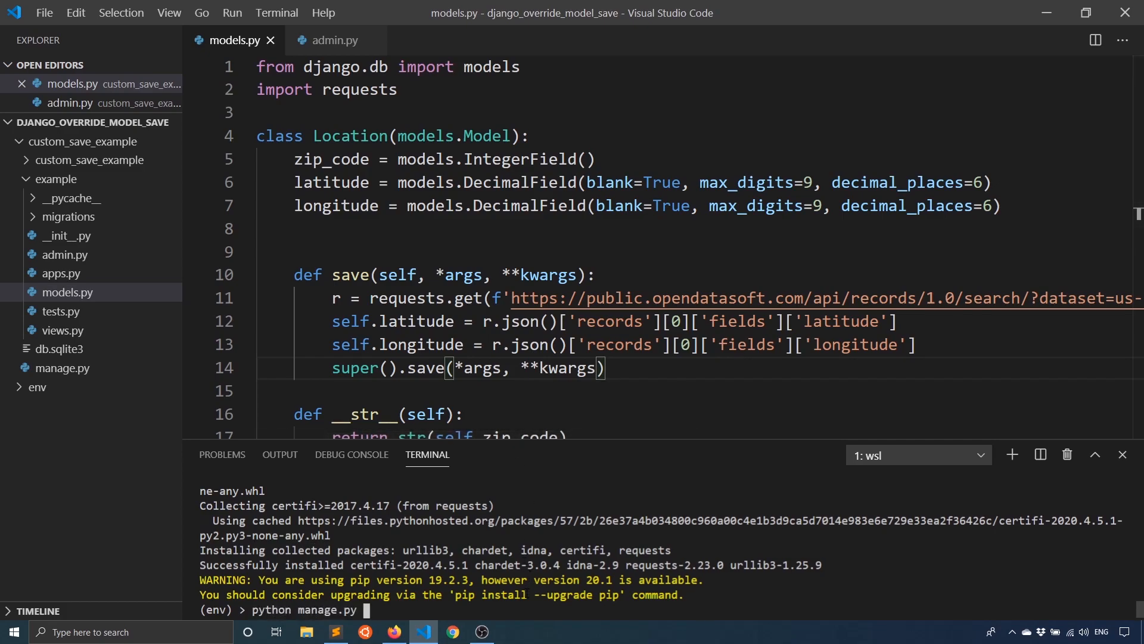
{"action": "type", "text": "runserver"}
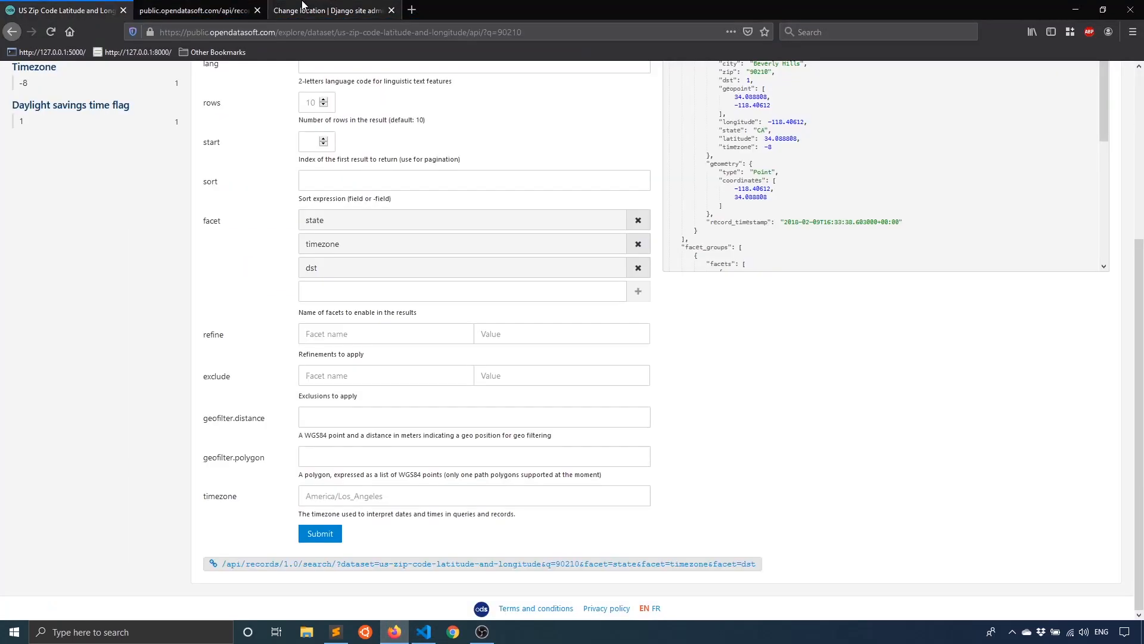
- Delete the old 90210 location, re-add 90210 and confirm it saved with real coordinates
{"action": "left_click", "coordinate": [331, 10]}
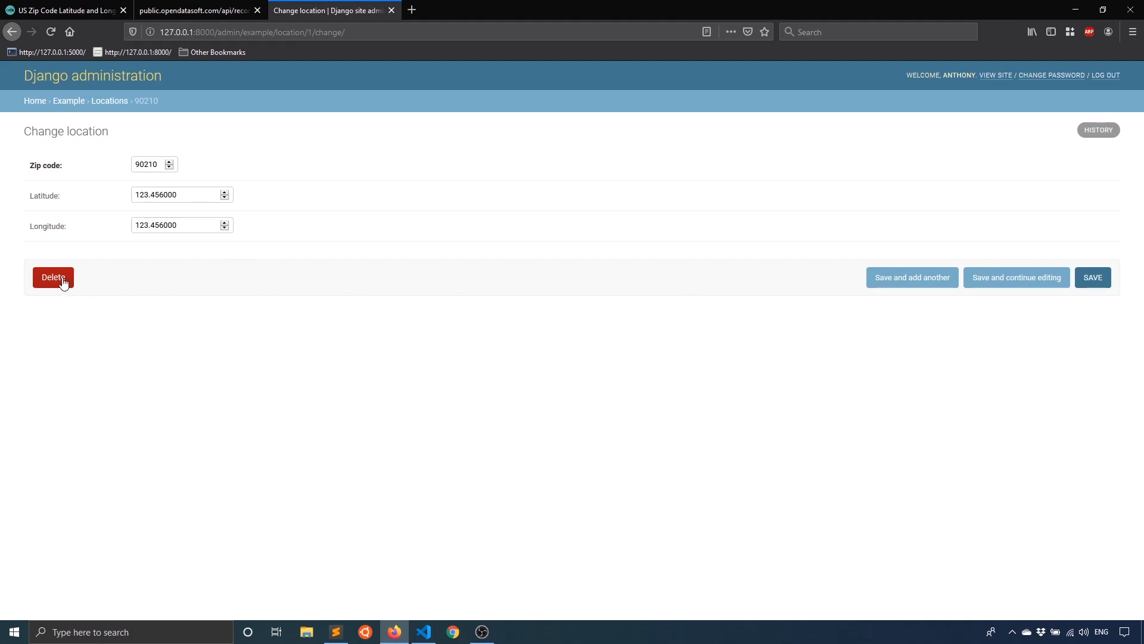
{"action": "left_click", "coordinate": [52, 276]}
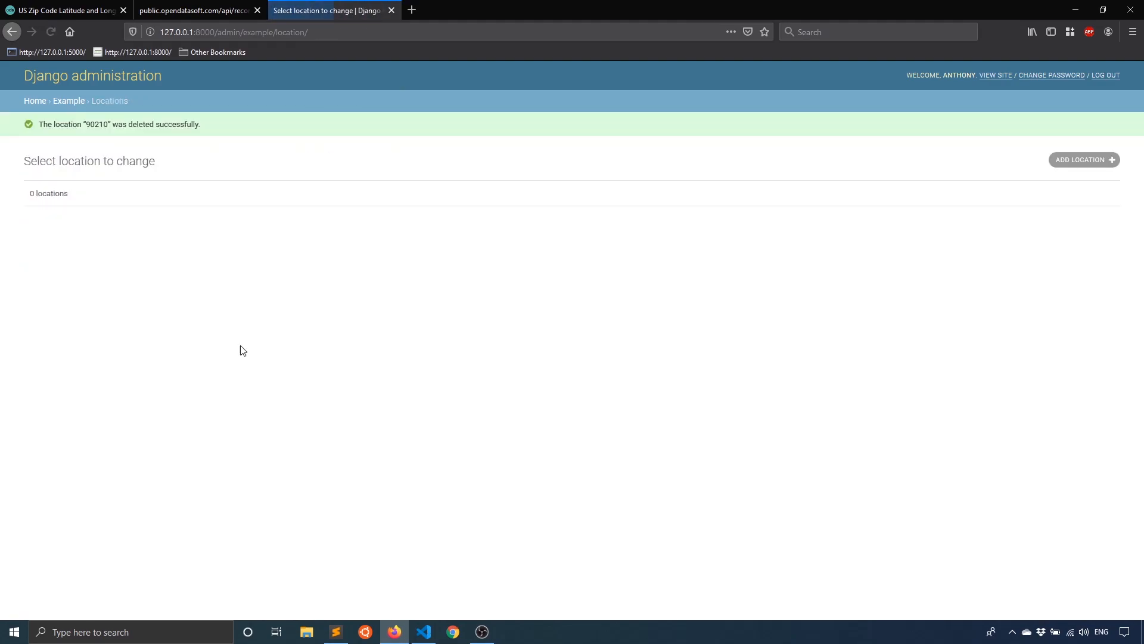
{"action": "left_click", "coordinate": [1083, 158]}
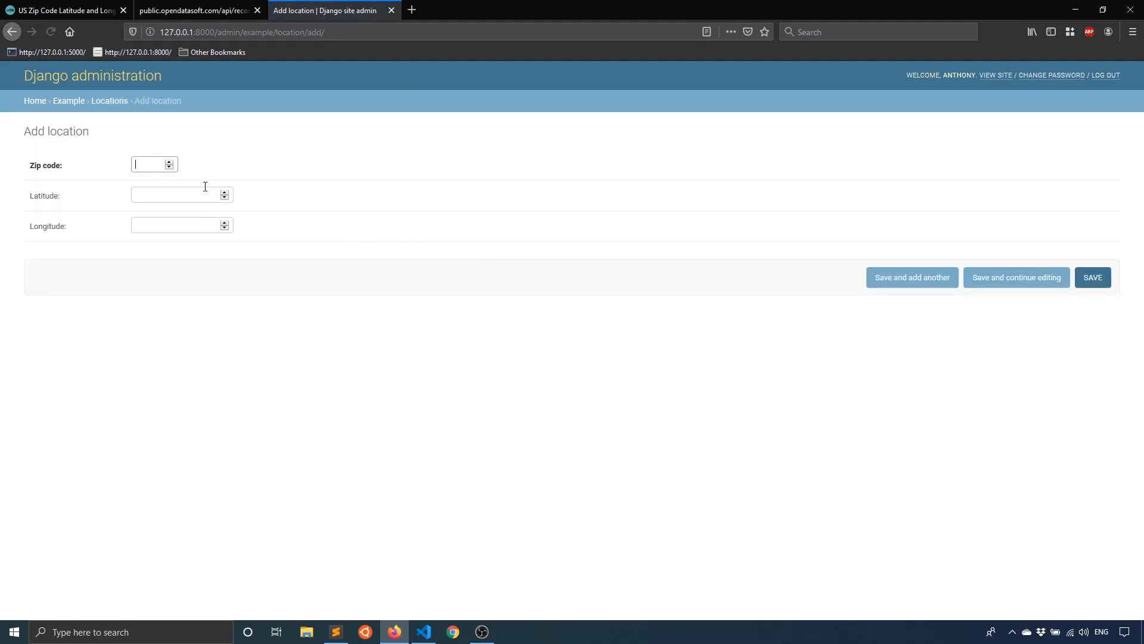
{"action": "type", "text": "90210"}
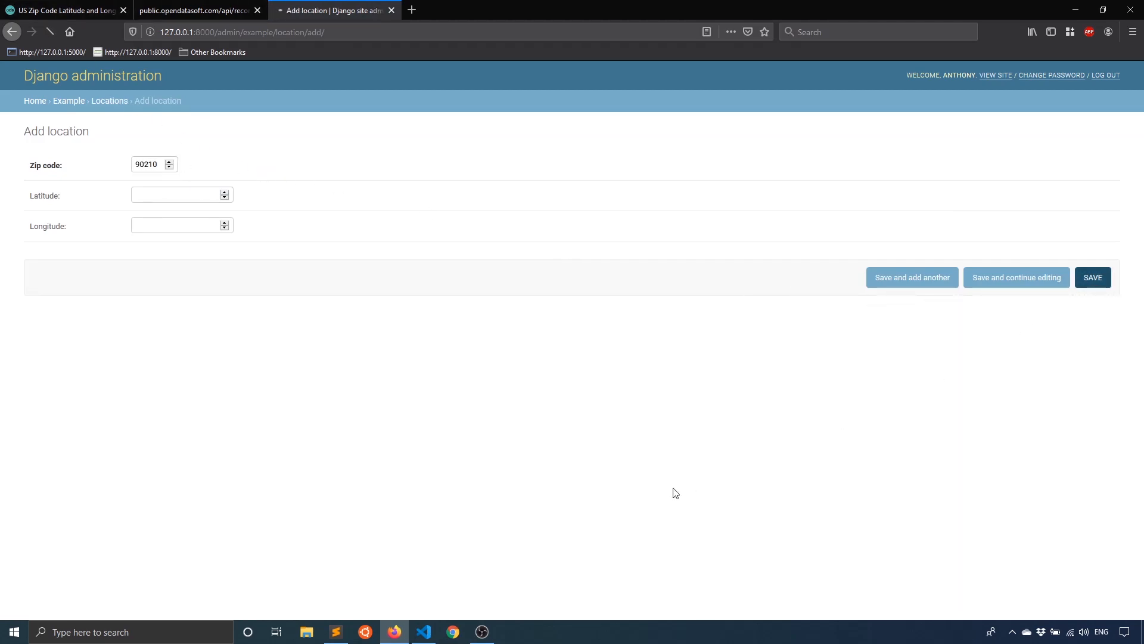
{"action": "left_click", "coordinate": [1093, 277]}
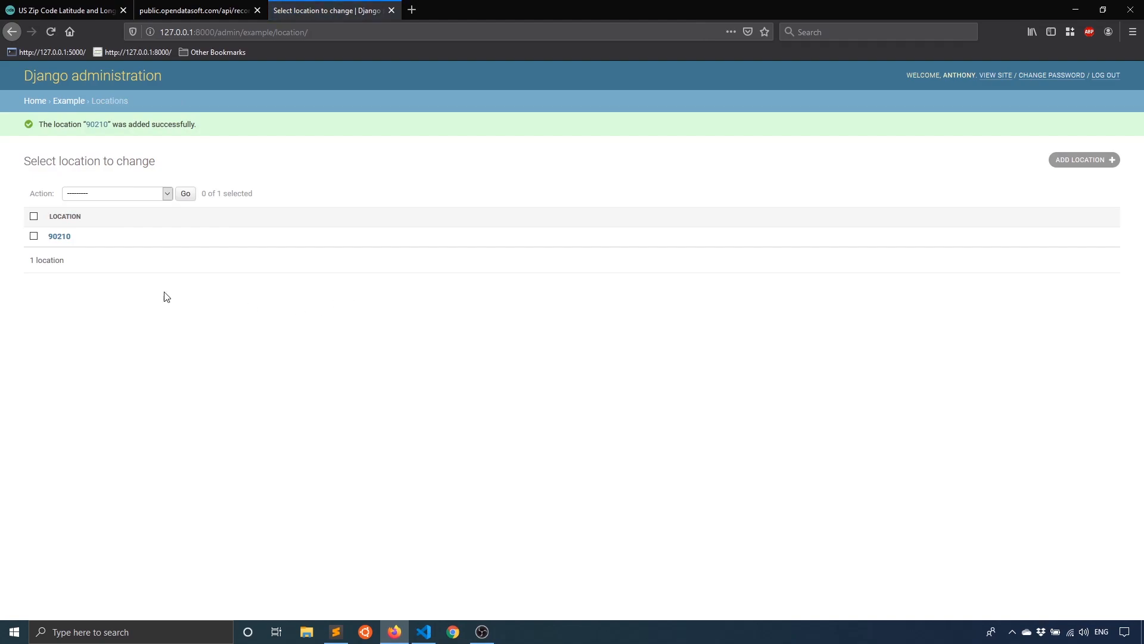
{"action": "left_click", "coordinate": [60, 236]}
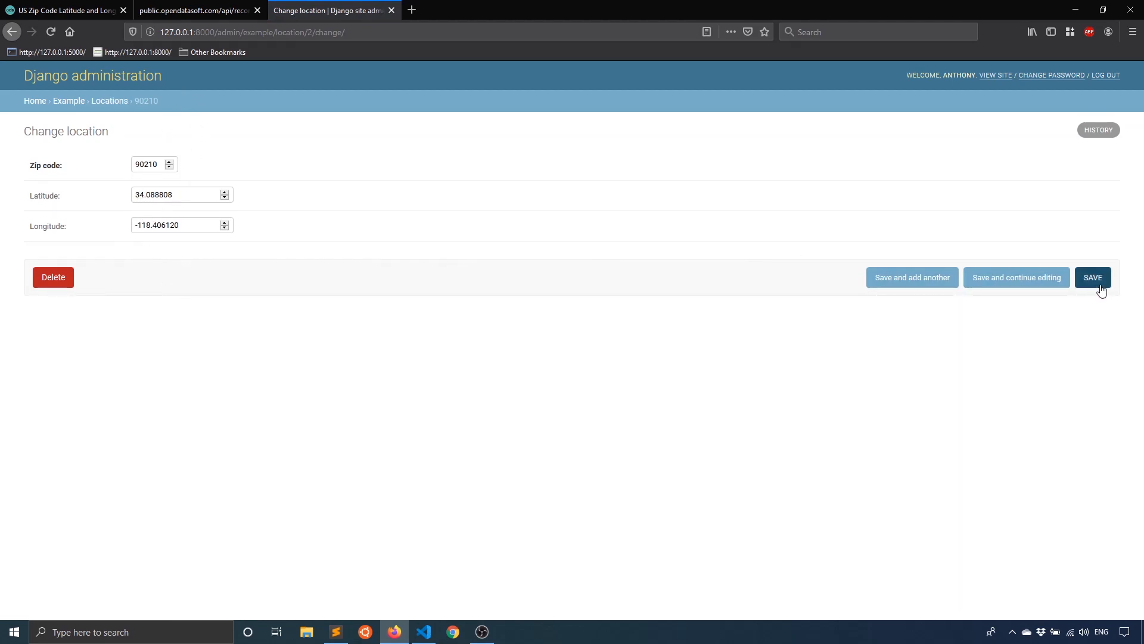
{"action": "left_click", "coordinate": [1093, 278]}
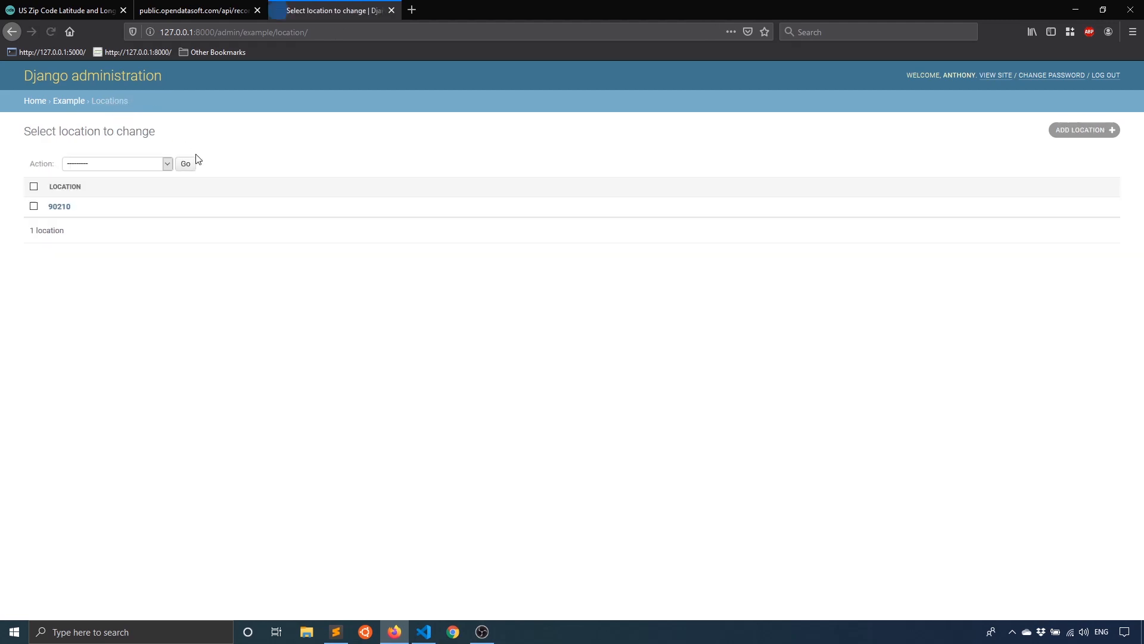
- Add location 89123 and open it to check its fetched coordinates
{"action": "left_click", "coordinate": [1084, 130]}
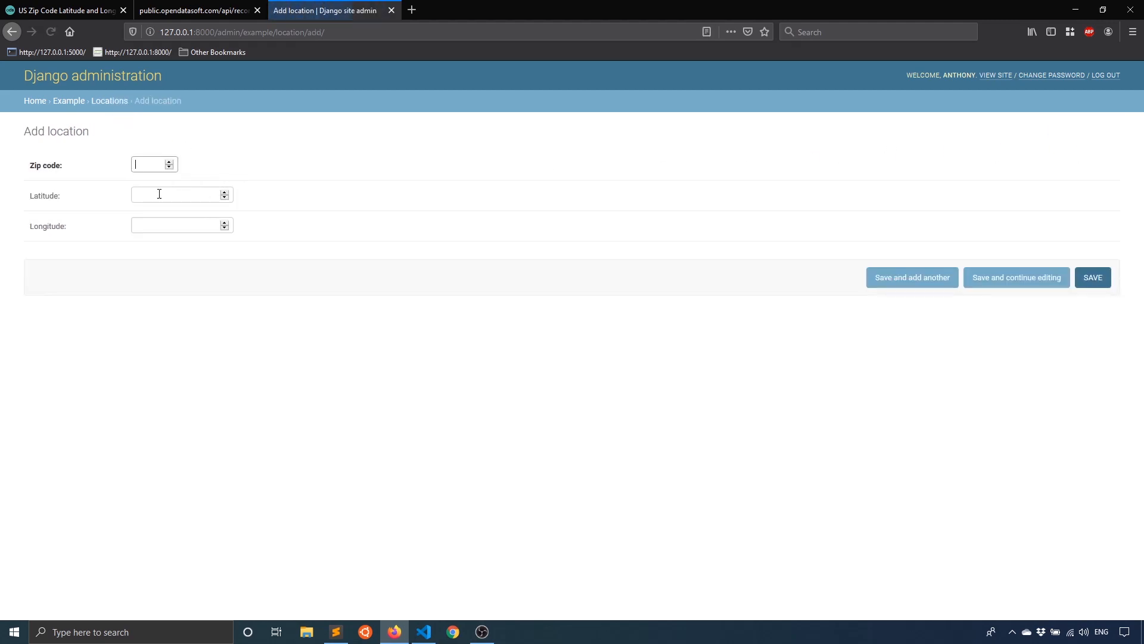
{"action": "mouse_move", "coordinate": [114, 150]}
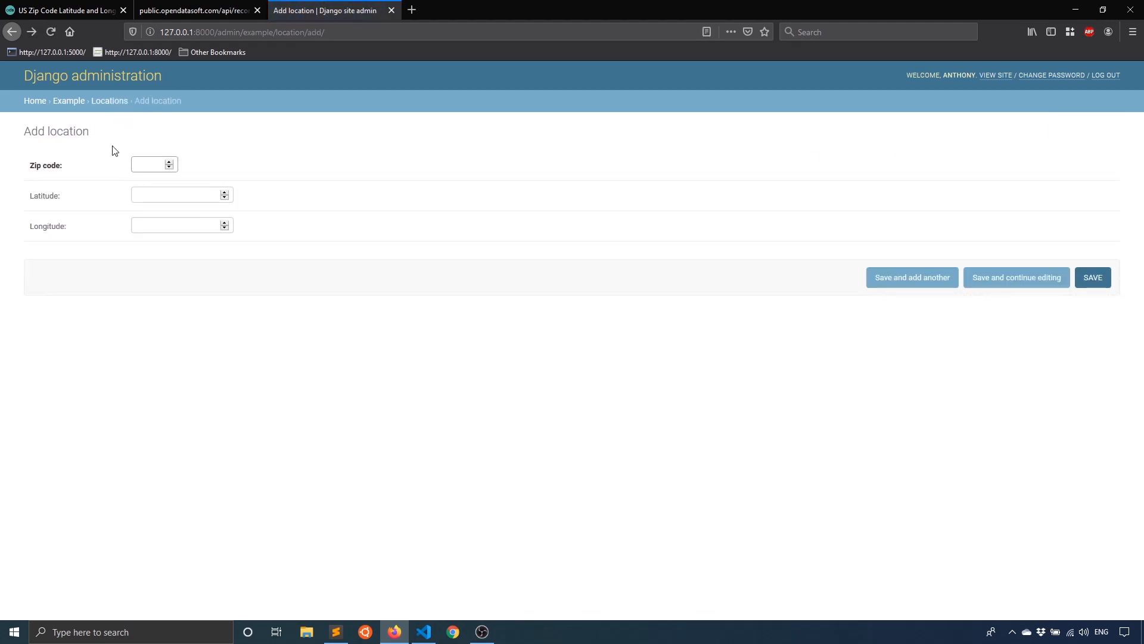
{"action": "type", "text": "89123"}
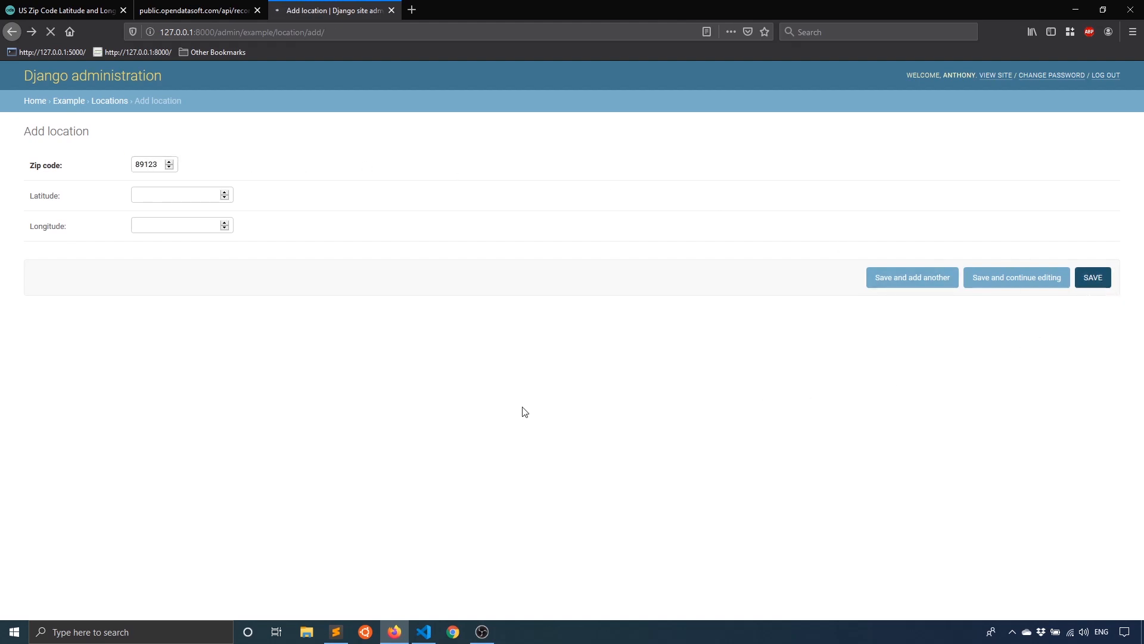
{"action": "left_click", "coordinate": [1093, 278]}
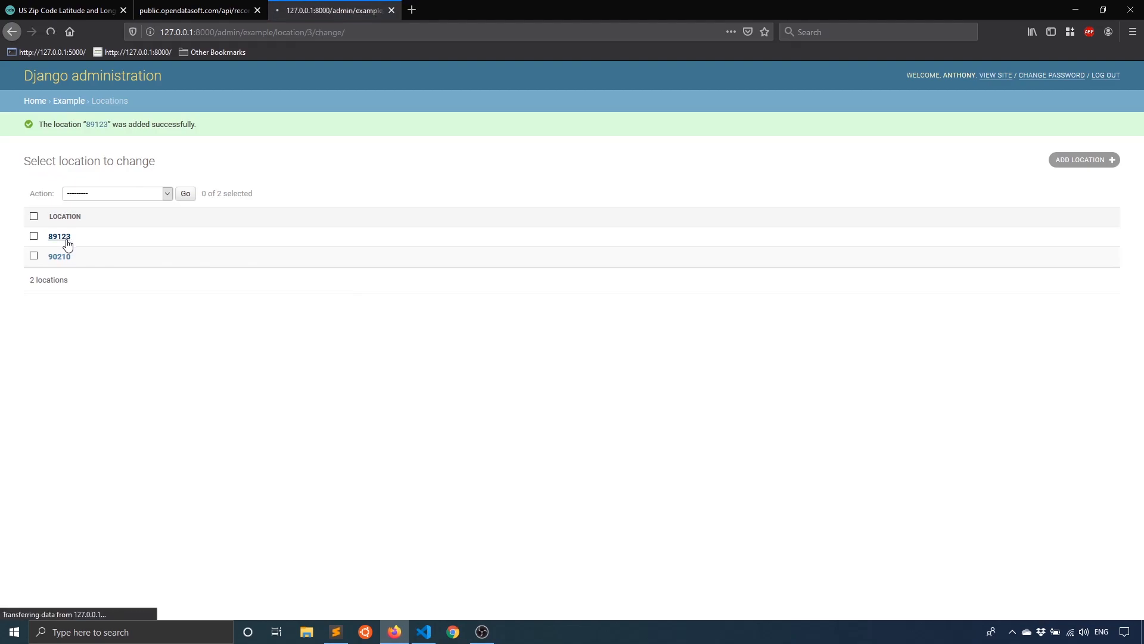
{"action": "left_click", "coordinate": [60, 236]}
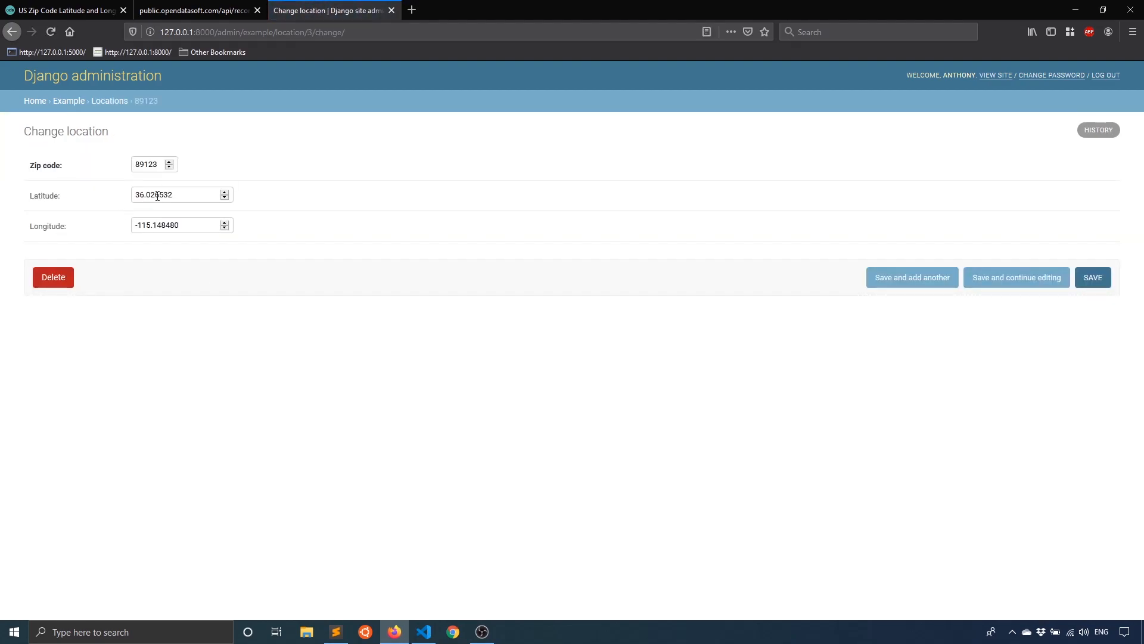
{"action": "left_click", "coordinate": [196, 11]}
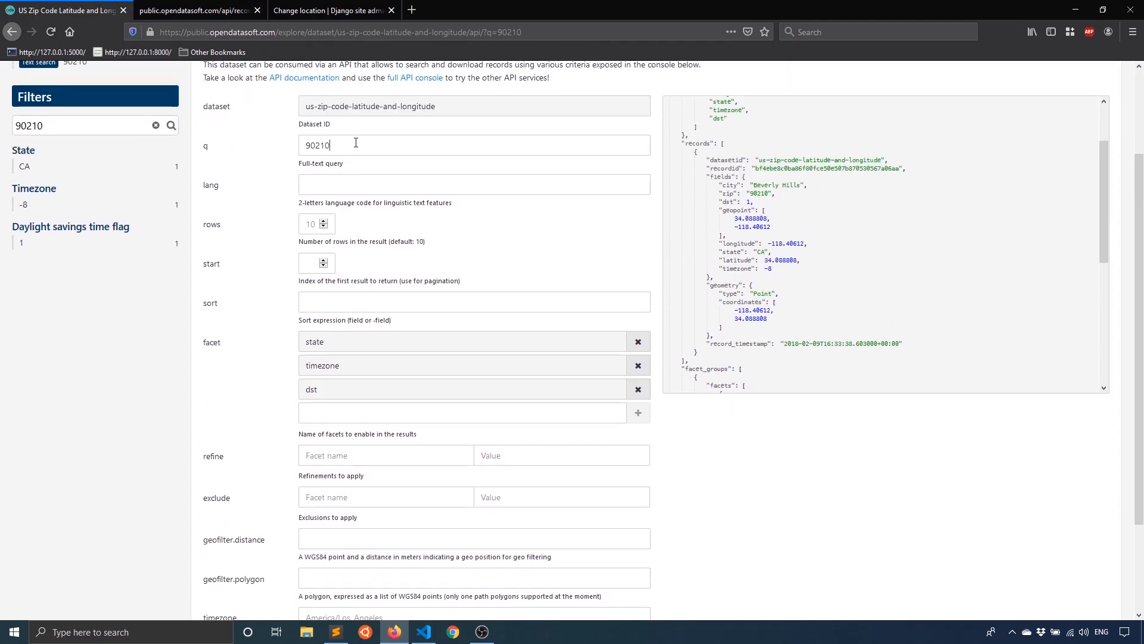
- Query 89123 in the API console to compare coordinates, then return to models.py
{"action": "type", "text": "89123"}
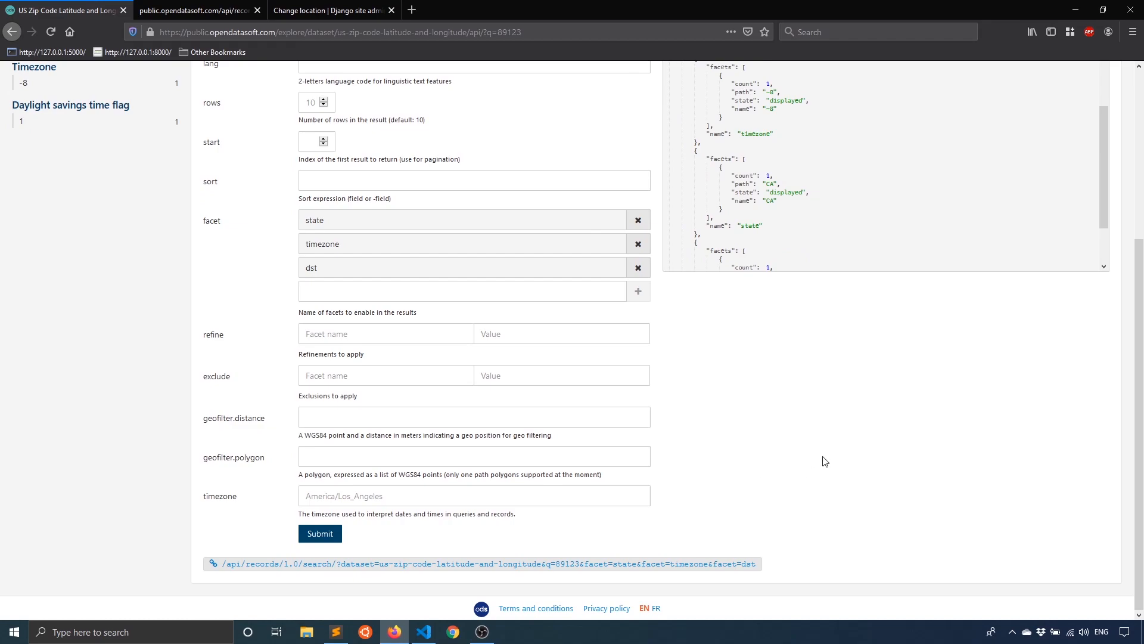
{"action": "scroll", "scroll_direction": "up", "scroll_amount": 3}
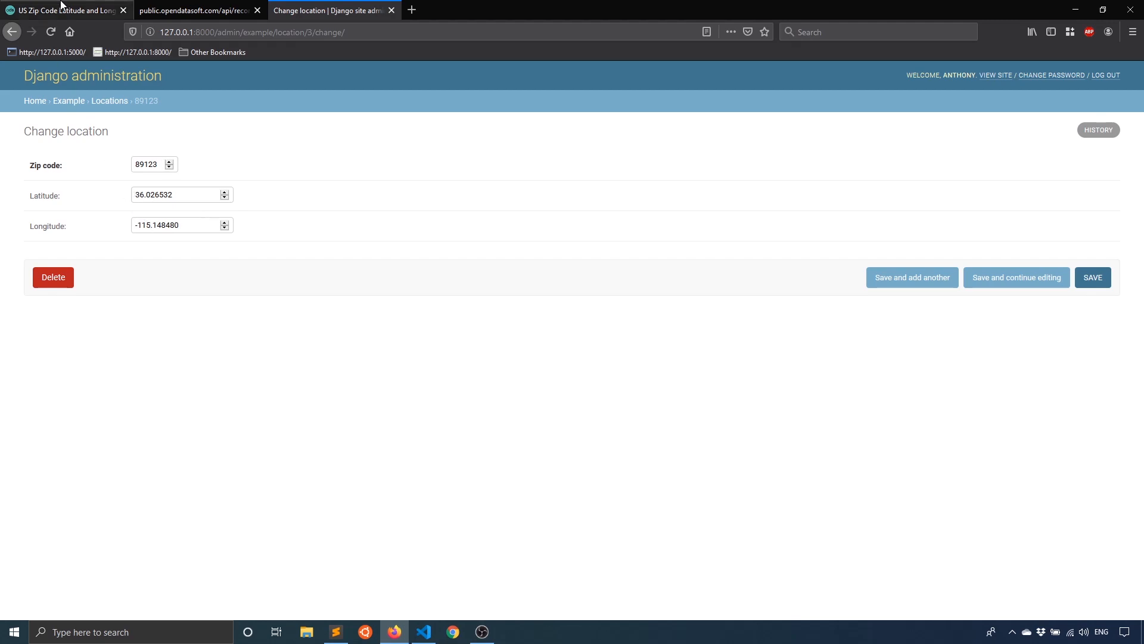
{"action": "left_click", "coordinate": [422, 632]}
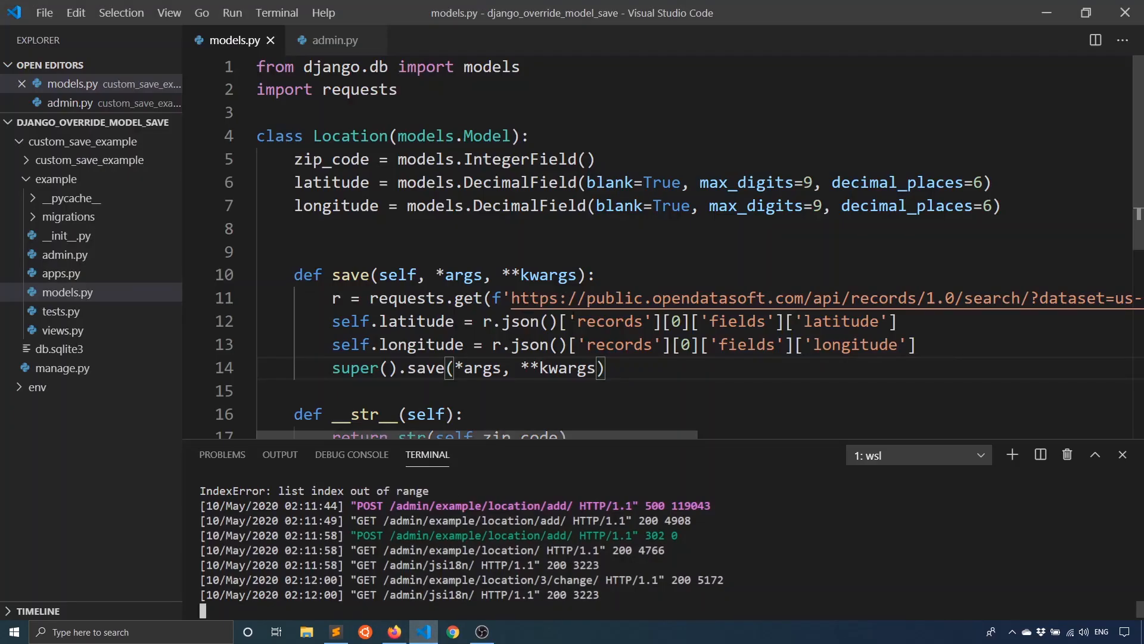
{"action": "scroll", "scroll_direction": "down", "scroll_amount": 3}
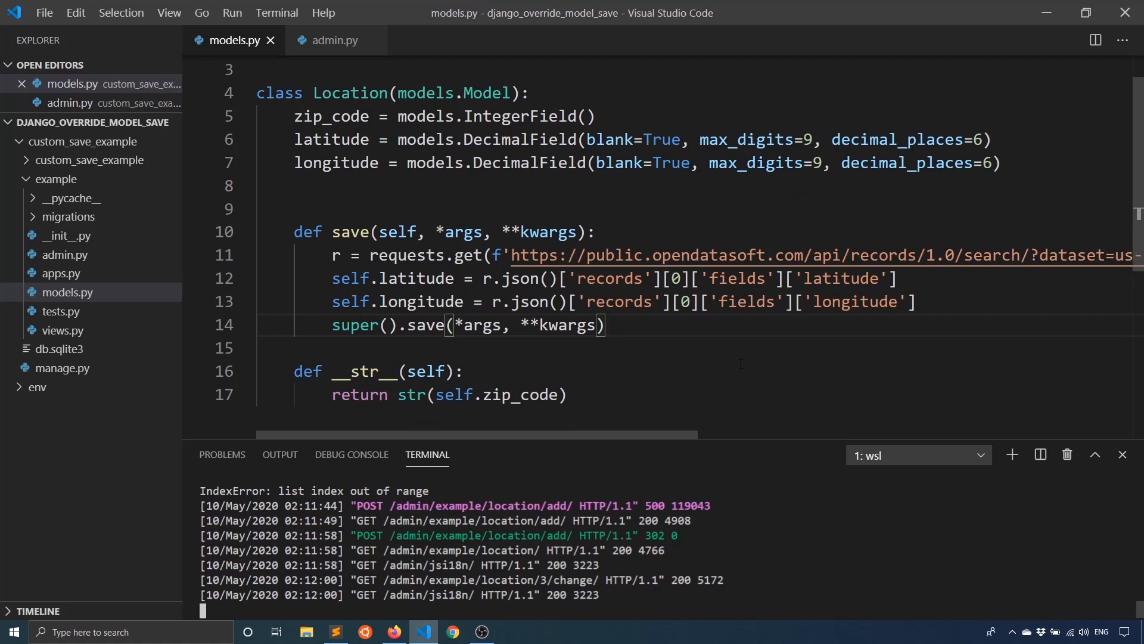